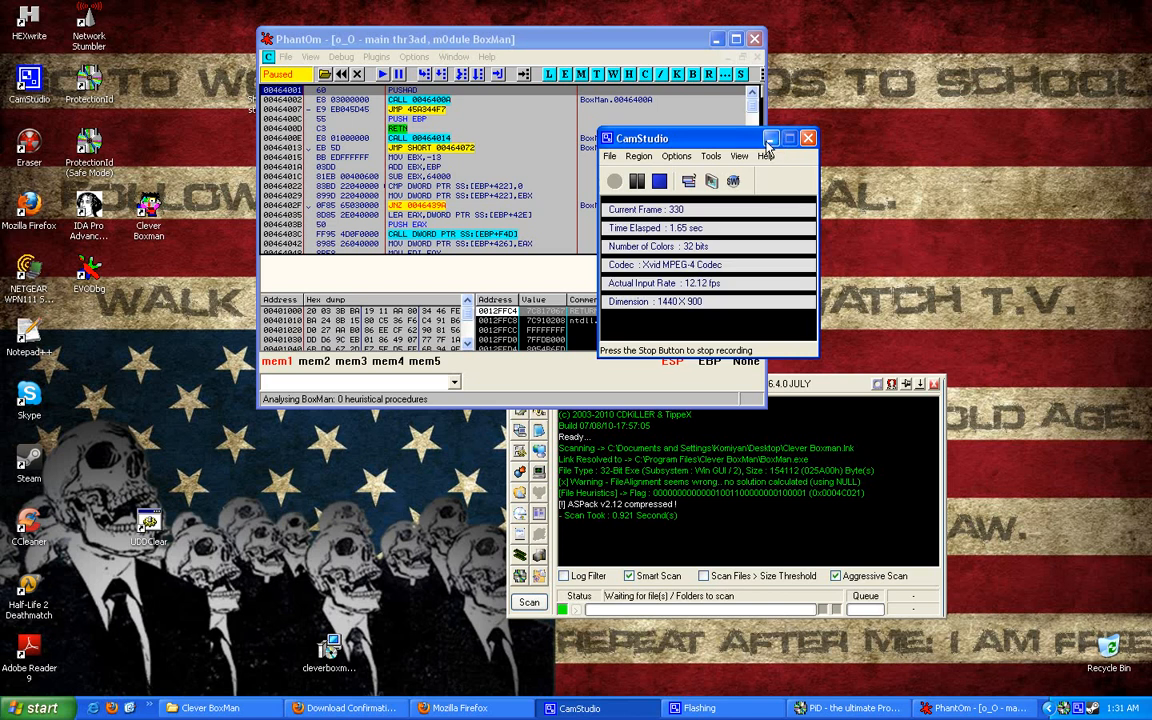
# Hide CamStudio and move Protection iD's ASPack v2.12 verdict below the OllyDbg window
pyautogui.click(808, 138)
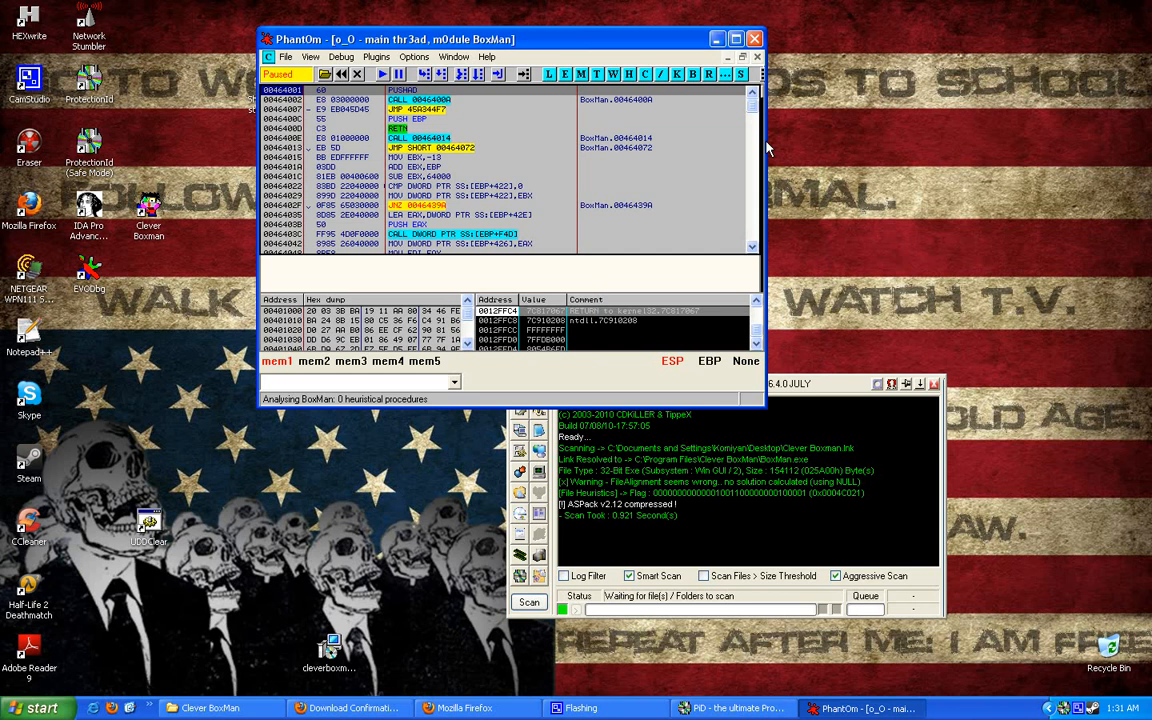
pyautogui.rightClick(468, 708)
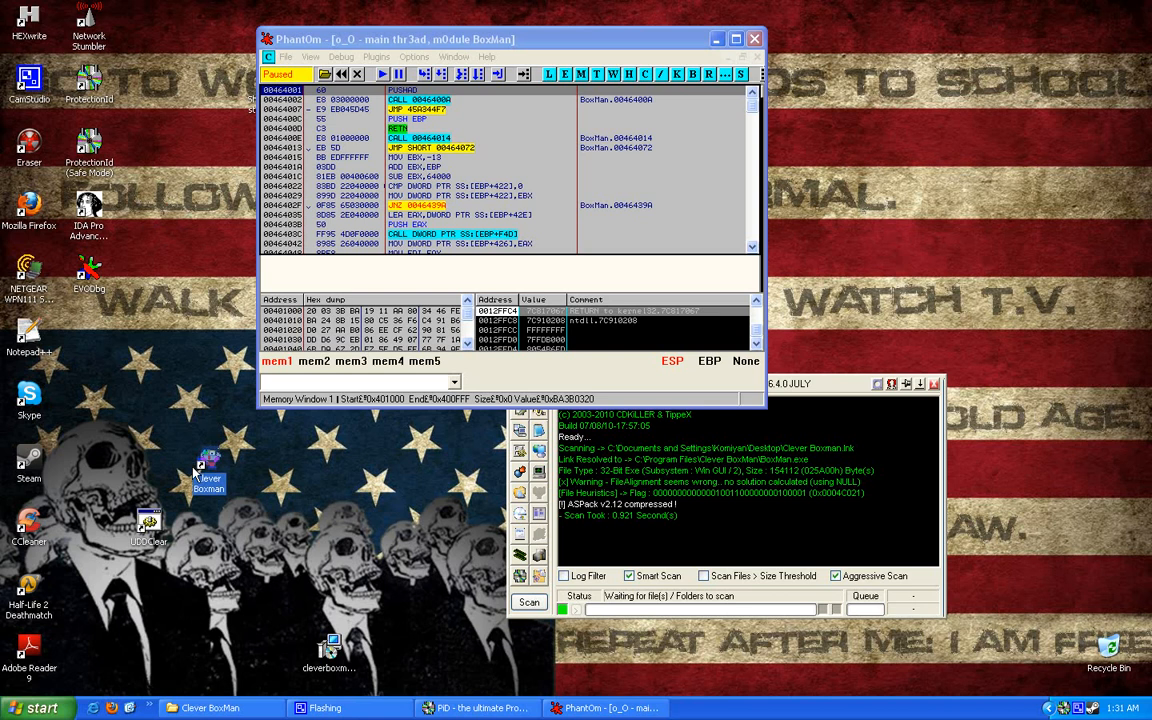
pyautogui.moveTo(172, 457)
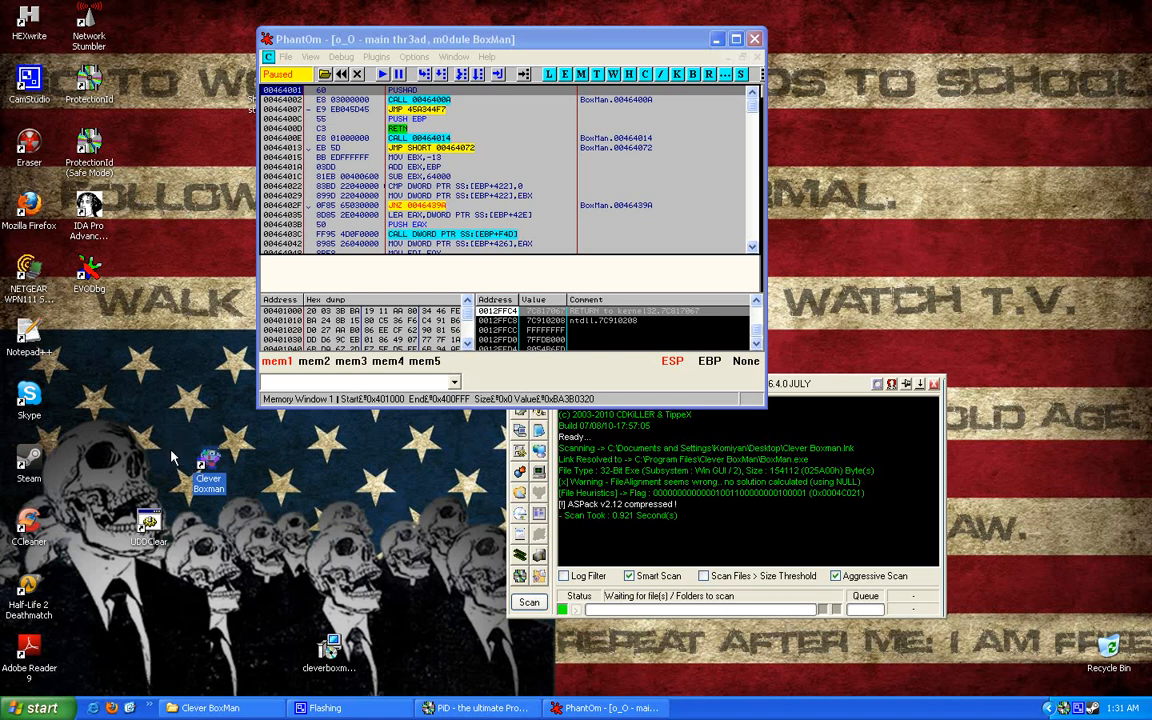
pyautogui.moveTo(150, 388)
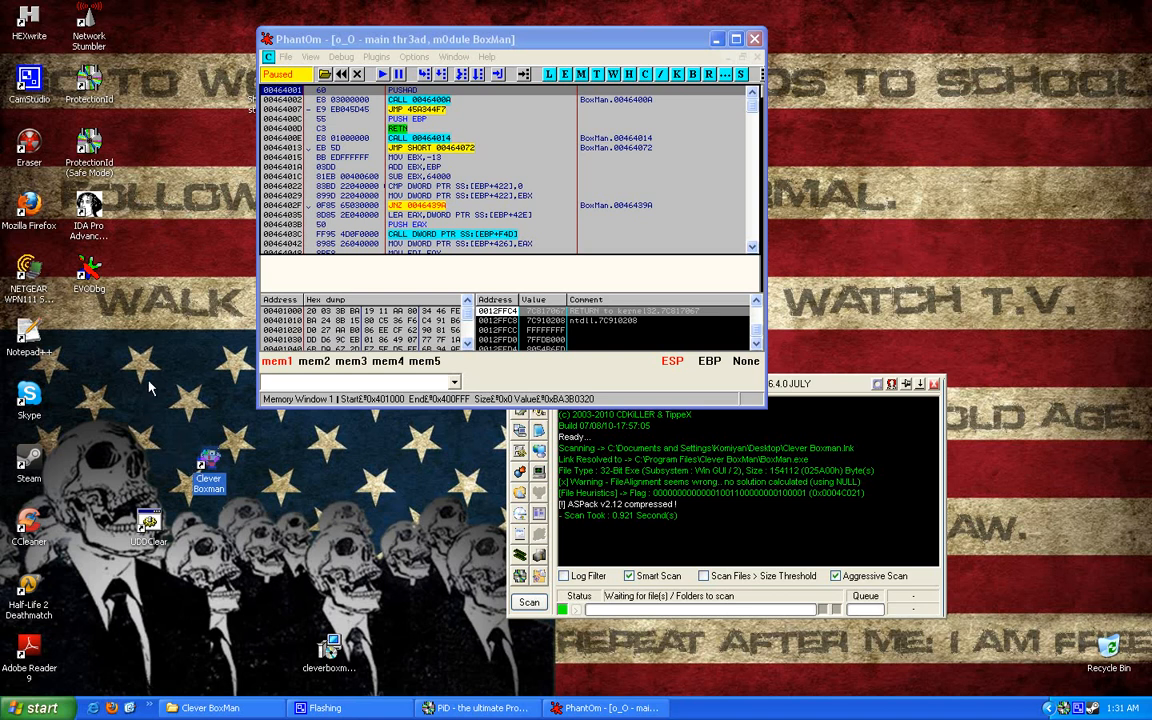
pyautogui.moveTo(141, 427)
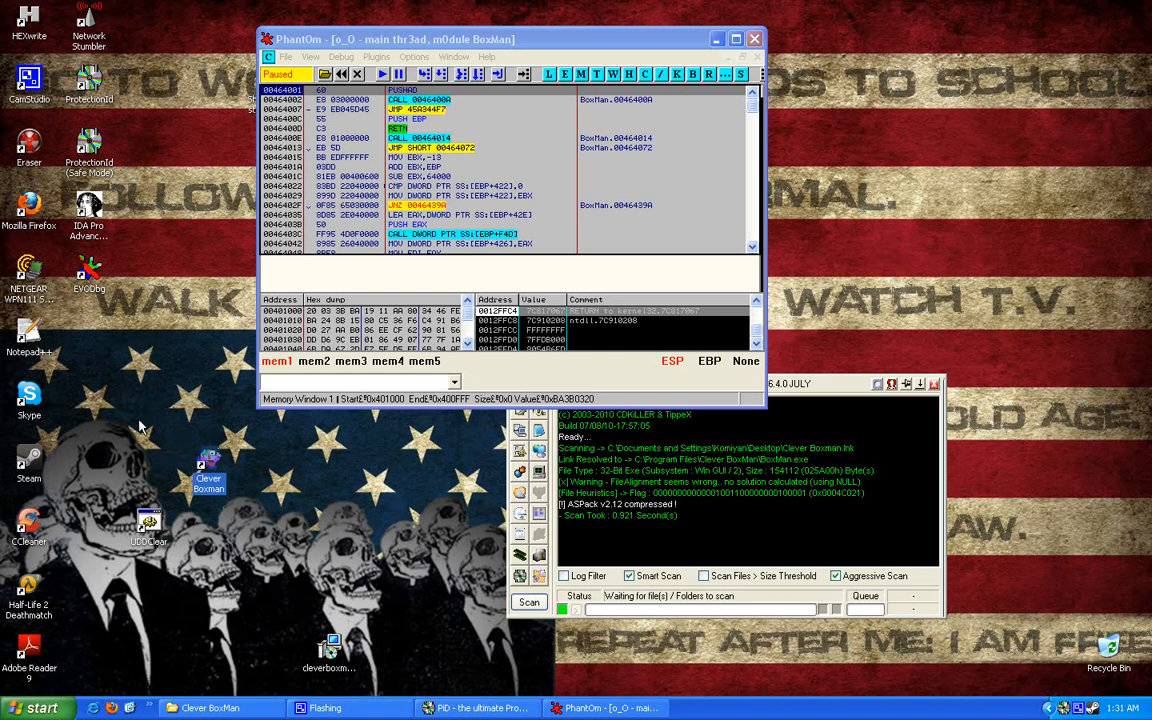
pyautogui.moveTo(550, 498)
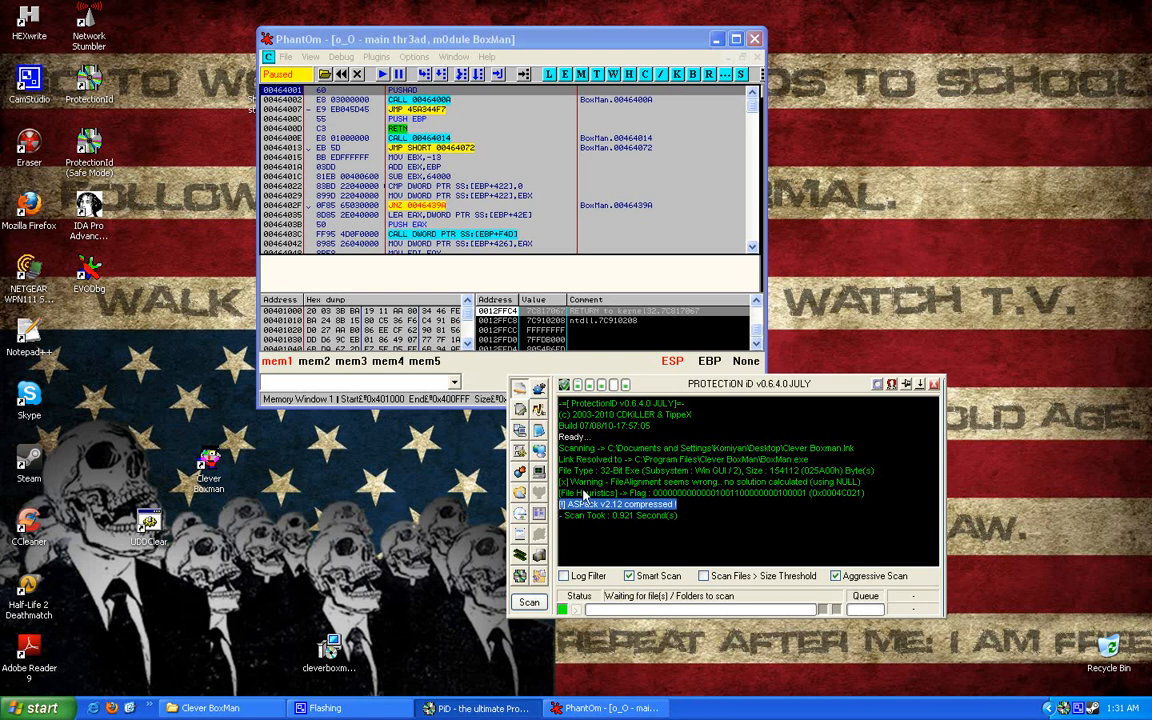
pyautogui.moveTo(748, 383); pyautogui.dragTo(668, 432)
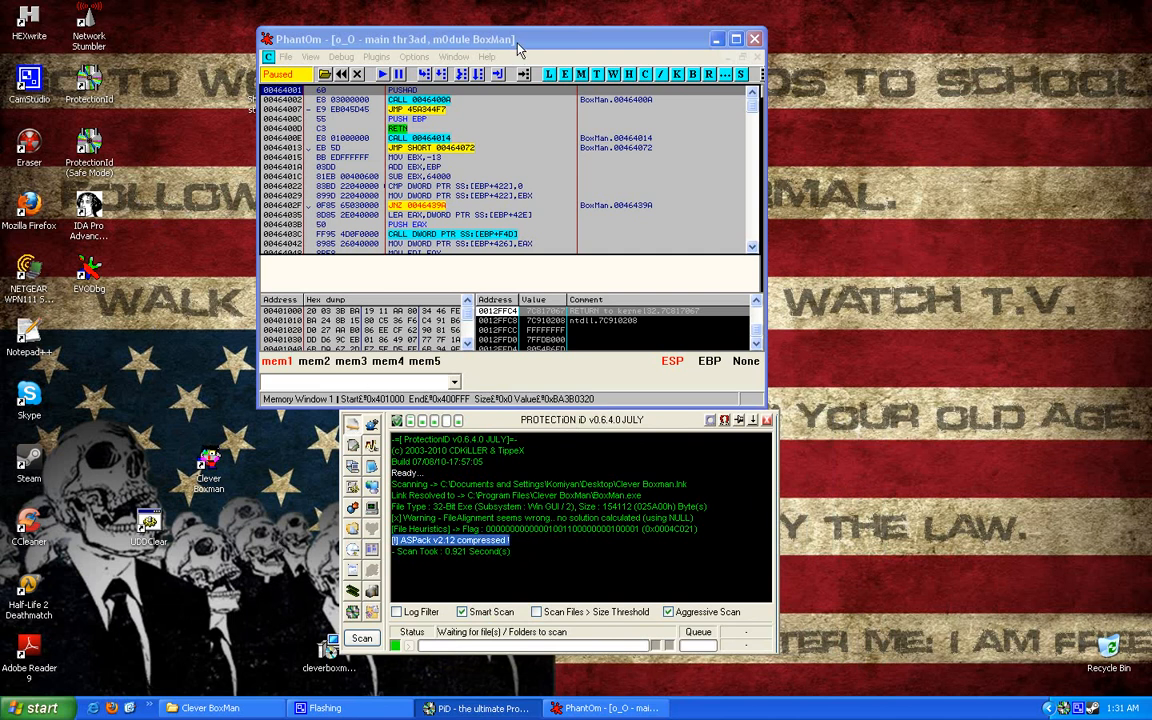
# Maximize EvO_Dbg and dismiss the version 1.10 About box
pyautogui.click(736, 39)
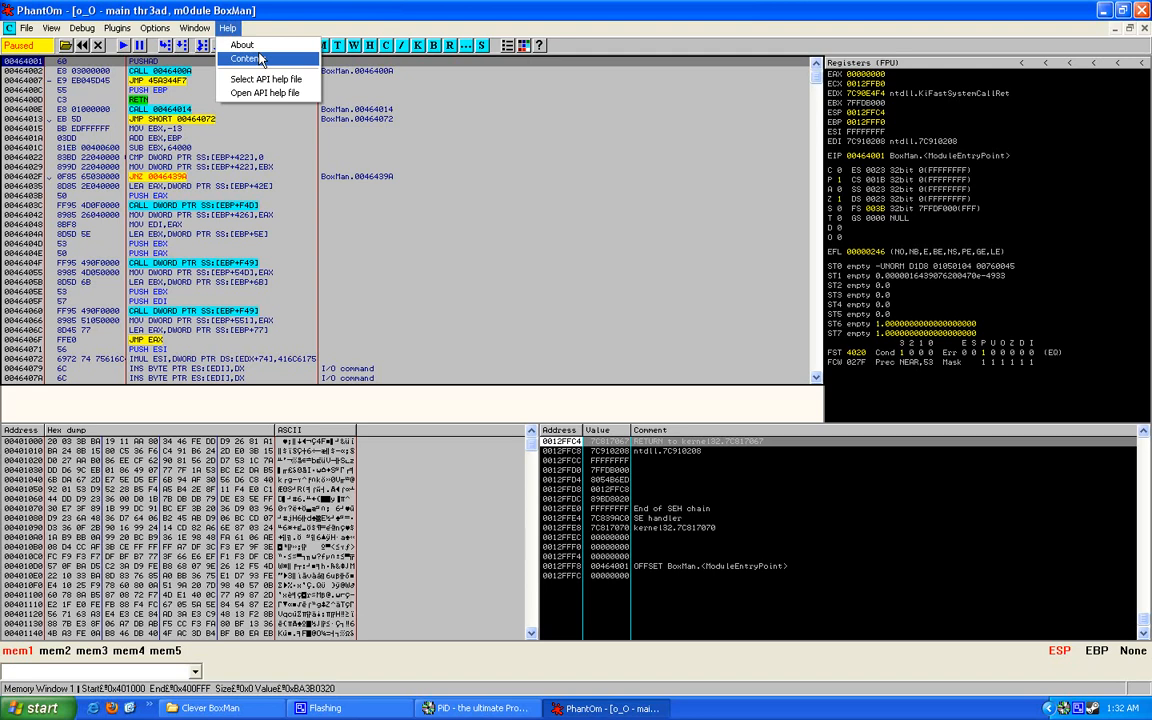
pyautogui.moveTo(242, 44)
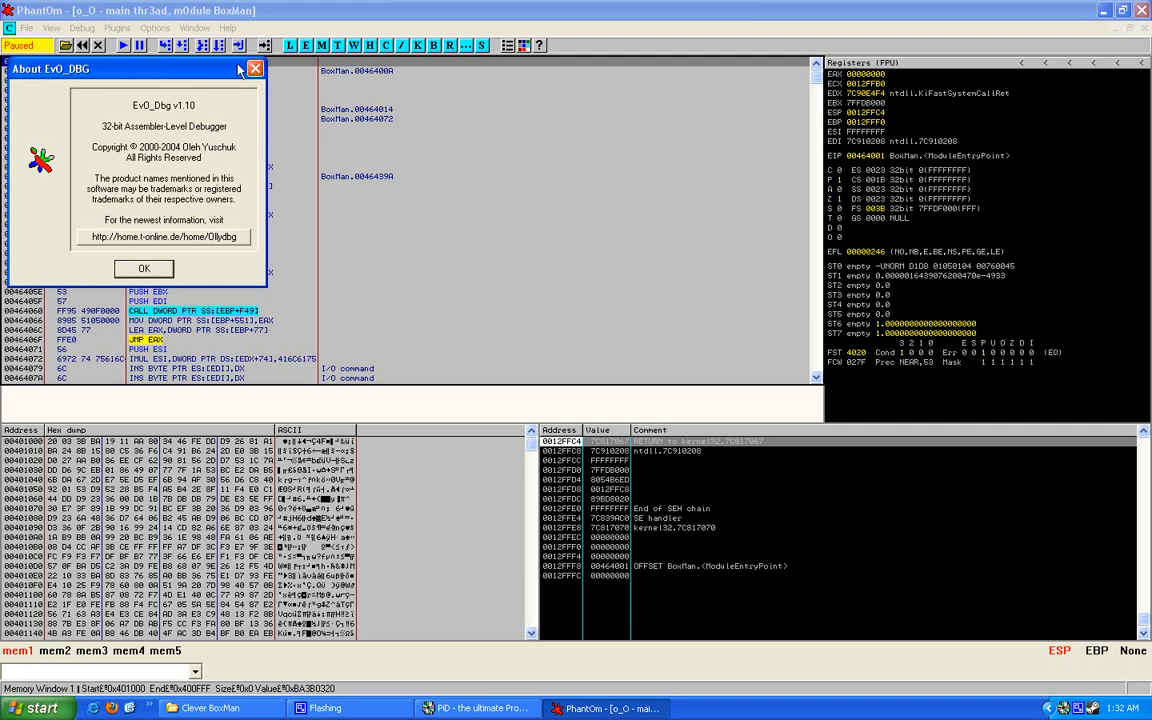
pyautogui.click(143, 268)
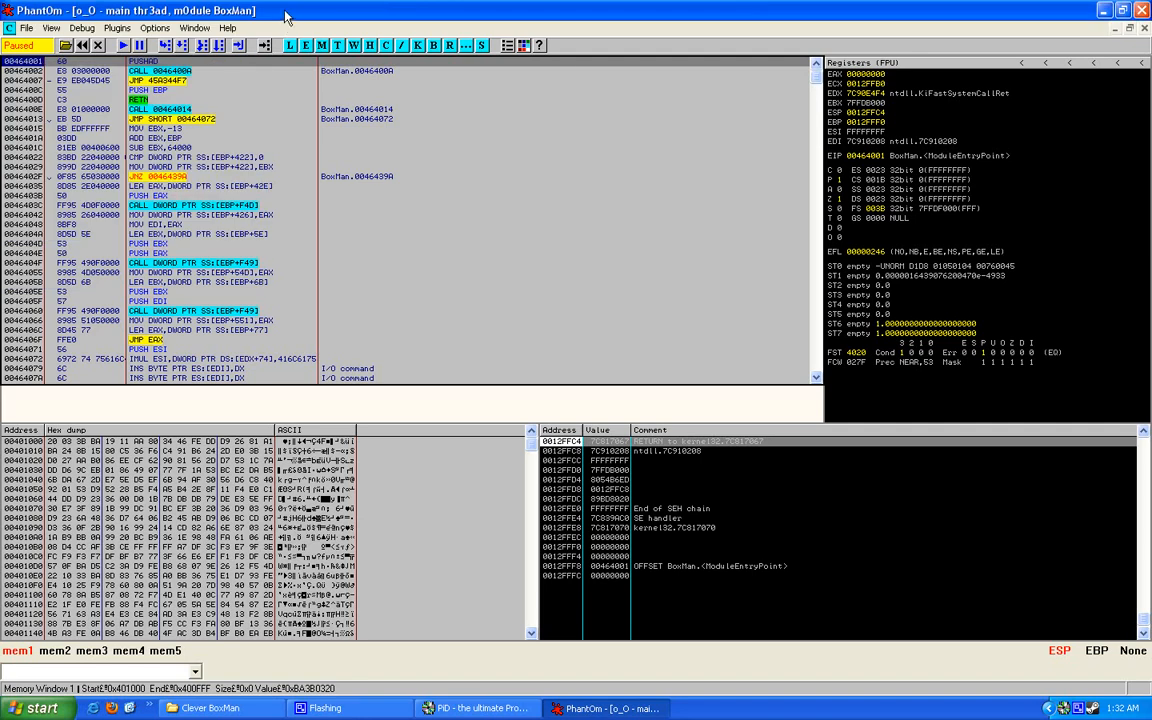
pyautogui.moveTo(571, 270)
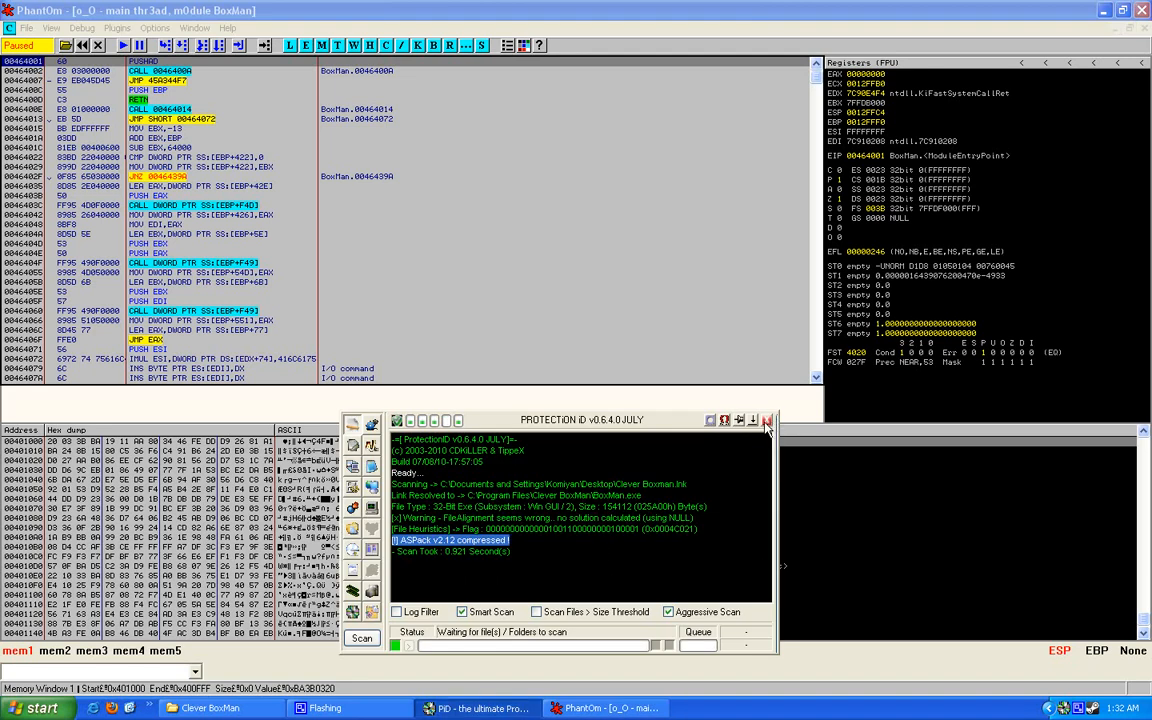
# Close Protection iD and follow ECX's address 0012FFB0 in the dump
pyautogui.click(769, 419)
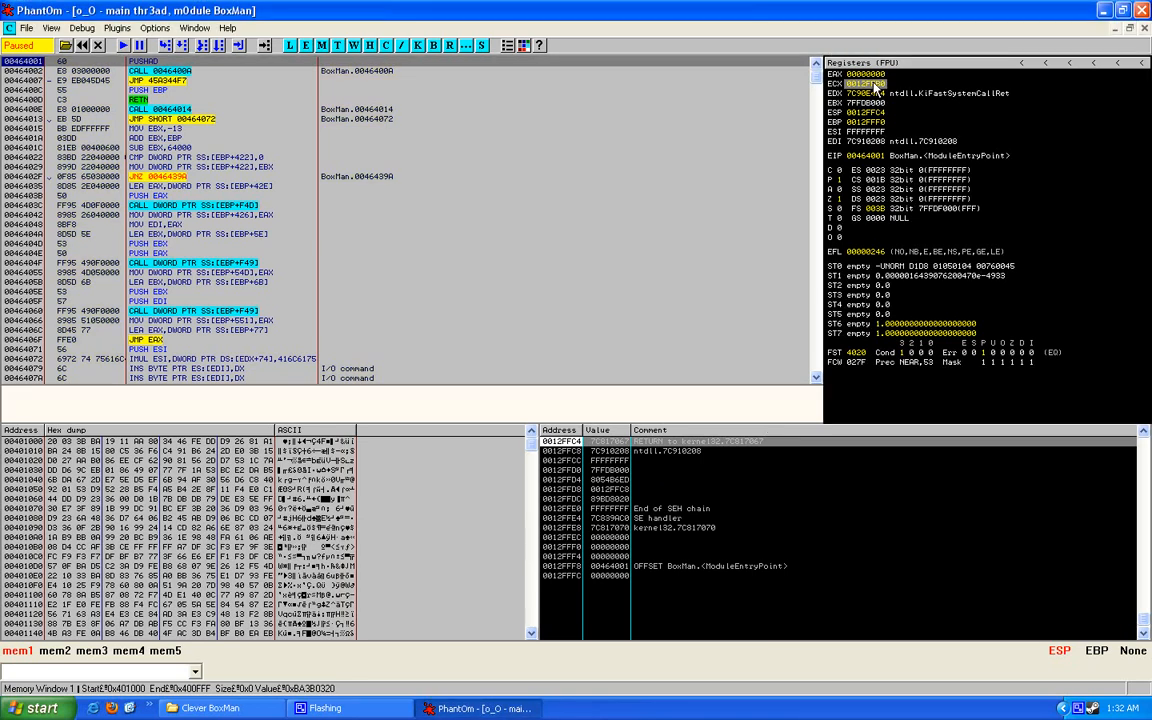
pyautogui.rightClick(862, 85)
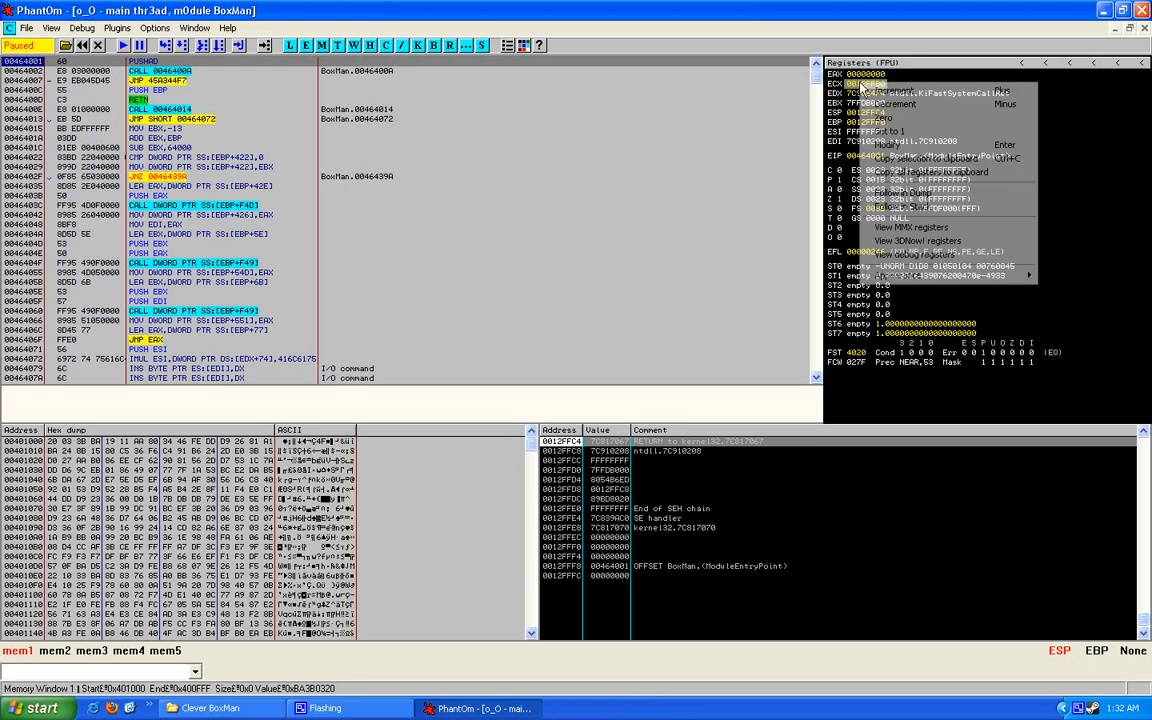
pyautogui.moveTo(903, 206)
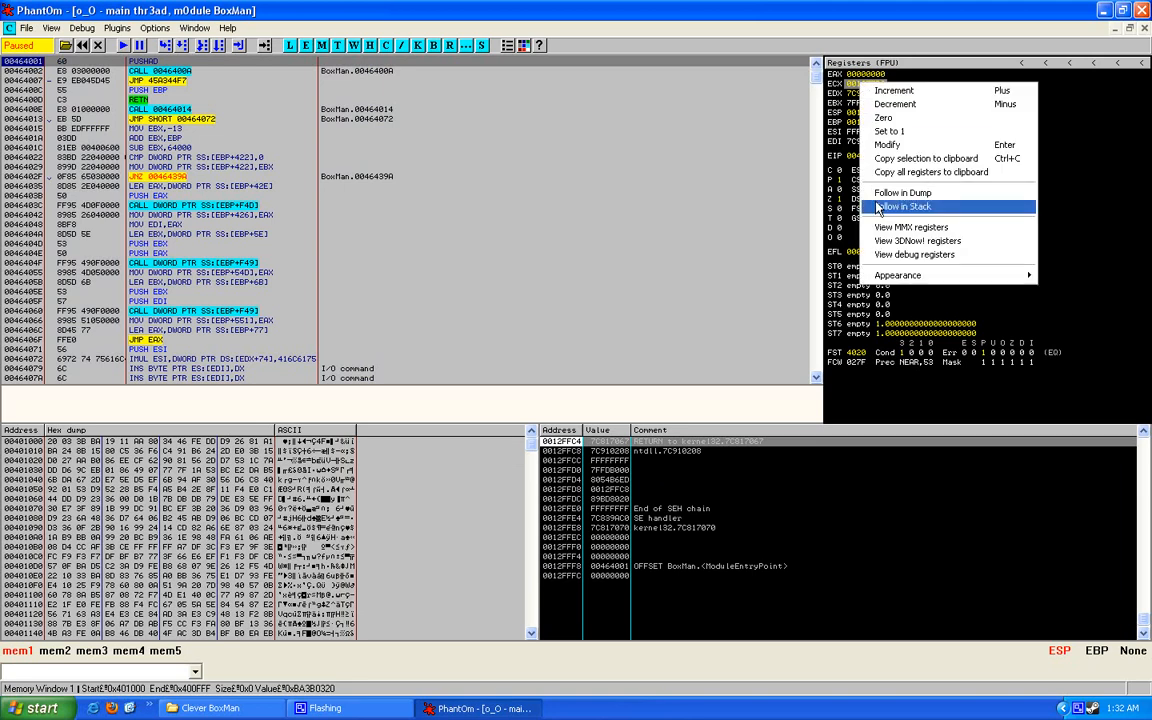
pyautogui.moveTo(901, 192)
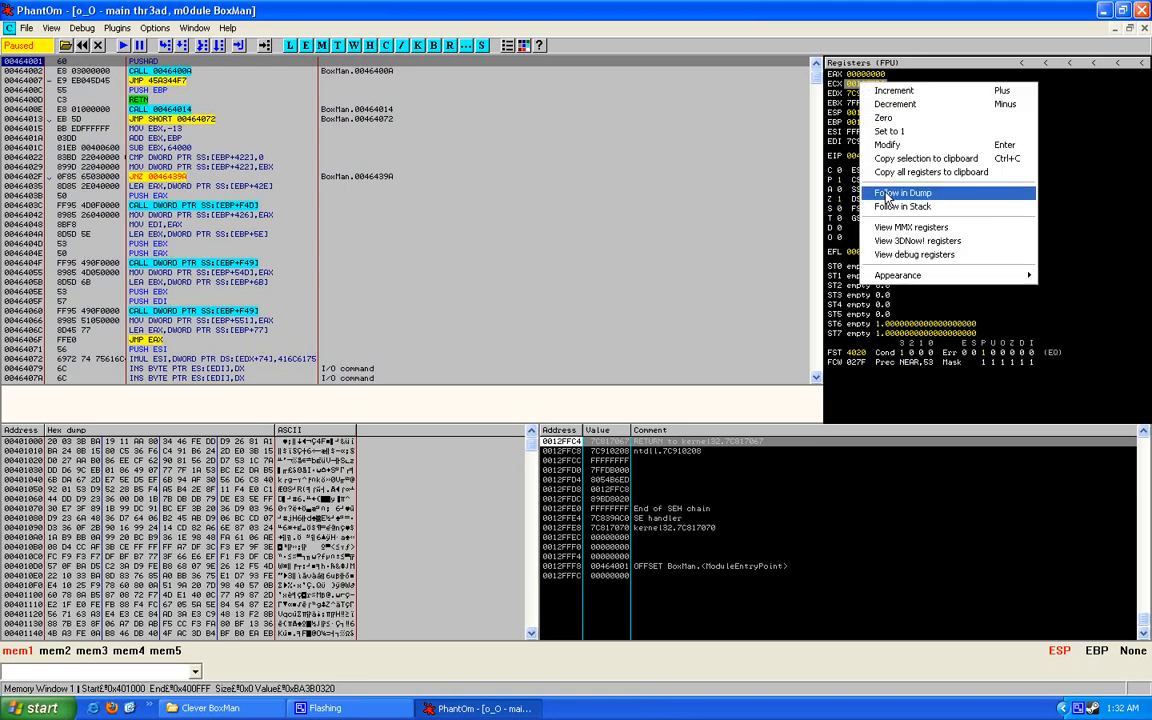
pyautogui.click(901, 192)
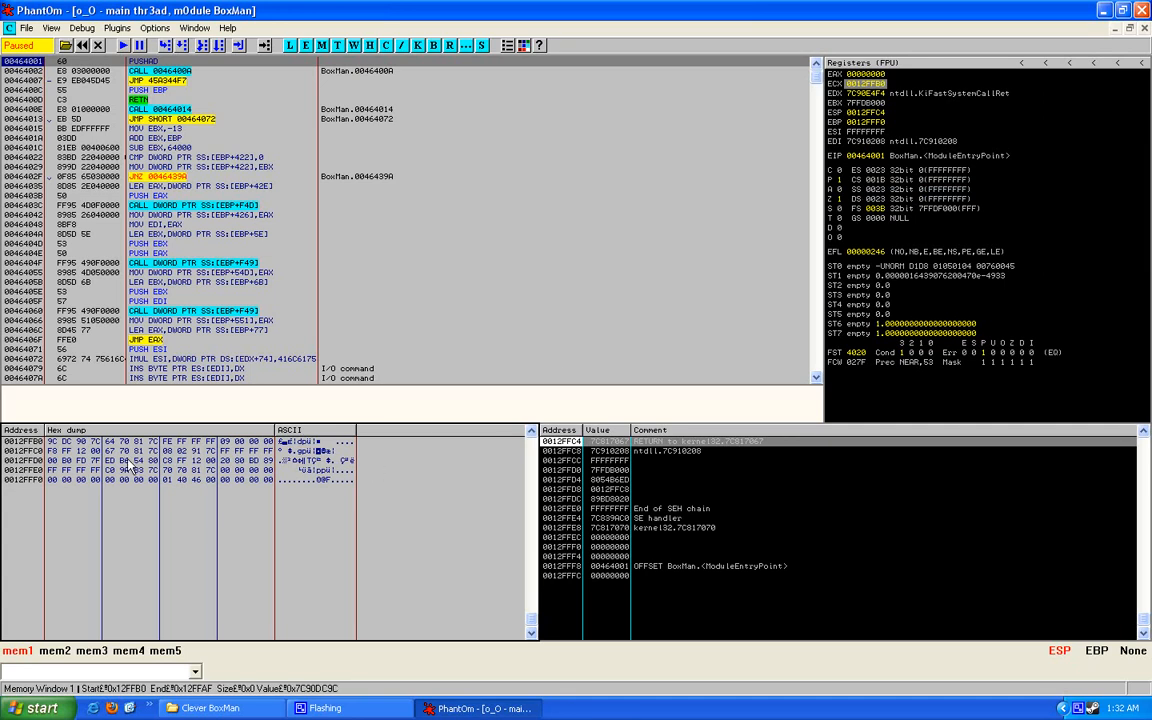
pyautogui.moveTo(120, 500)
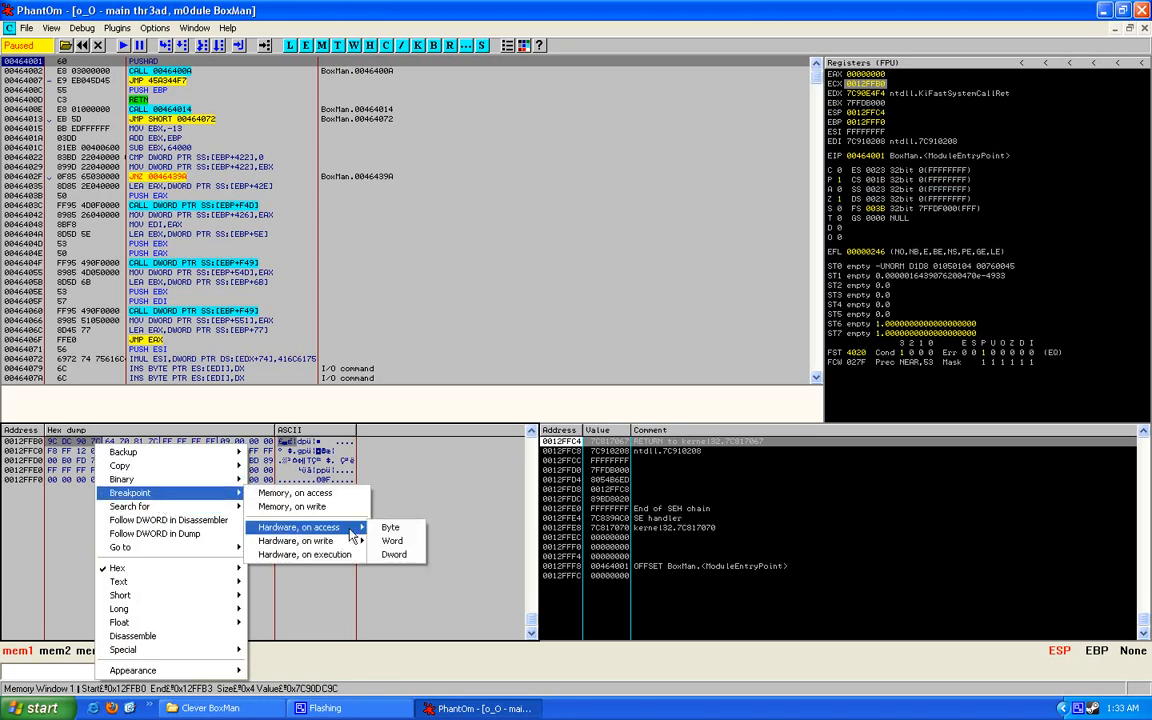
# Set a word hardware access breakpoint on 0012FFB0, verify it, and reach 0041091A
pyautogui.click(390, 527)
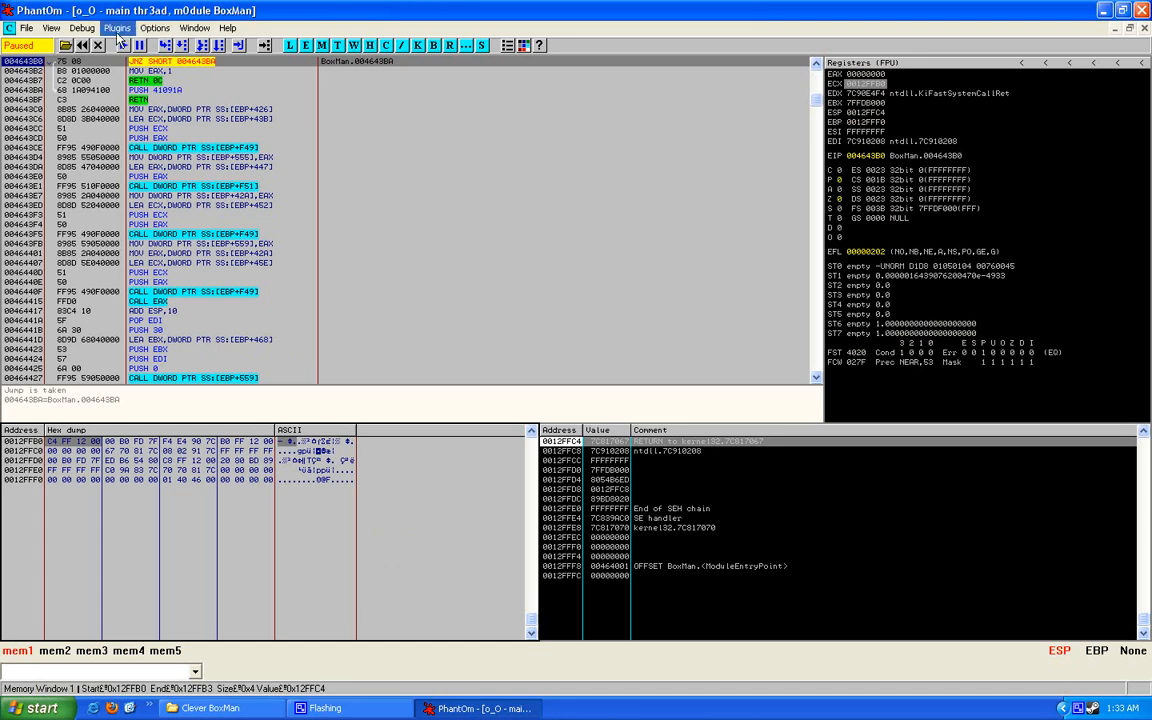
pyautogui.click(82, 27)
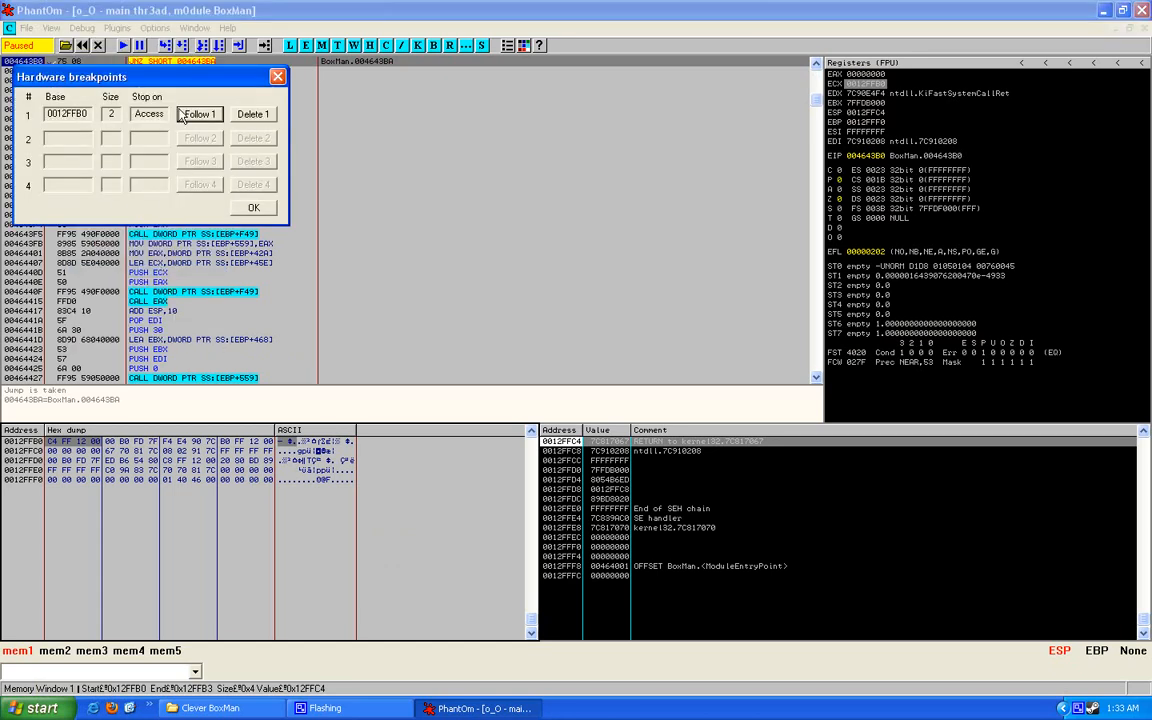
pyautogui.moveTo(87, 120)
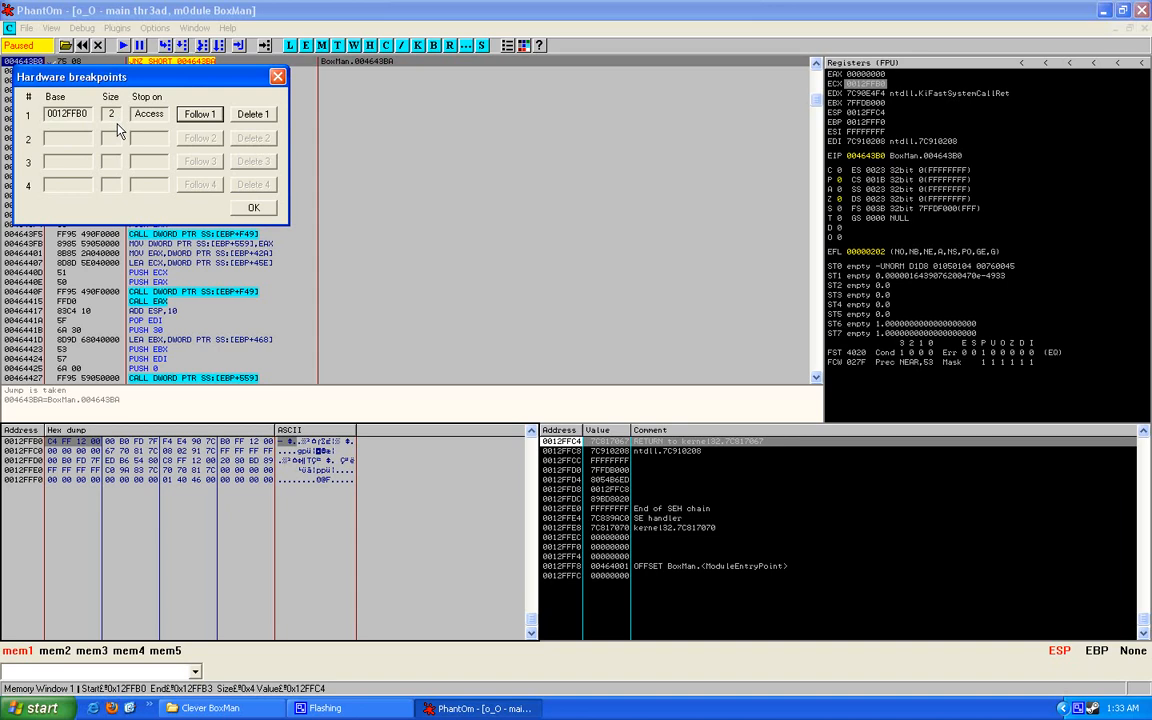
pyautogui.moveTo(150, 128)
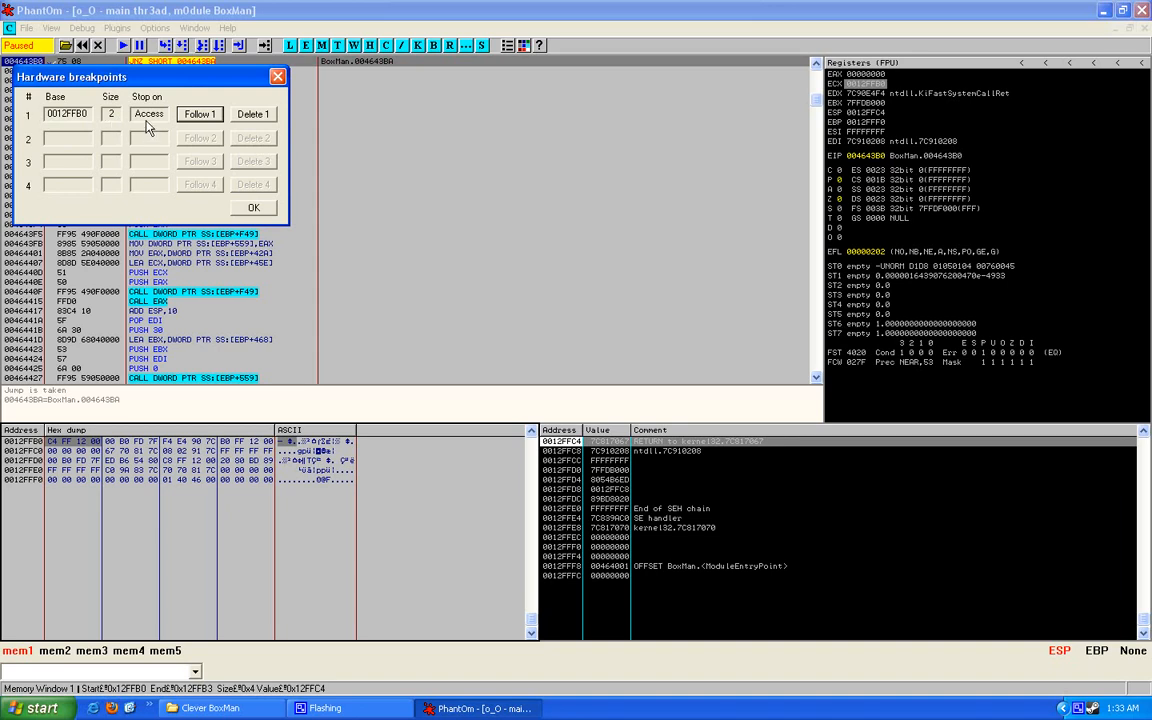
pyautogui.click(253, 207)
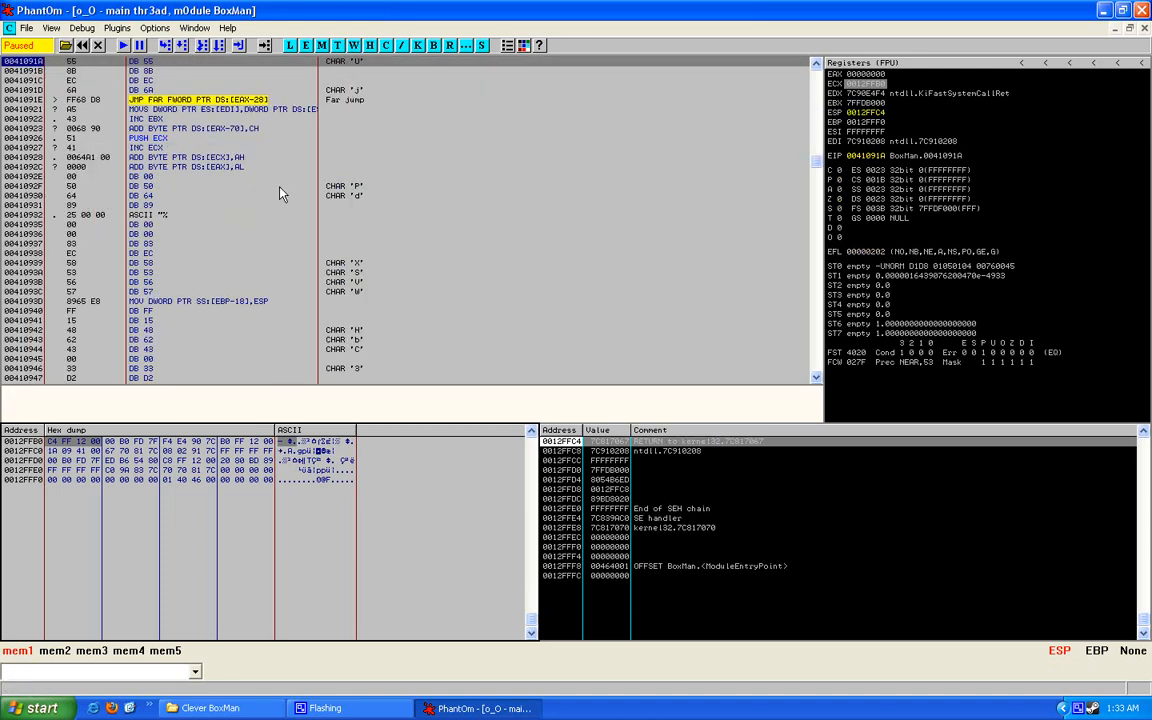
pyautogui.moveTo(448, 200)
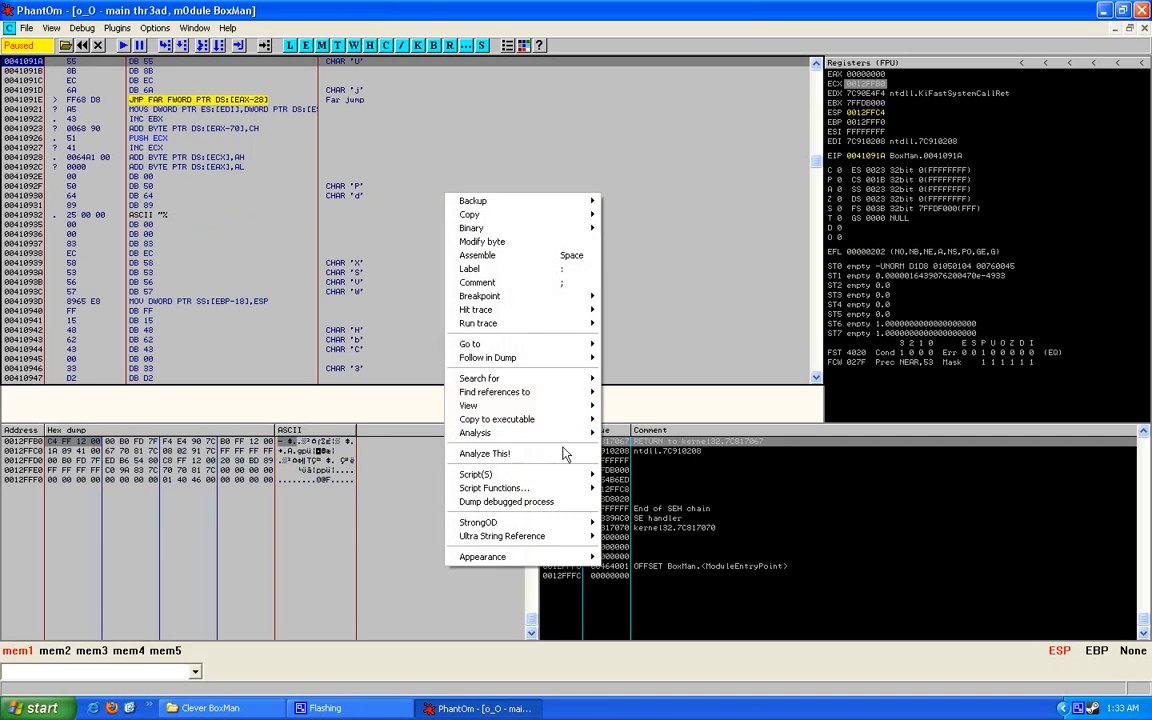
pyautogui.moveTo(540, 454)
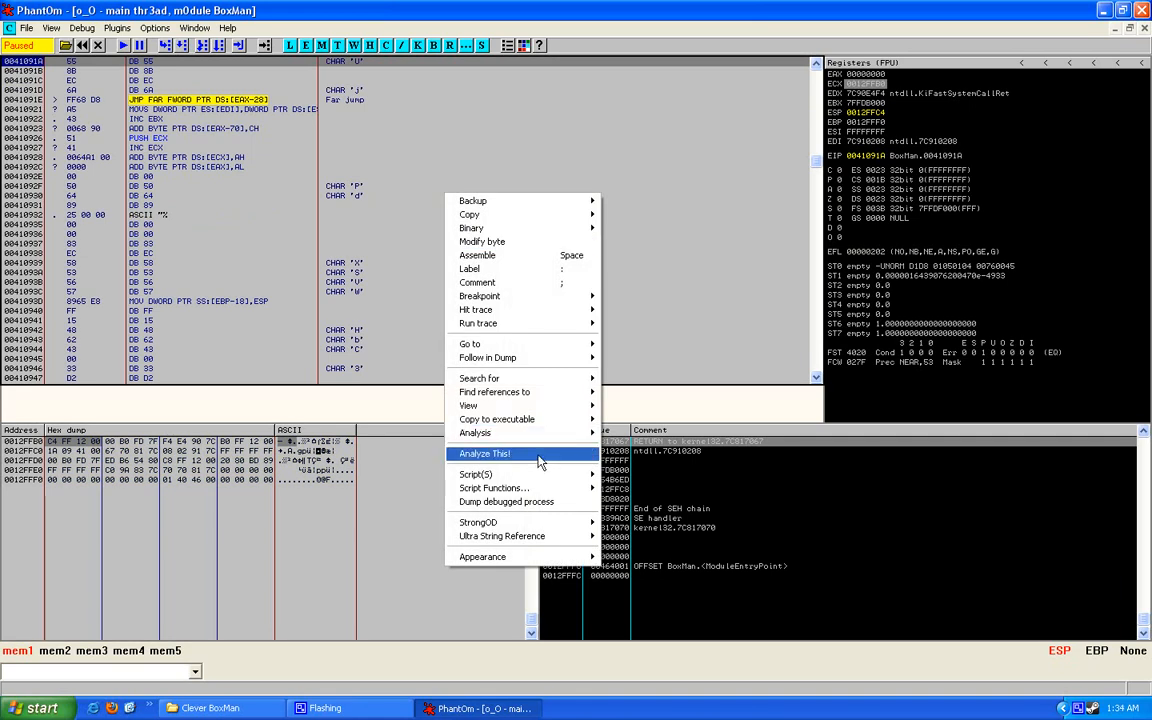
pyautogui.moveTo(552, 462)
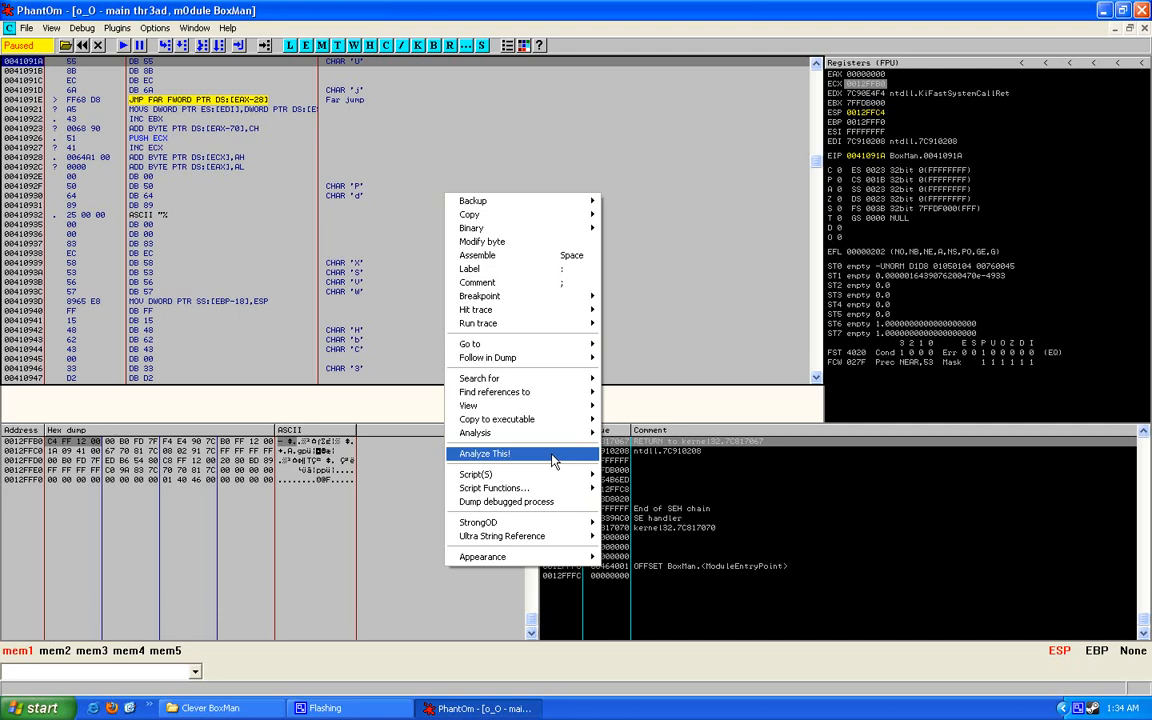
# Analyse the unpacked code at 0041091A and bring up the disassembly context menu
pyautogui.click(484, 453)
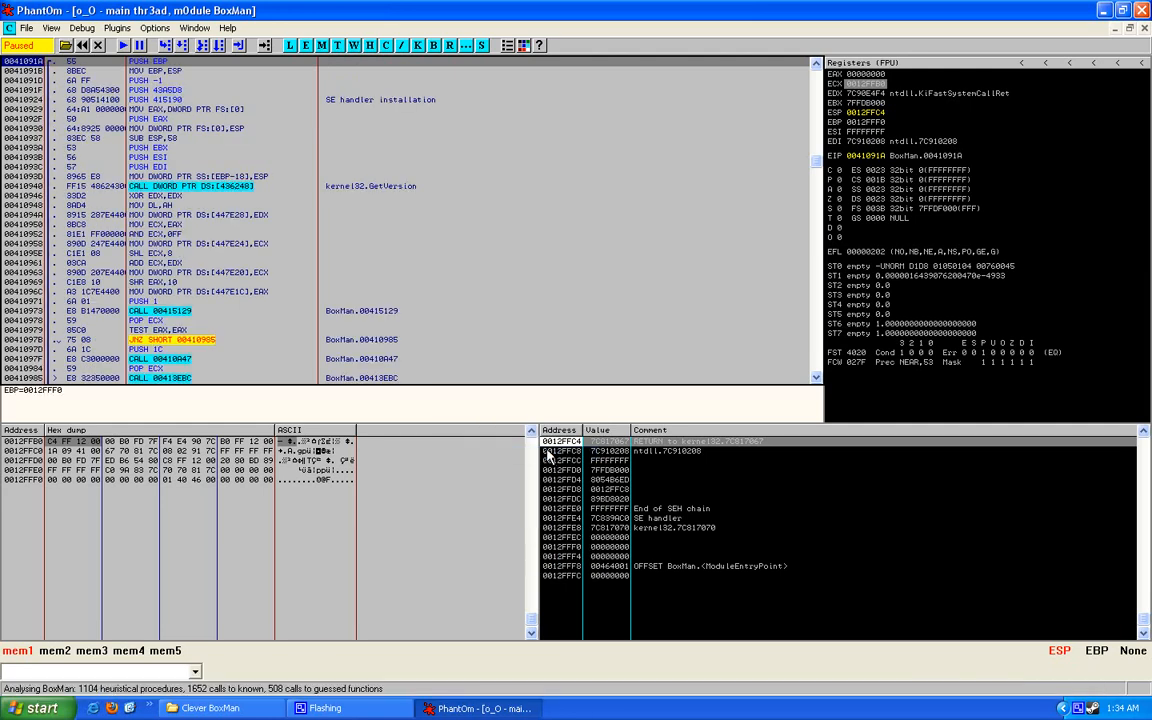
pyautogui.moveTo(500, 411)
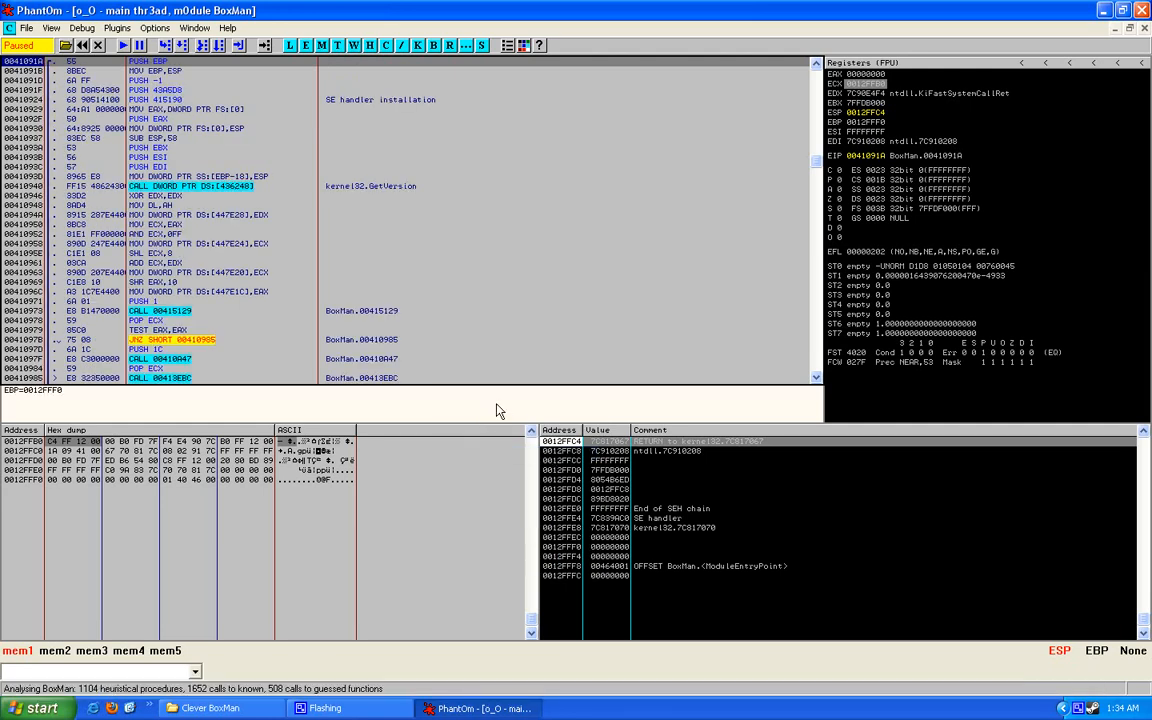
pyautogui.rightClick(500, 390)
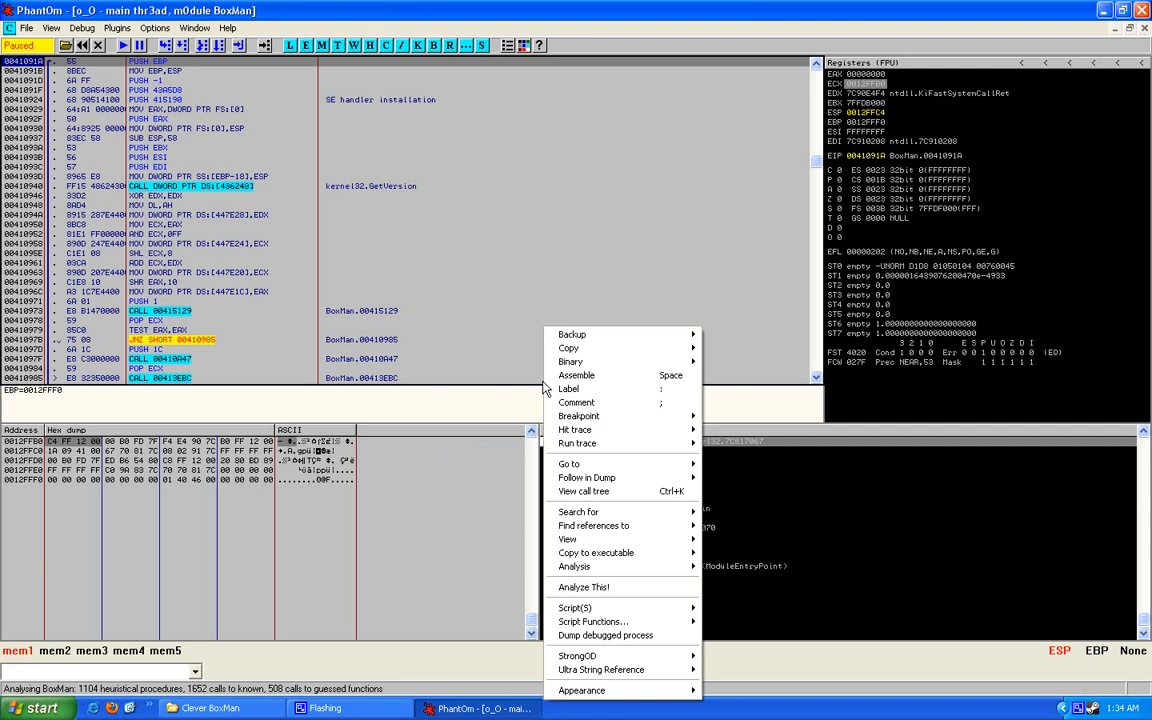
pyautogui.moveTo(620, 635)
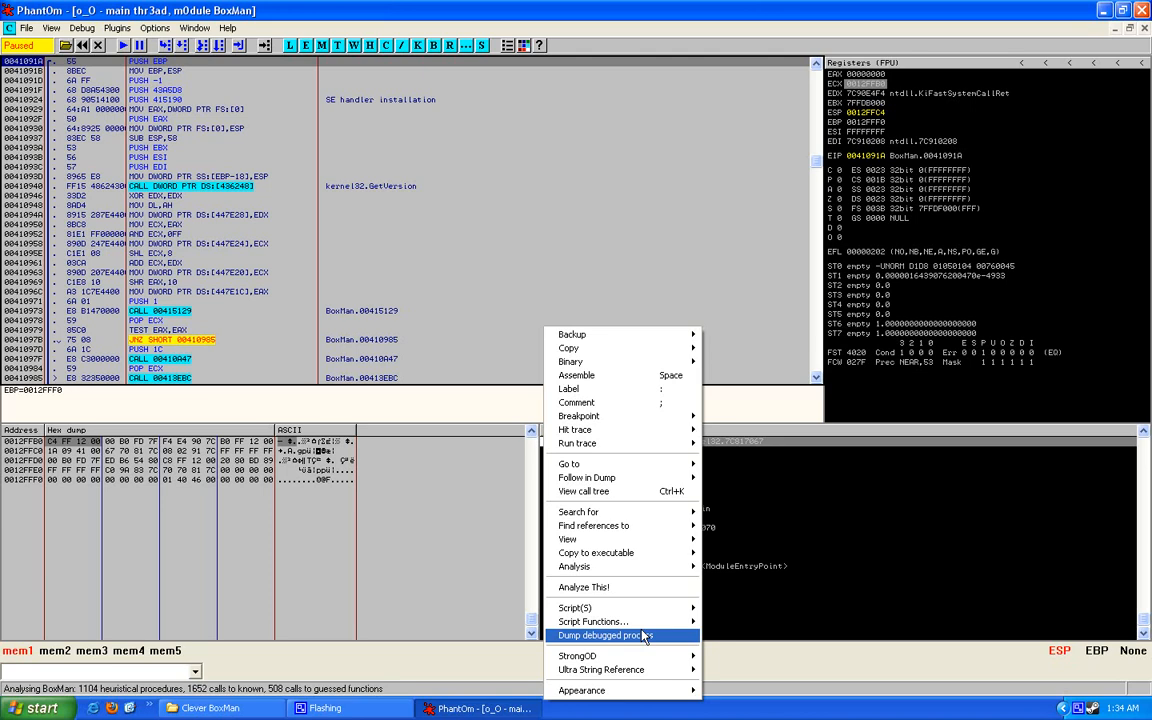
# Start Dump debugged process, copy the 1091A entry point offset, and proceed to Dump
pyautogui.click(604, 635)
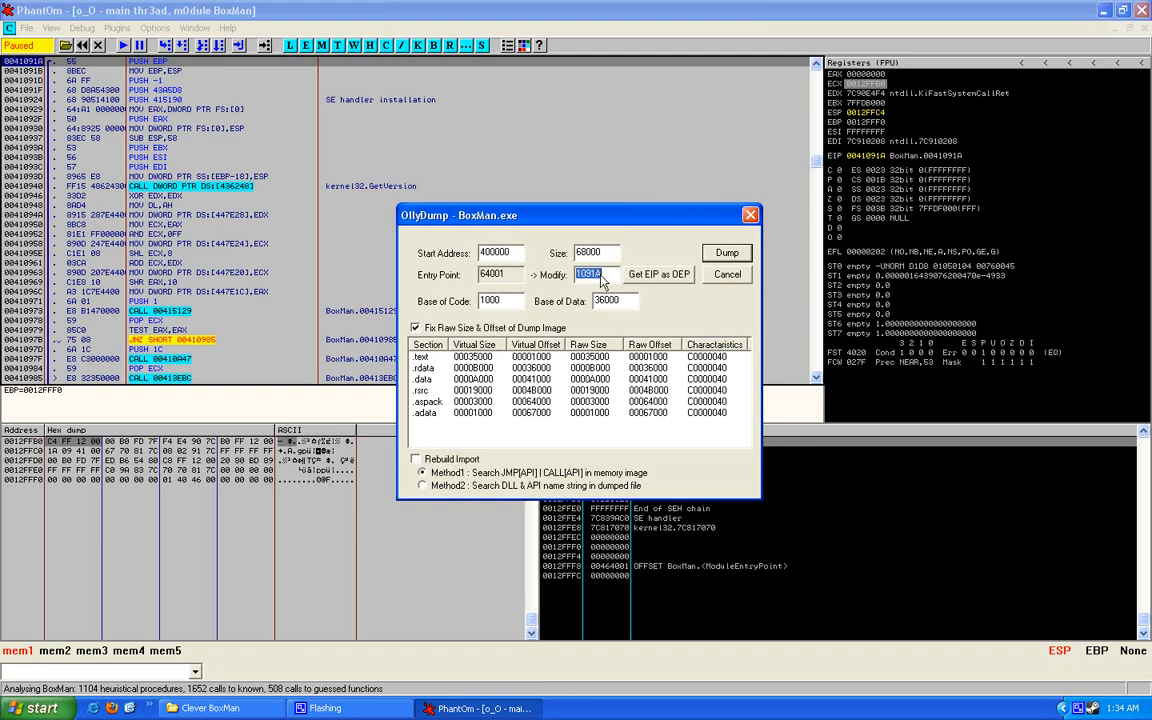
pyautogui.rightClick(588, 274)
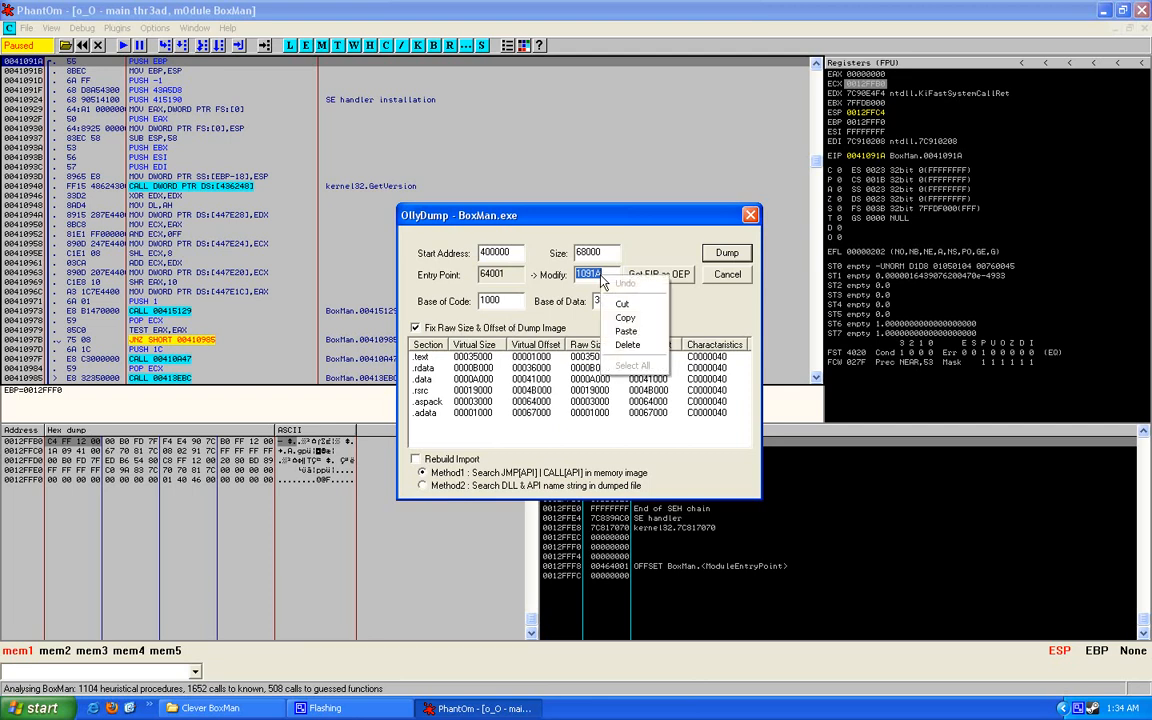
pyautogui.click(626, 330)
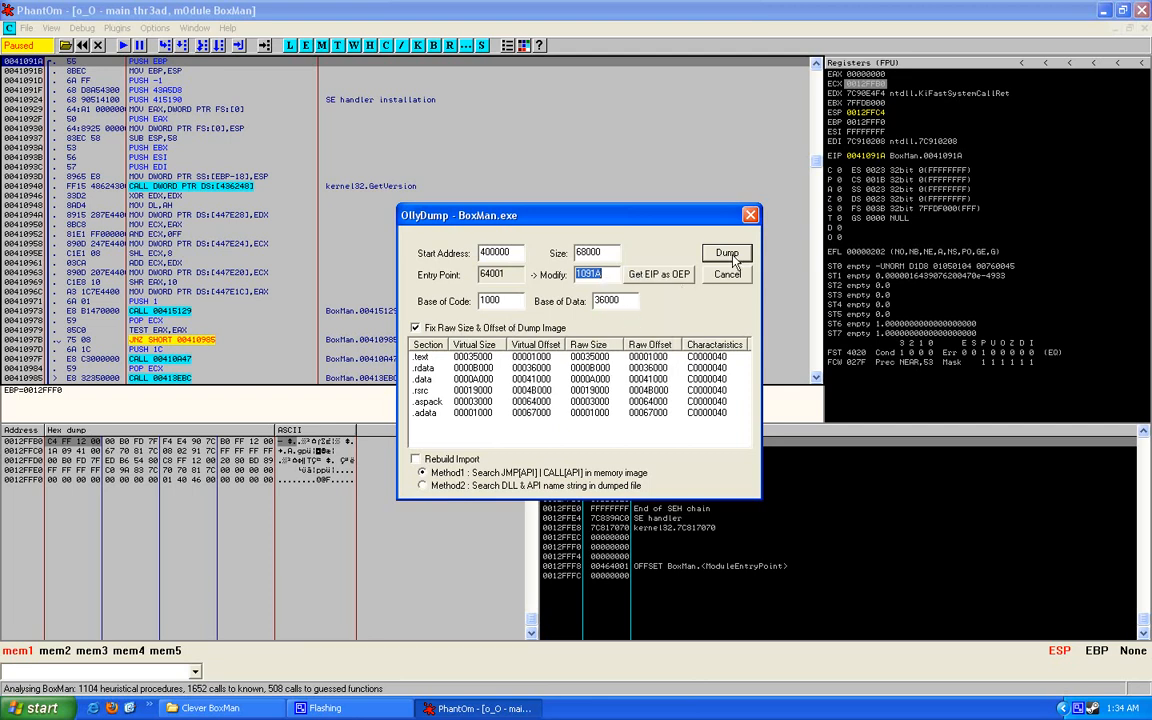
pyautogui.click(727, 252)
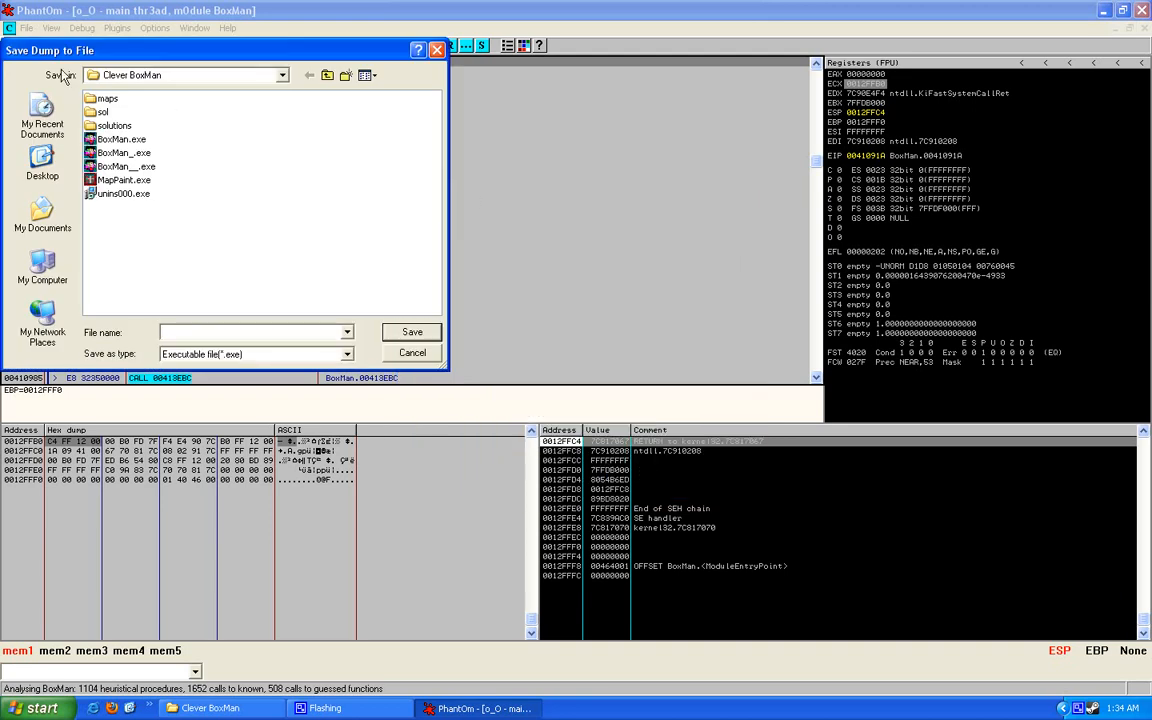
pyautogui.moveTo(135, 180)
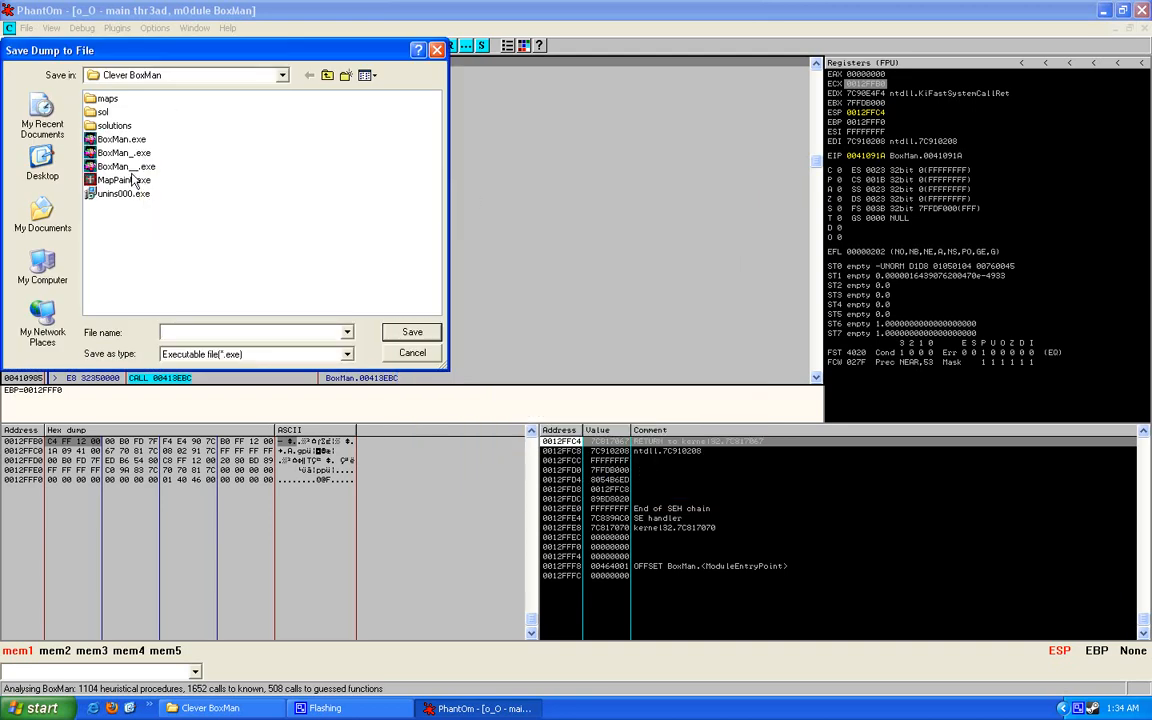
# Delete the old BoxMan__.exe dump and save the new dump as BoxMan_.exe
pyautogui.click(125, 166)
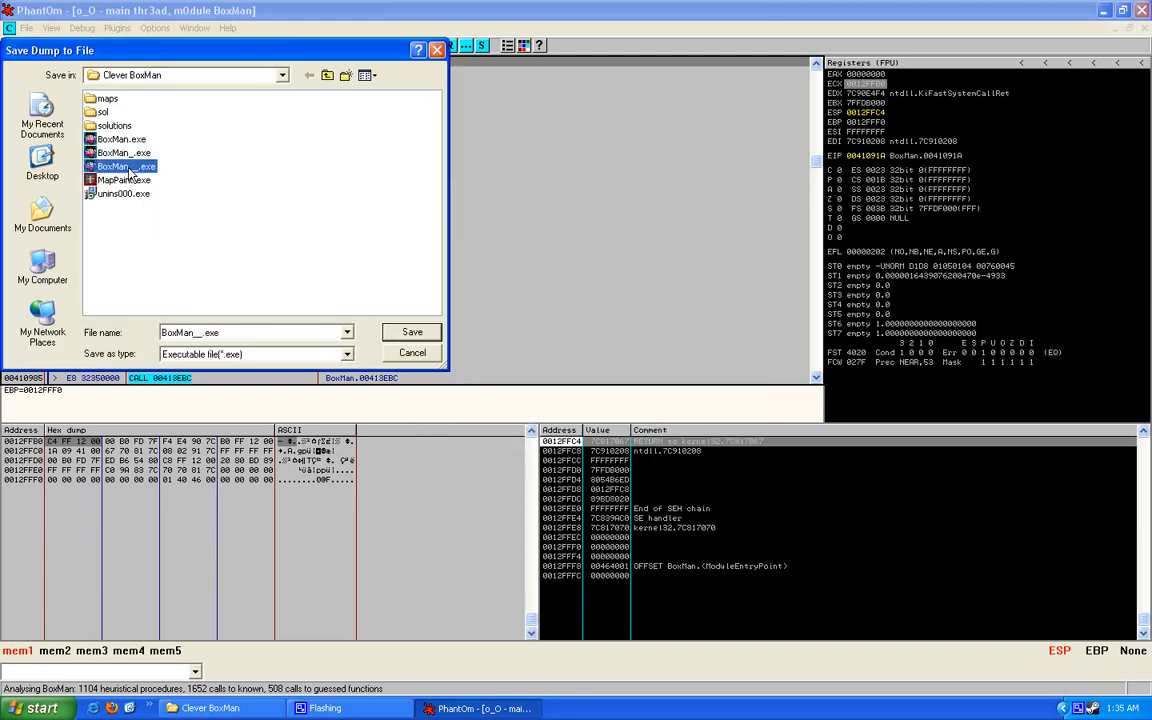
pyautogui.press('Delete')
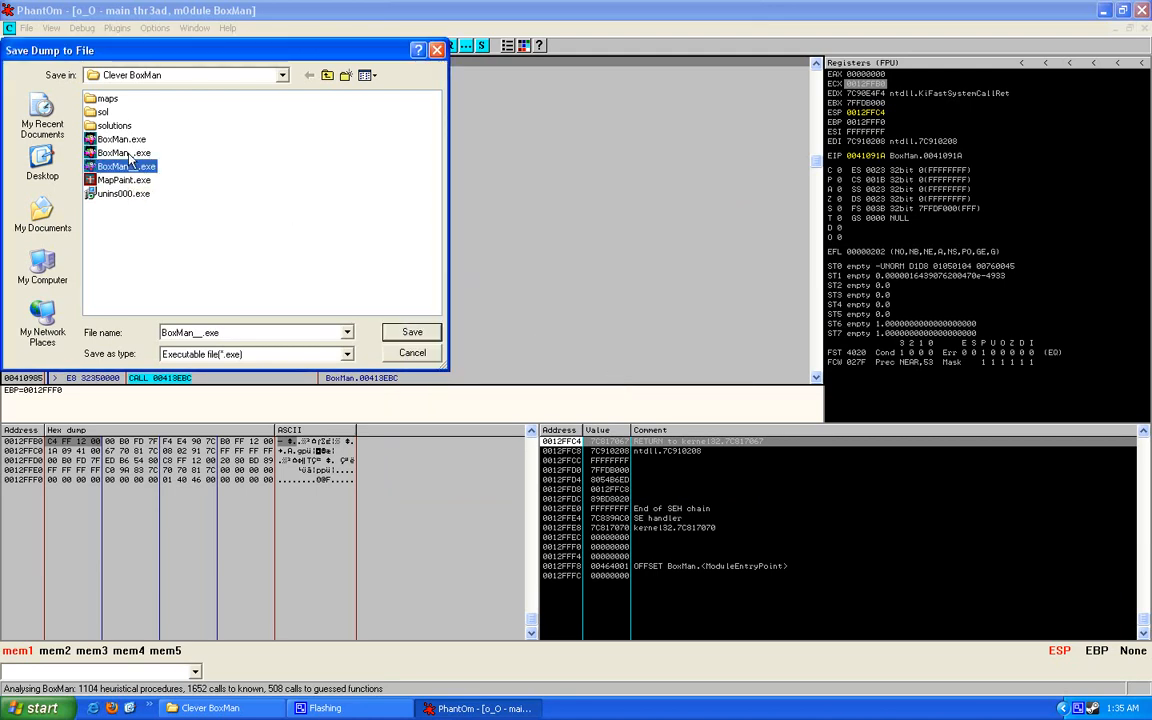
pyautogui.click(125, 152)
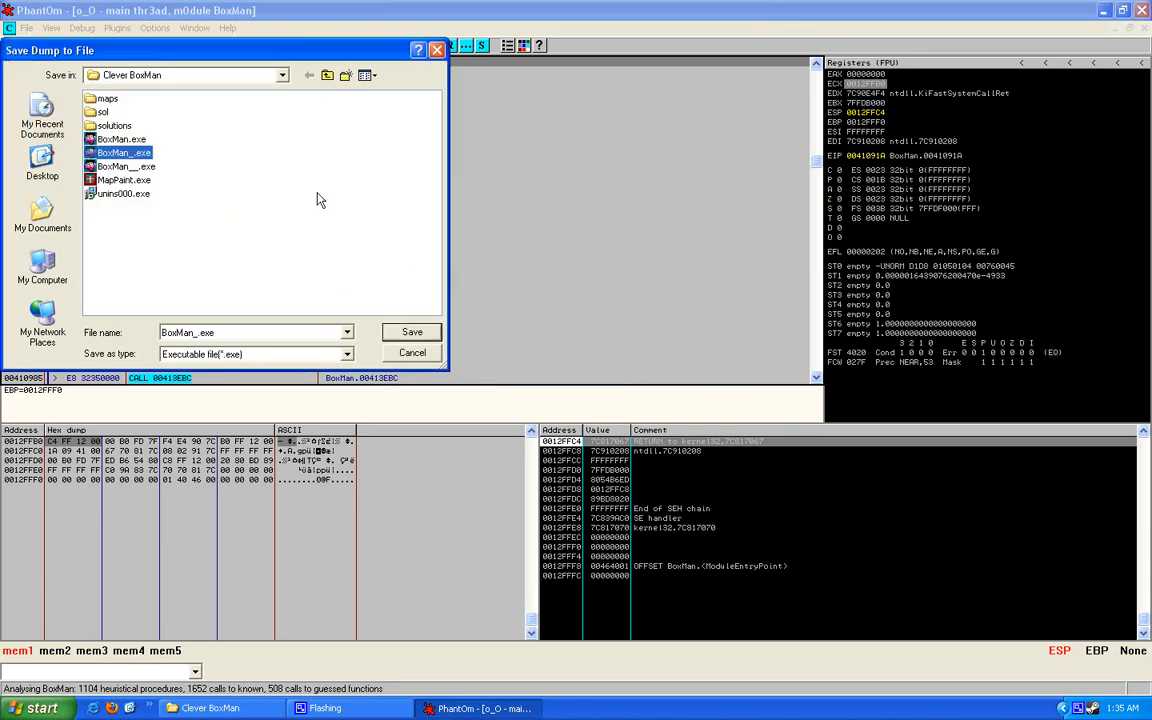
pyautogui.rightClick(320, 200)
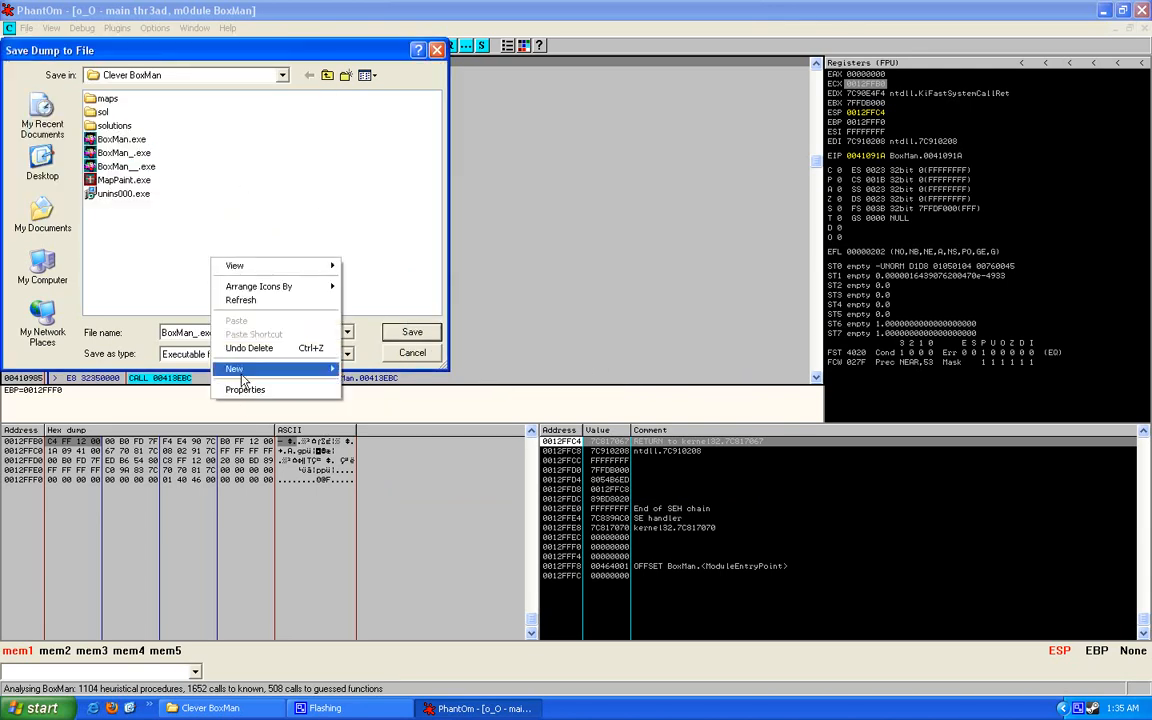
pyautogui.moveTo(257, 322)
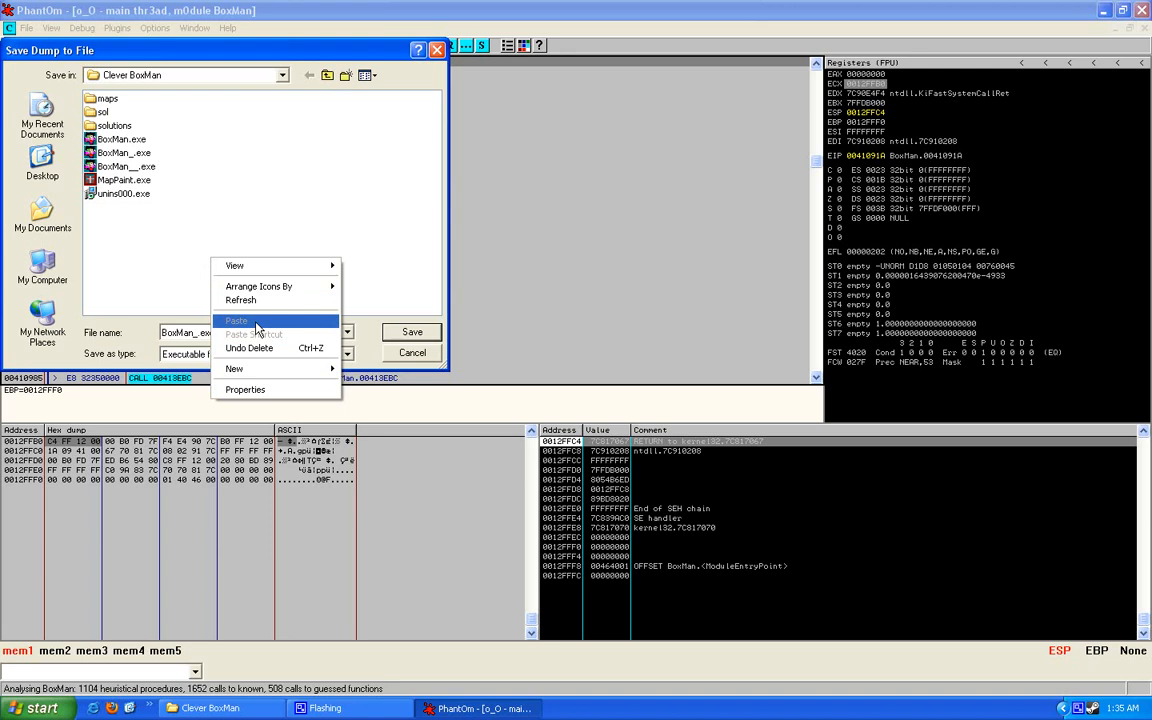
pyautogui.click(237, 320)
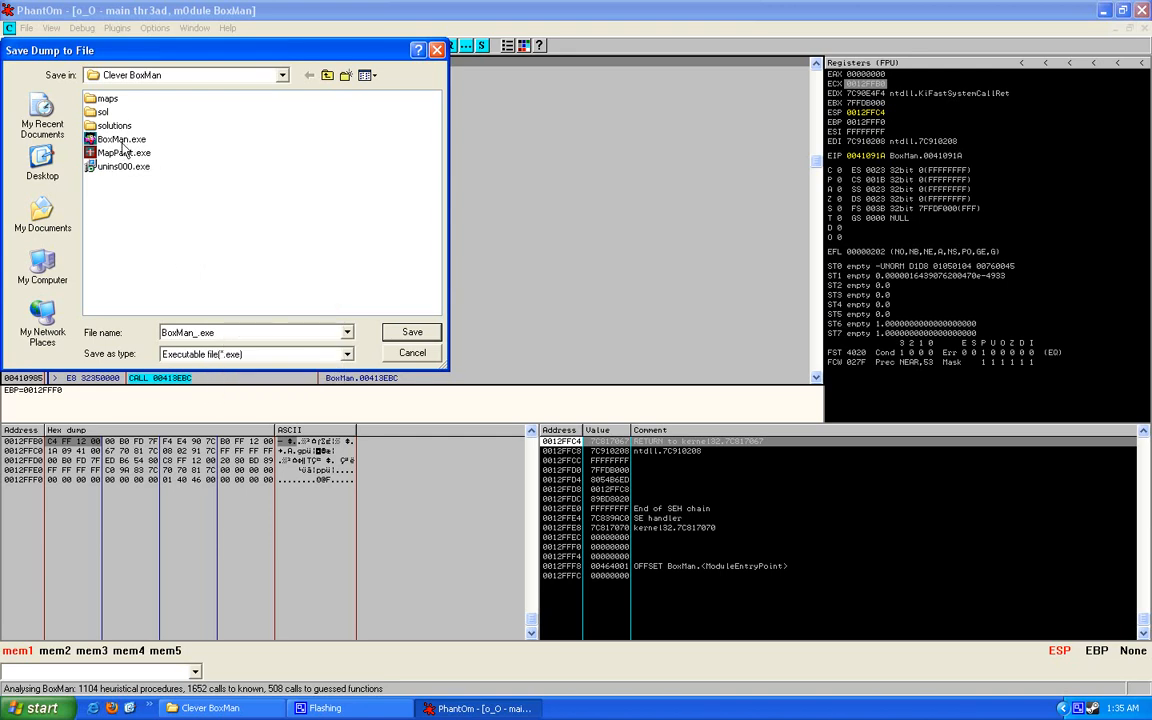
pyautogui.click(120, 139)
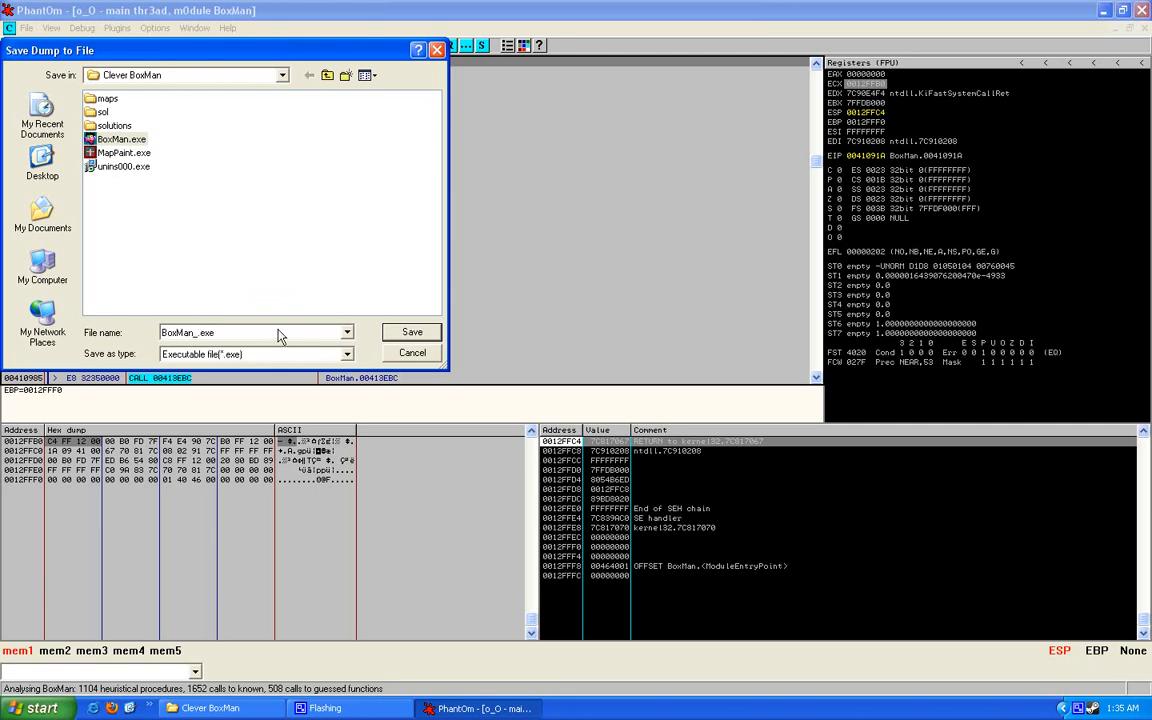
pyautogui.click(412, 352)
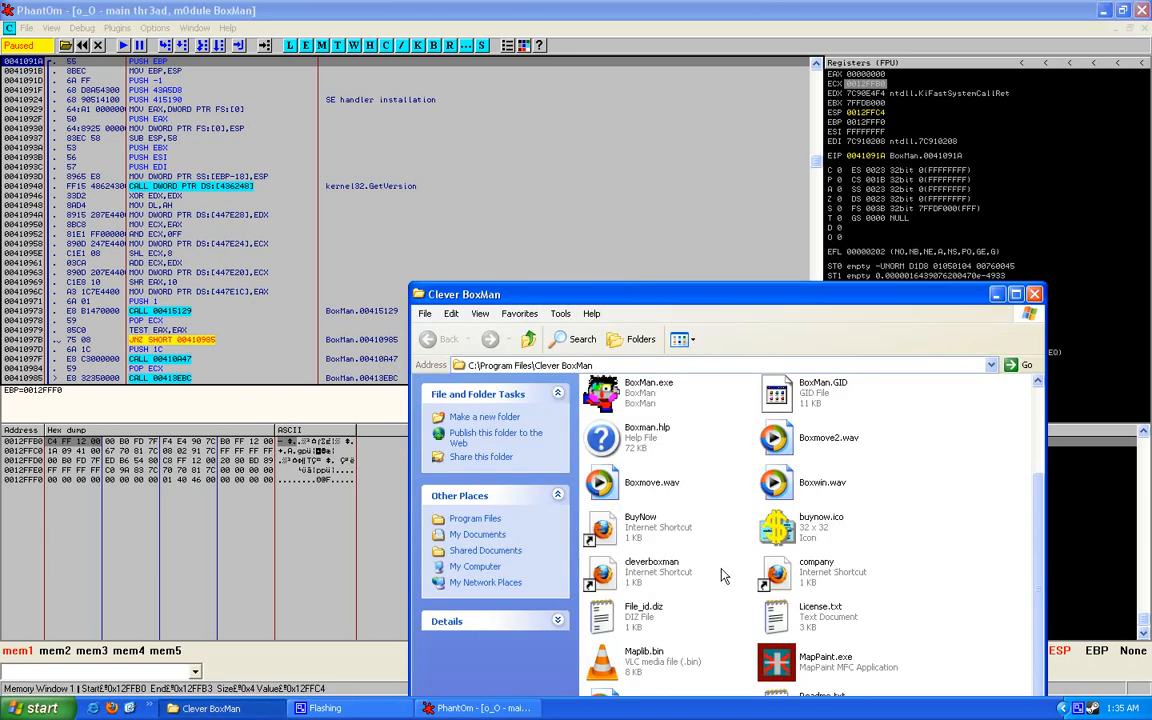
# Launch the dumped BoxMan_.exe and dismiss its initialization error
pyautogui.scroll(3)
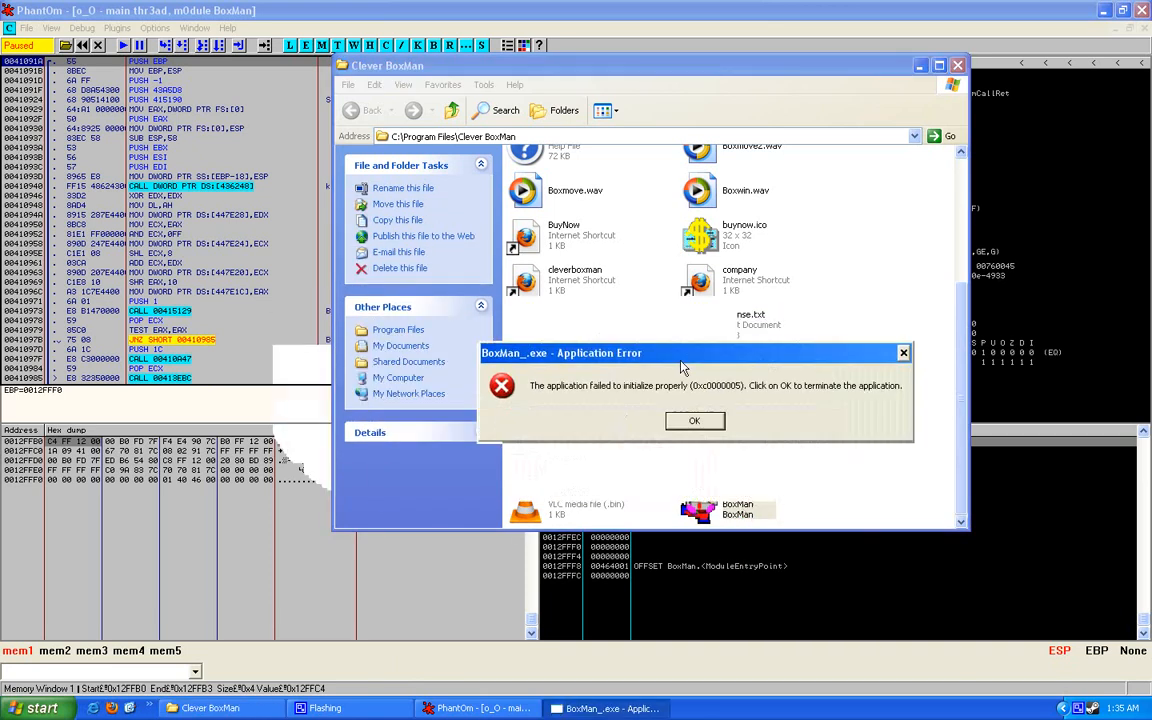
pyautogui.click(694, 420)
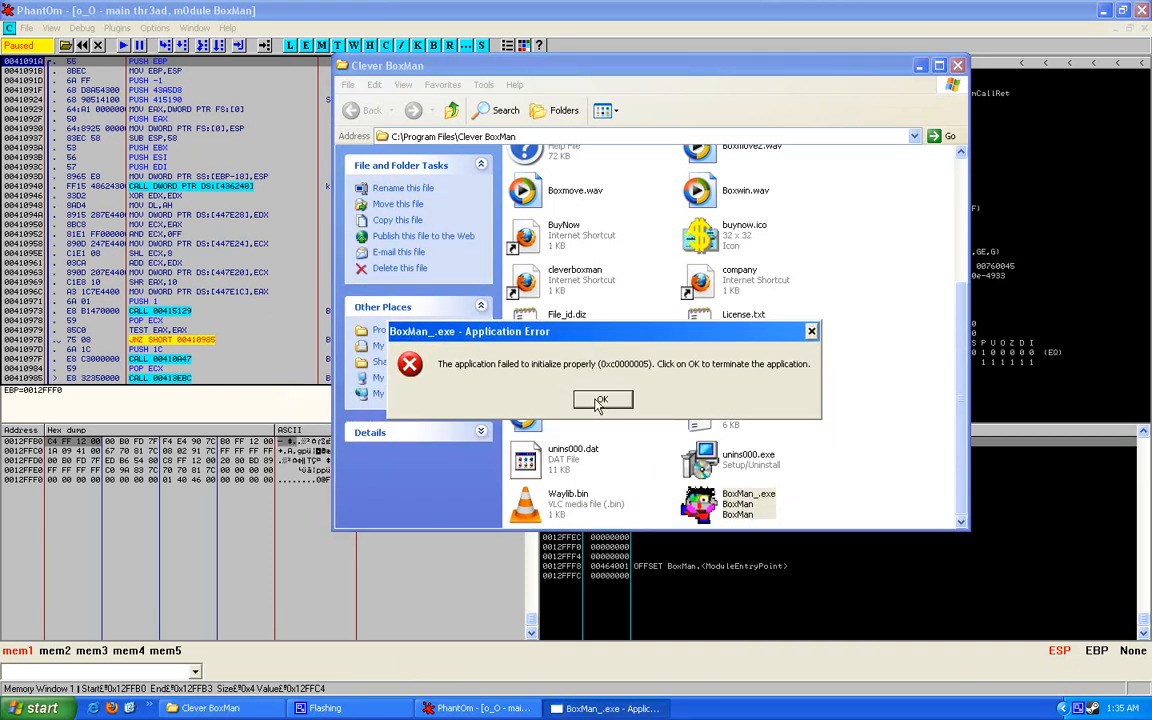
pyautogui.click(602, 399)
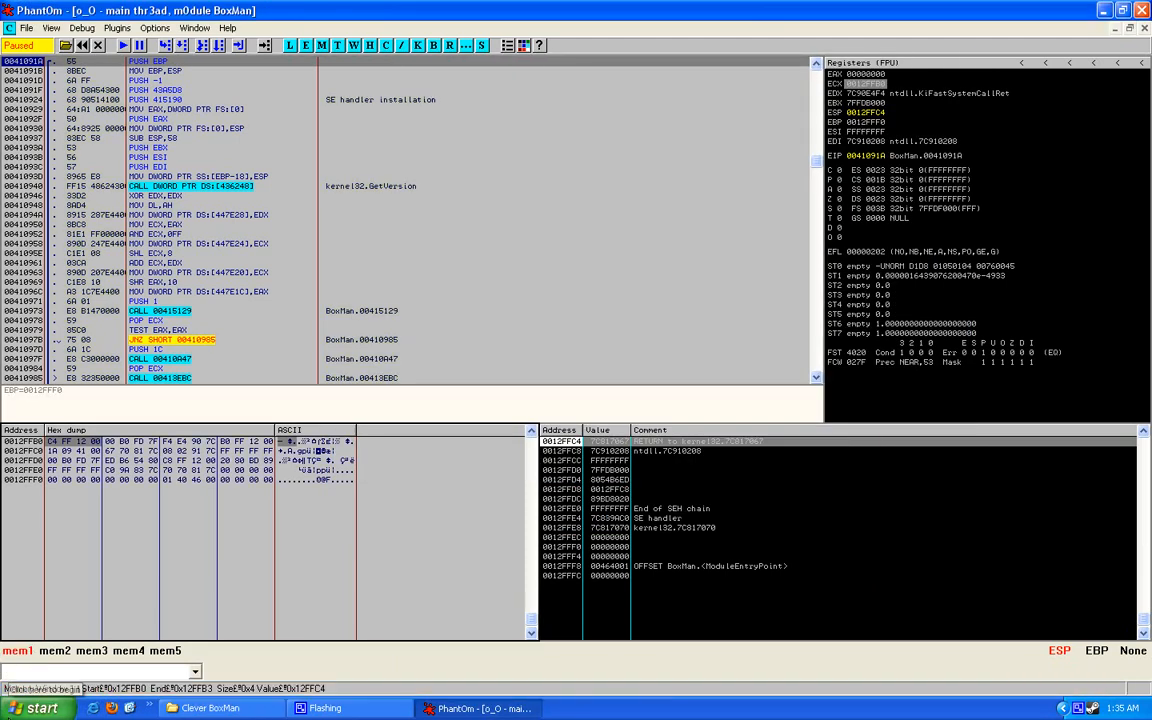
# Show All Programs from the Windows Start menu
pyautogui.click(40, 708)
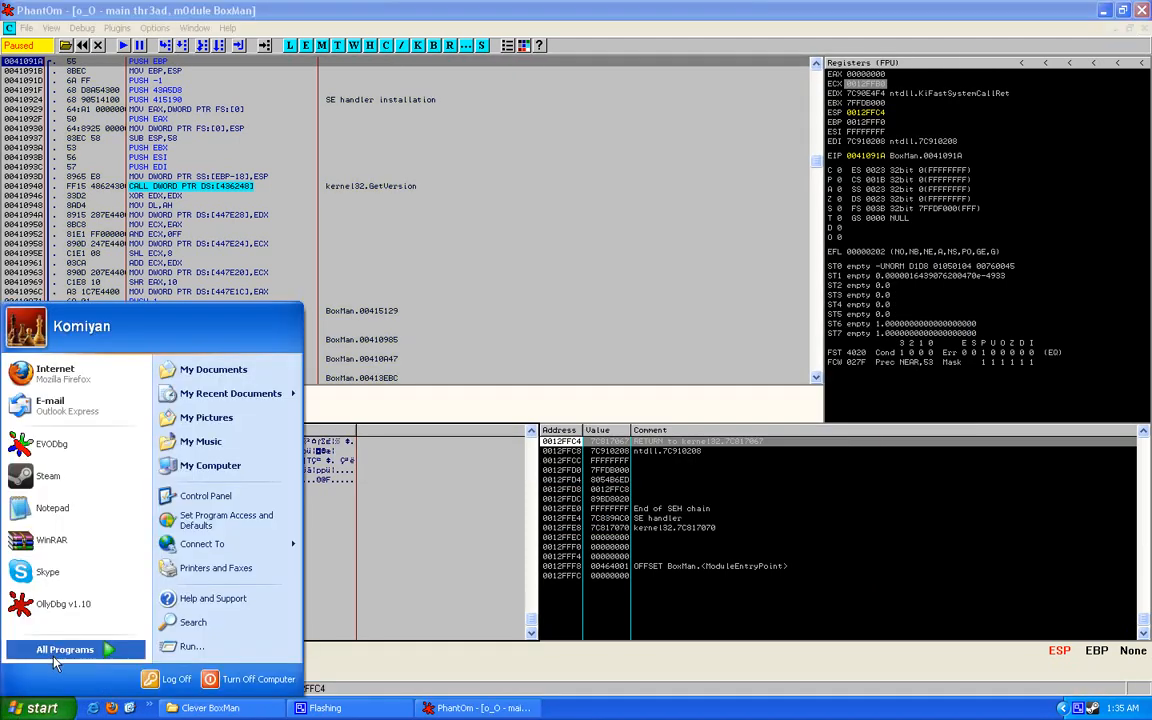
pyautogui.click(65, 649)
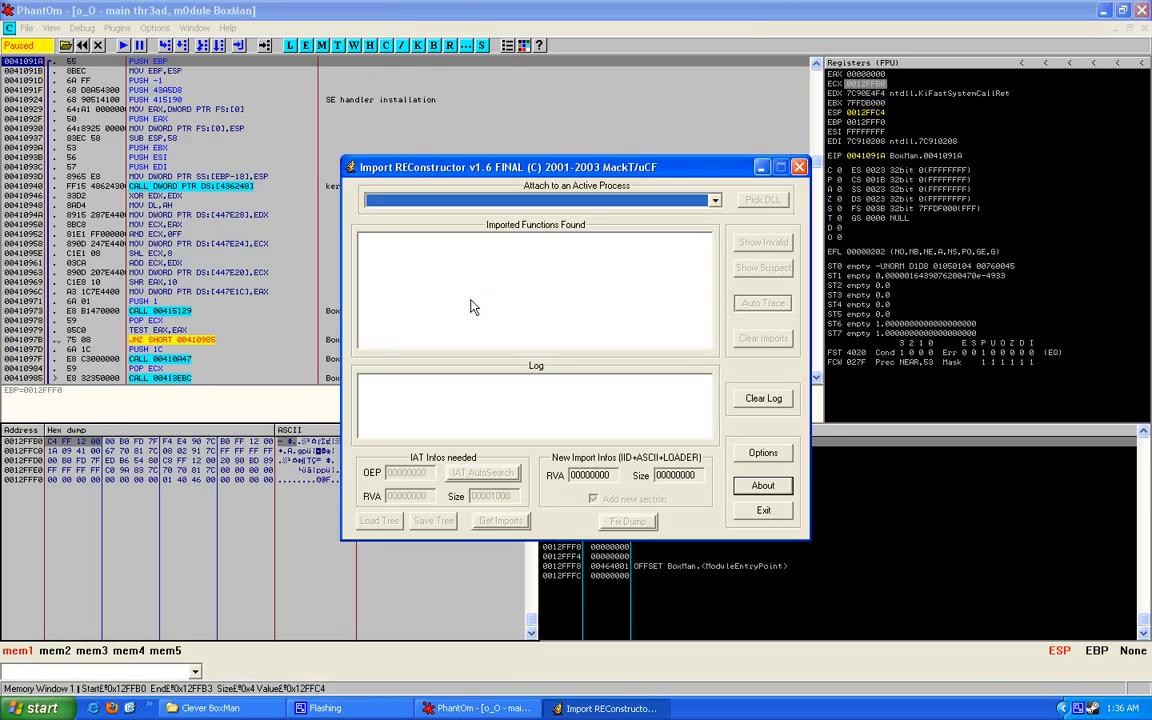
pyautogui.moveTo(429, 207)
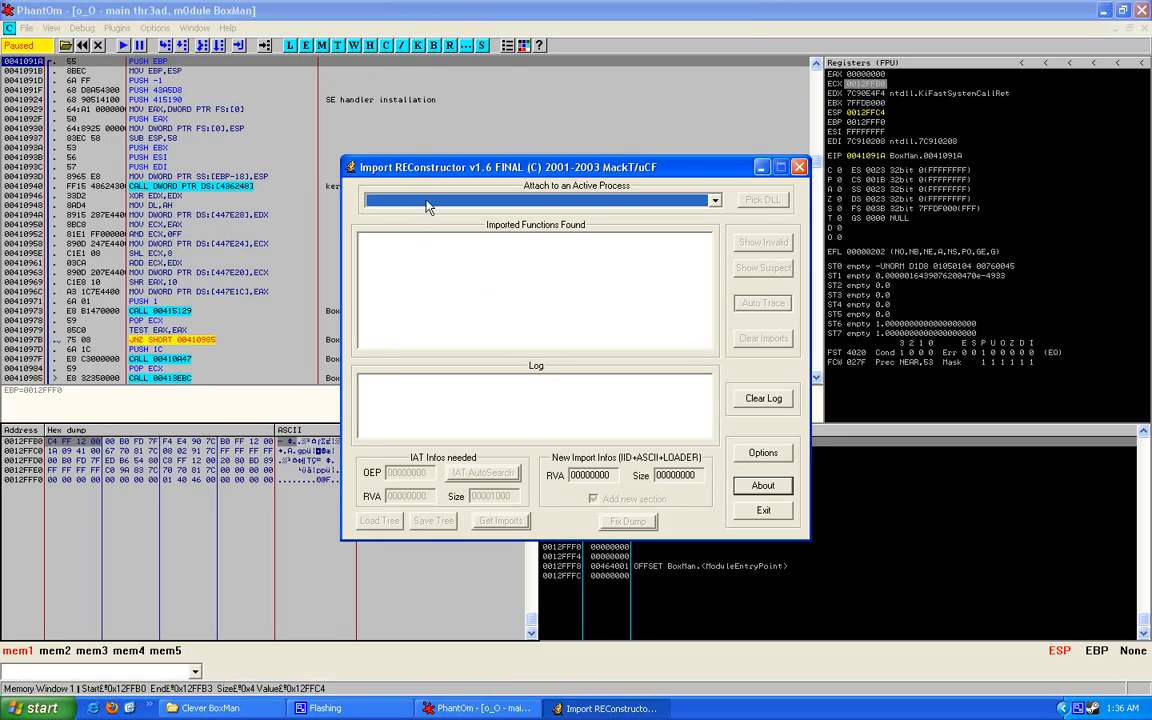
pyautogui.moveTo(368, 208)
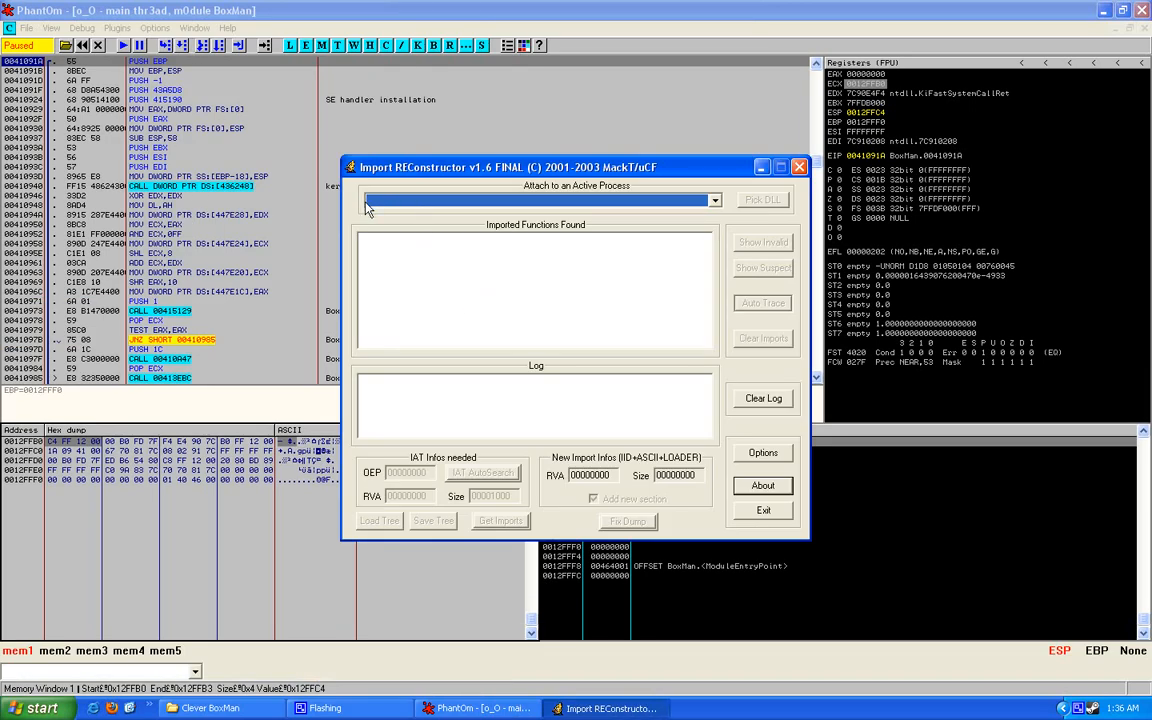
pyautogui.moveTo(400, 189)
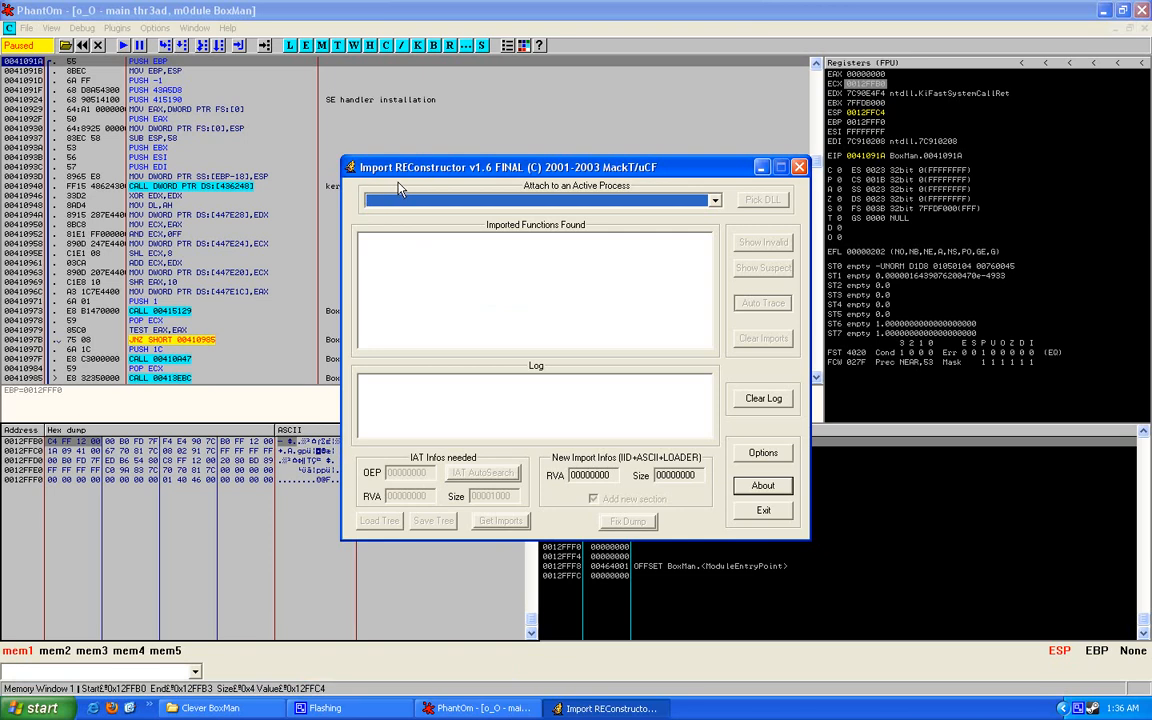
pyautogui.moveTo(366, 178)
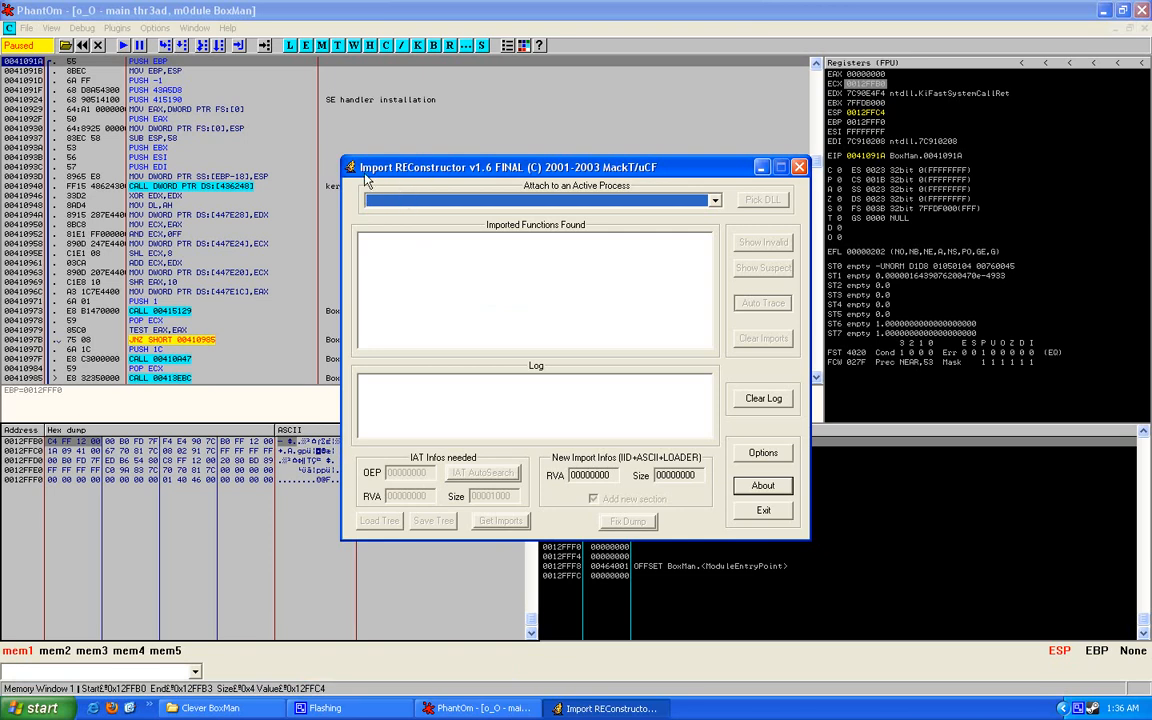
# Attach Import REConstructor to boxman.exe, paste OEP 1091A, and run IAT AutoSearch
pyautogui.click(713, 200)
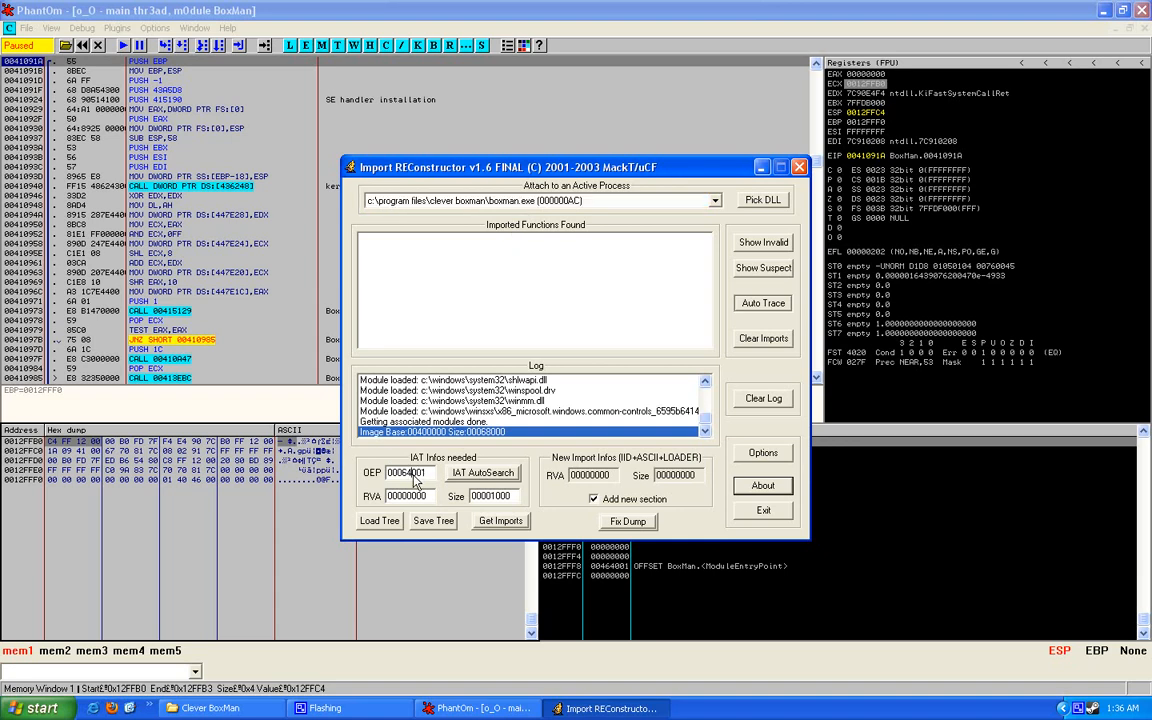
pyautogui.rightClick(407, 472)
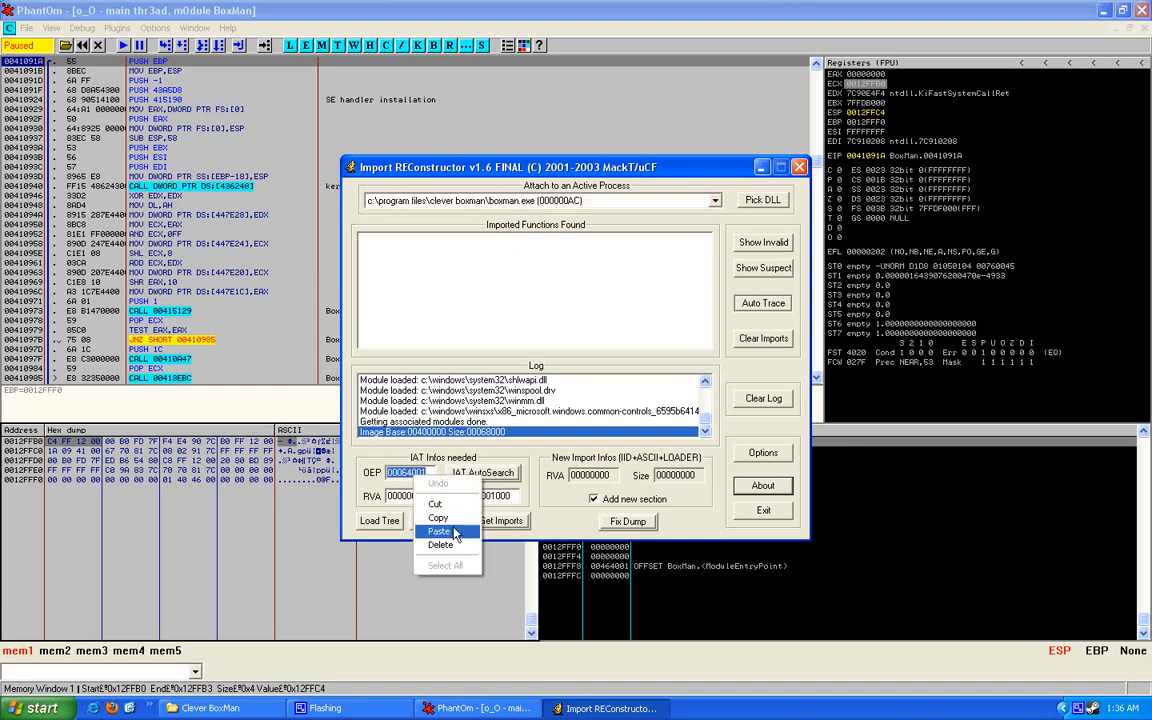
pyautogui.click(440, 531)
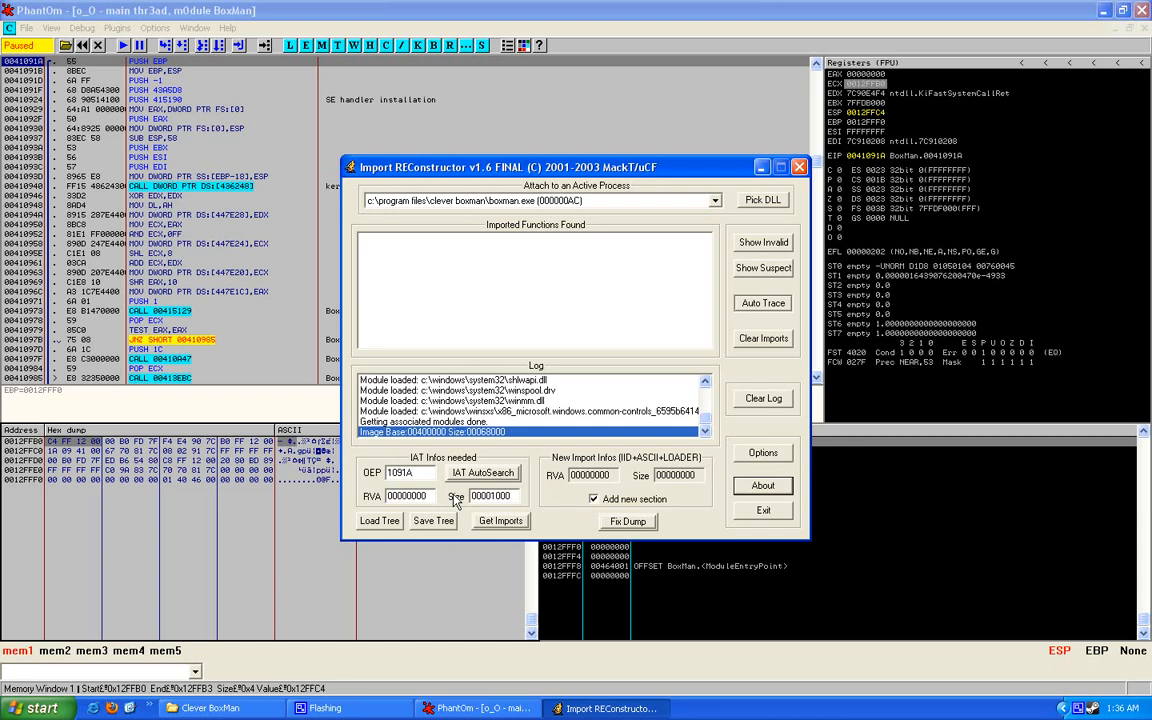
pyautogui.click(483, 473)
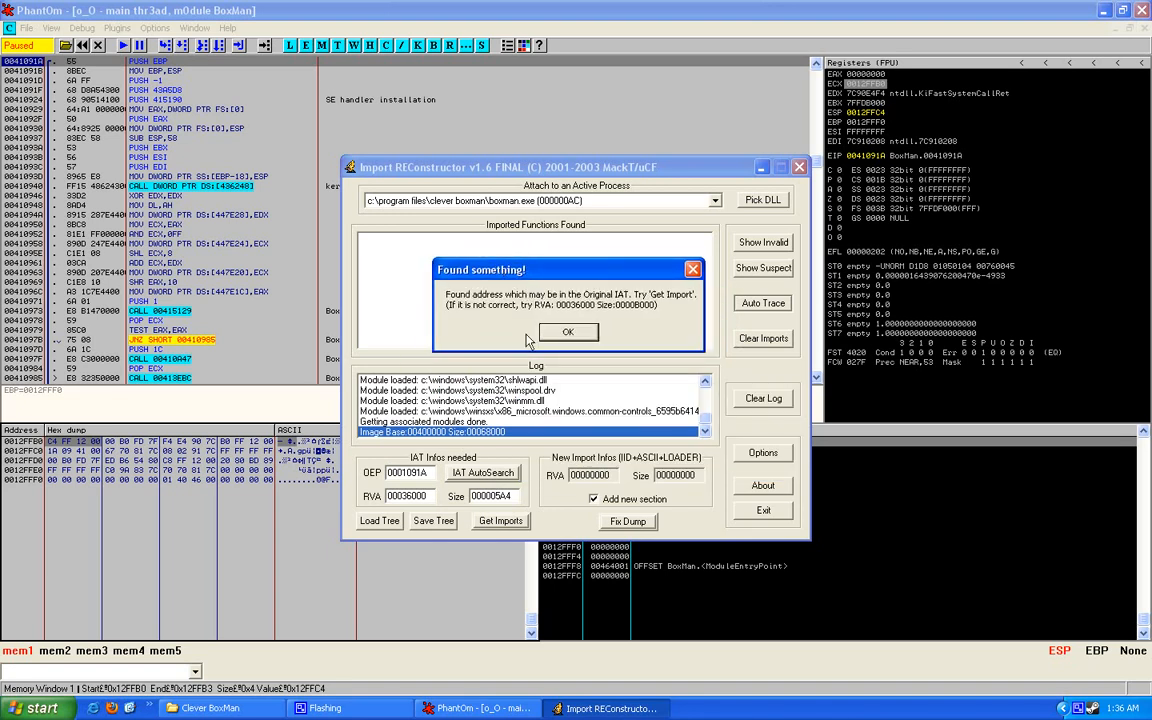
# Fetch the nine modules' 160 imports, then check kernel32.dll for invalid thunks and cut them
pyautogui.click(567, 331)
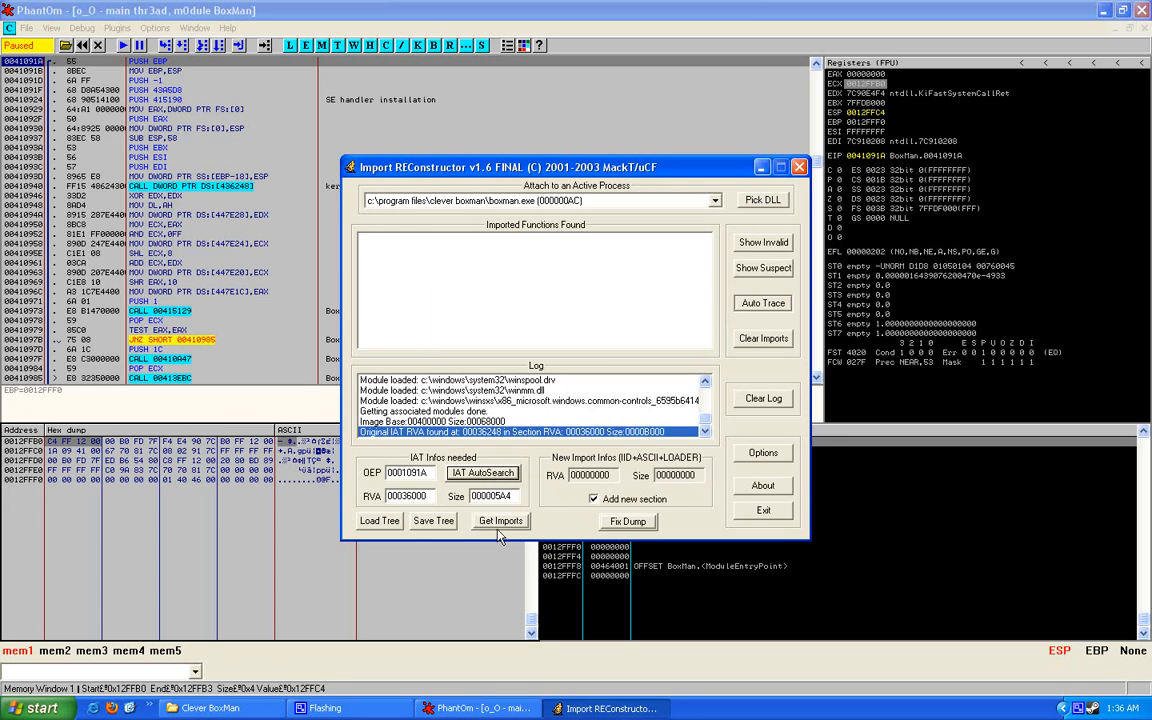
pyautogui.click(500, 520)
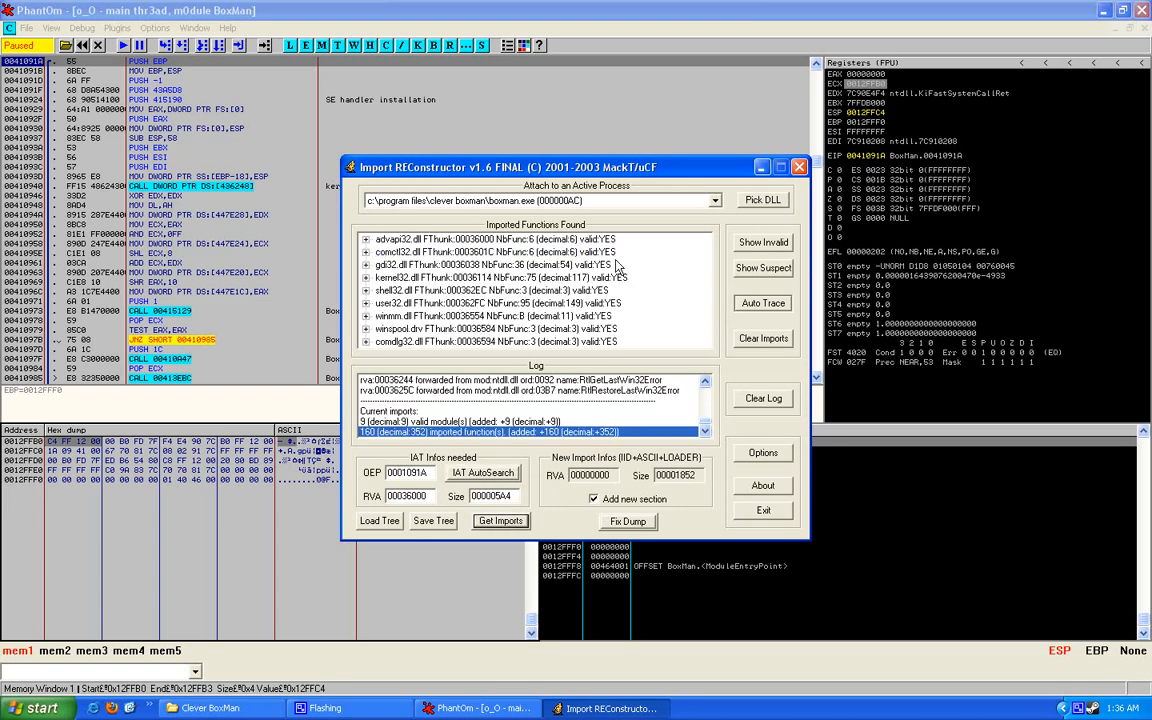
pyautogui.click(495, 277)
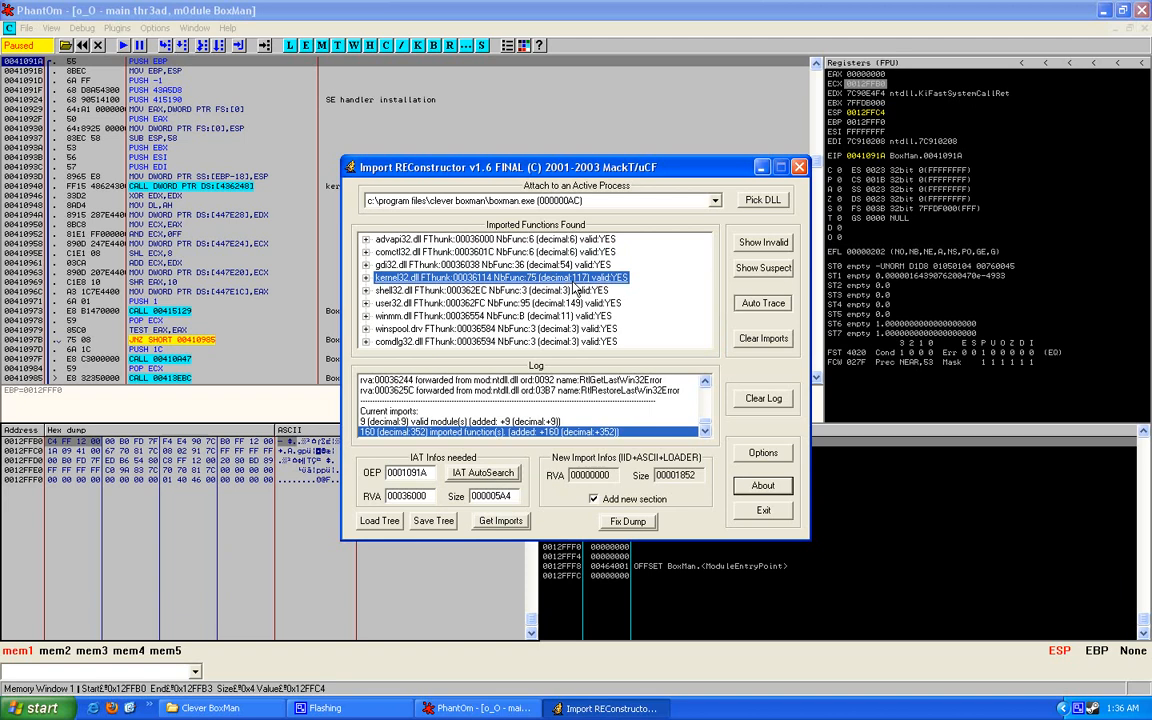
pyautogui.rightClick(503, 277)
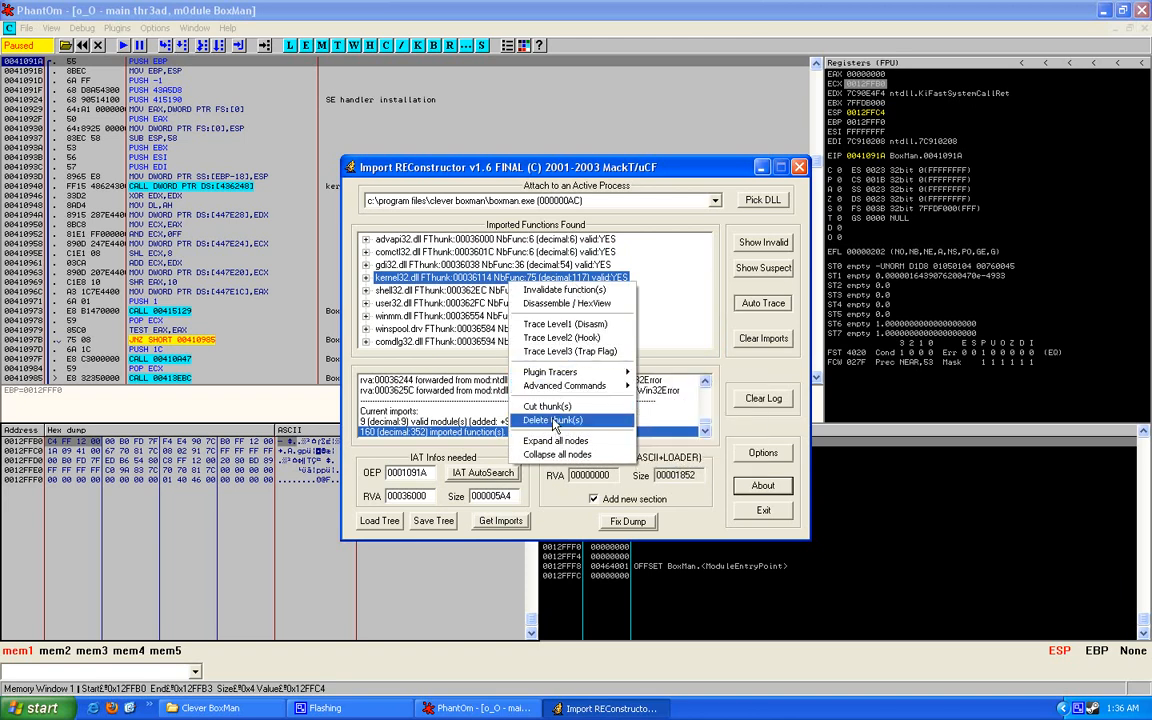
pyautogui.moveTo(550, 372)
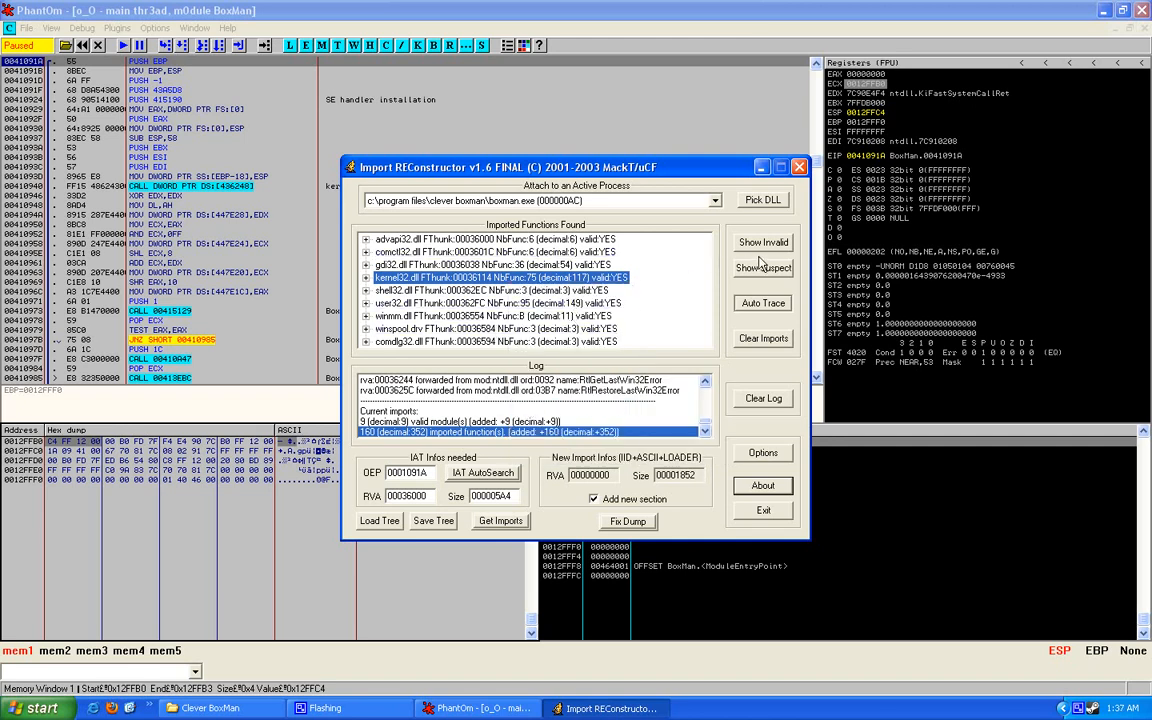
pyautogui.moveTo(745, 248)
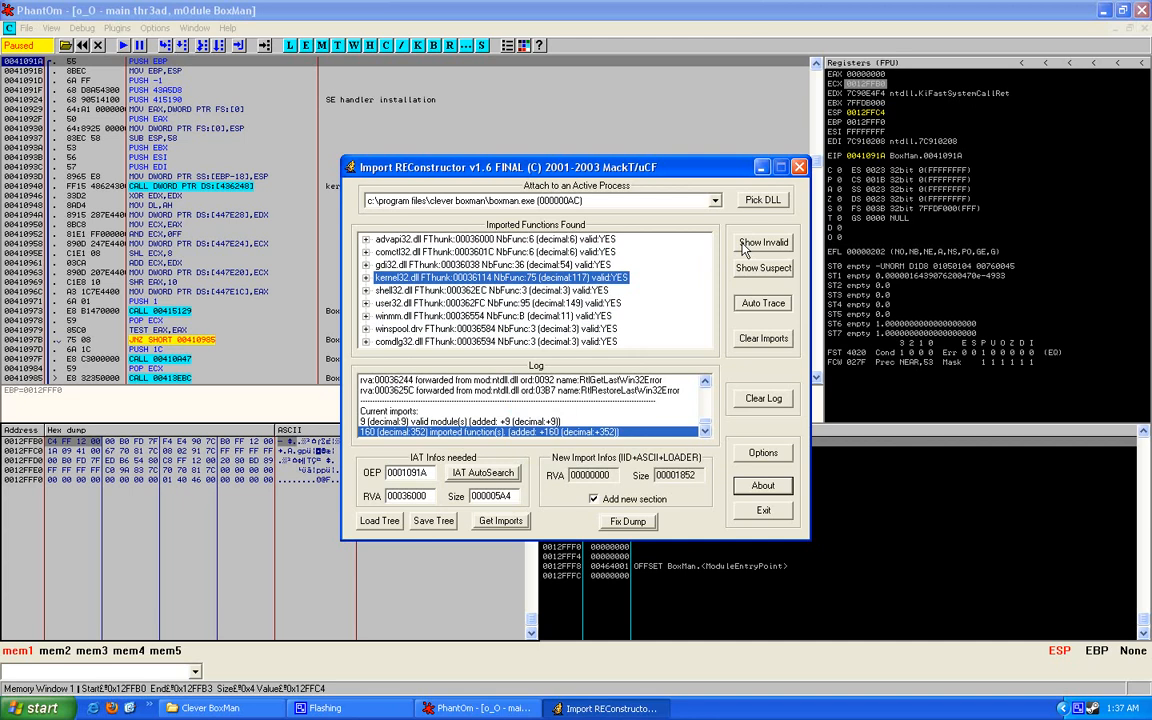
pyautogui.click(763, 242)
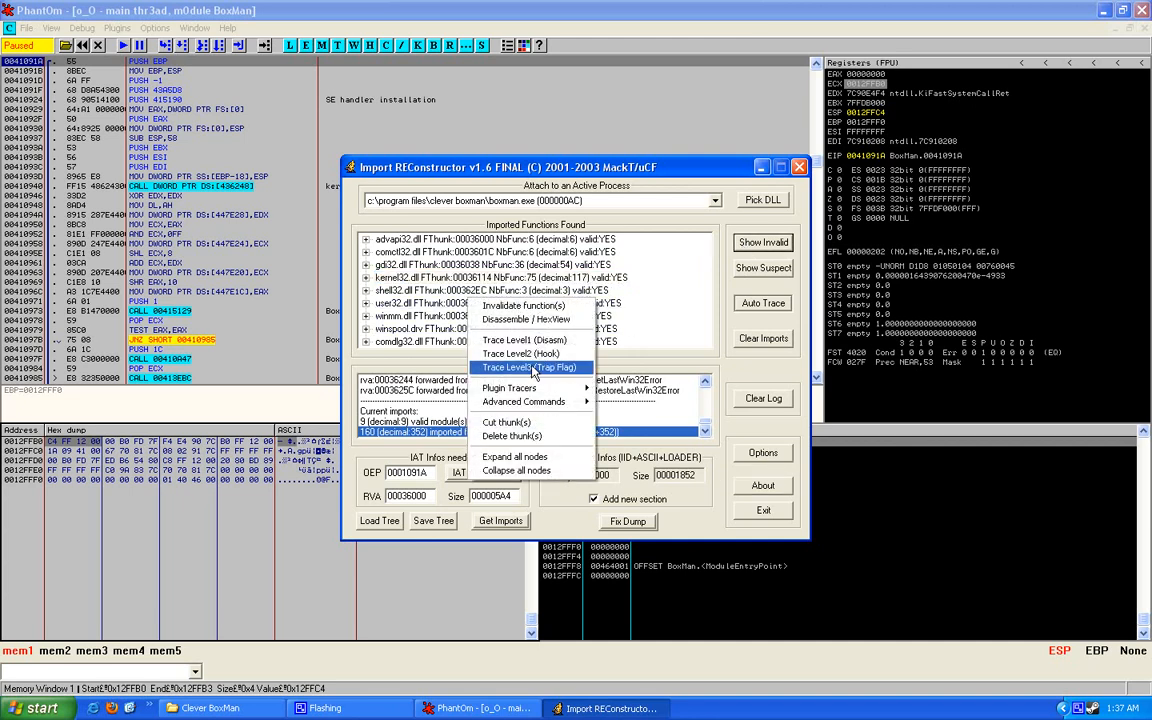
pyautogui.moveTo(507, 422)
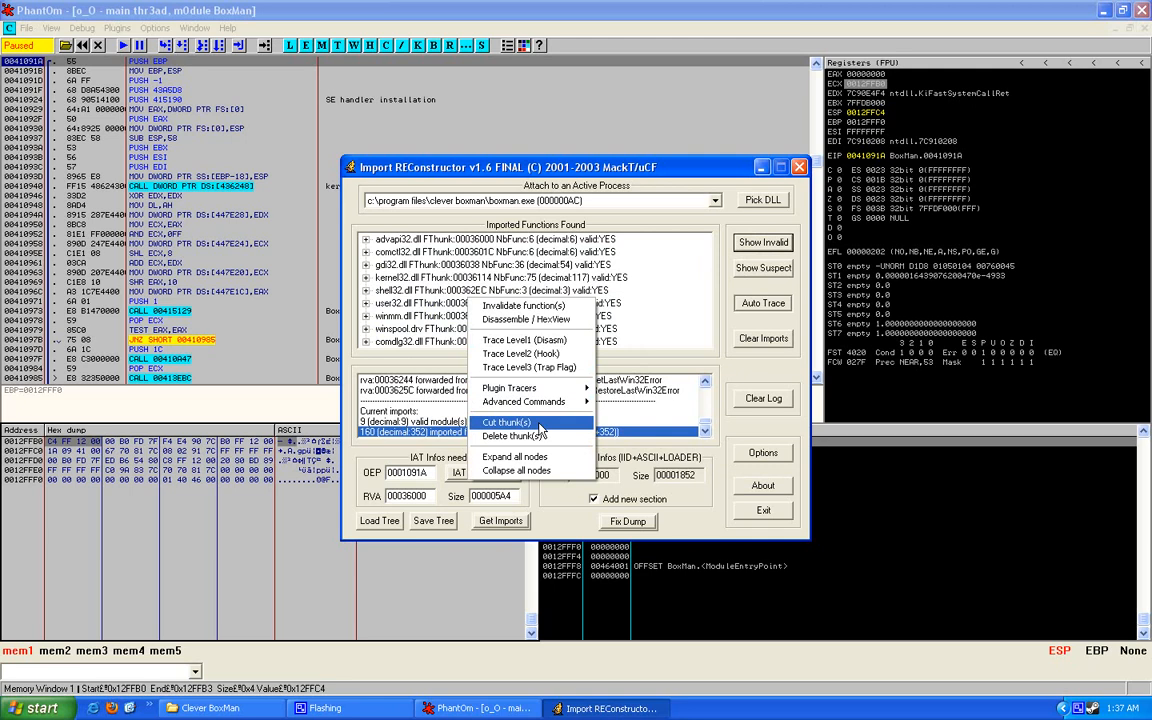
pyautogui.click(504, 421)
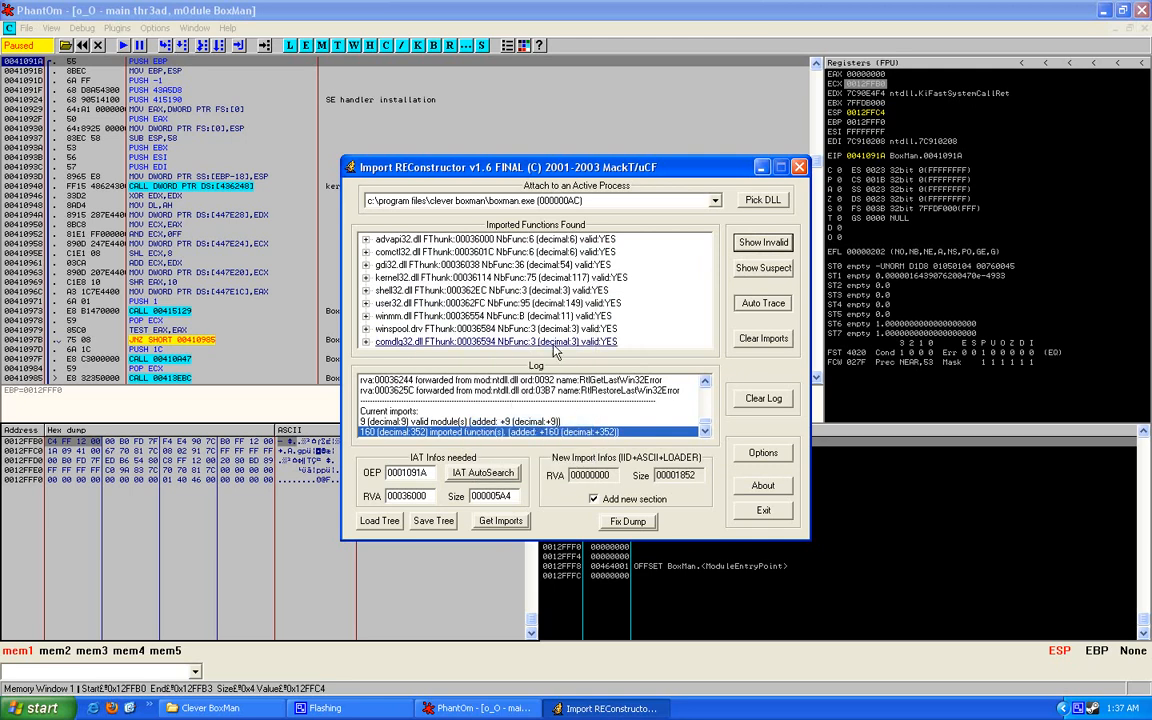
# Fix the dump with the rebuilt imports, saving BoxMan__.exe, and return to the Clever BoxMan folder
pyautogui.click(628, 520)
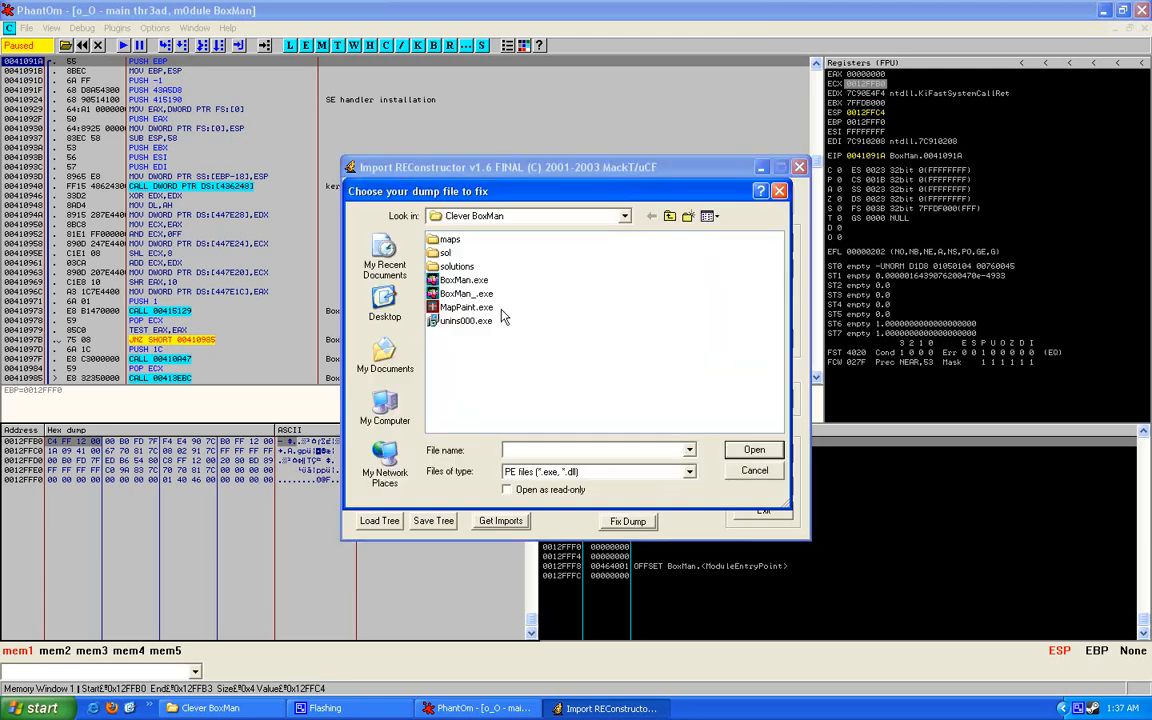
pyautogui.moveTo(462, 293)
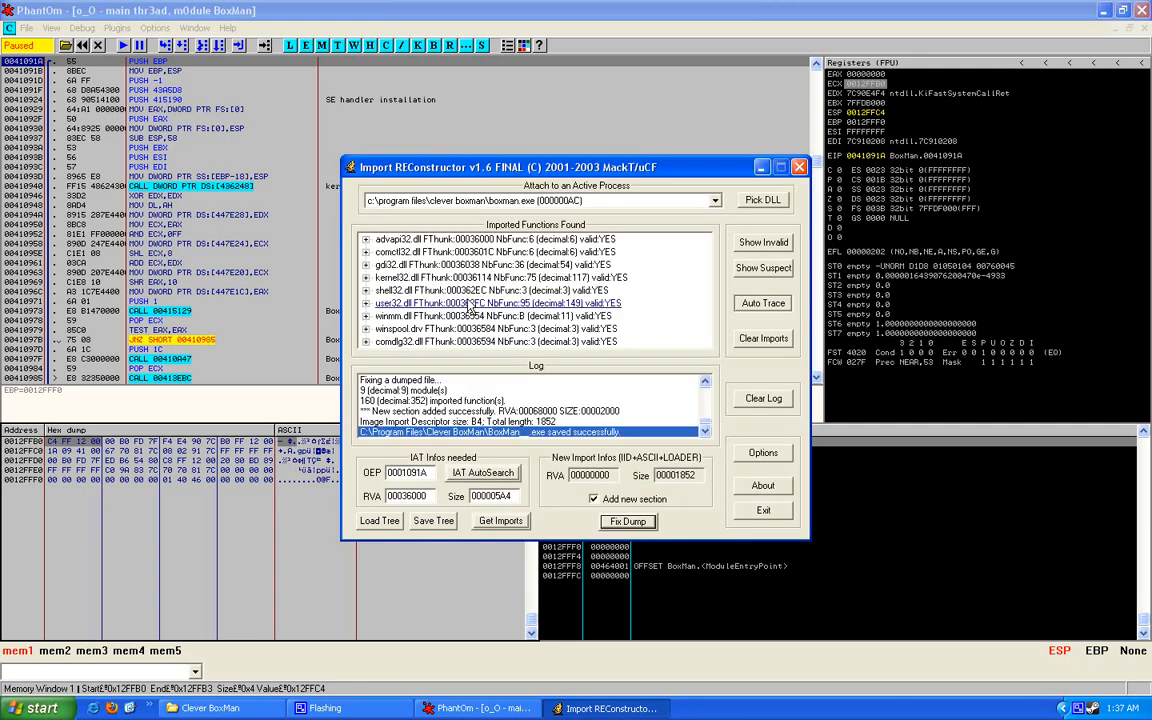
pyautogui.click(210, 708)
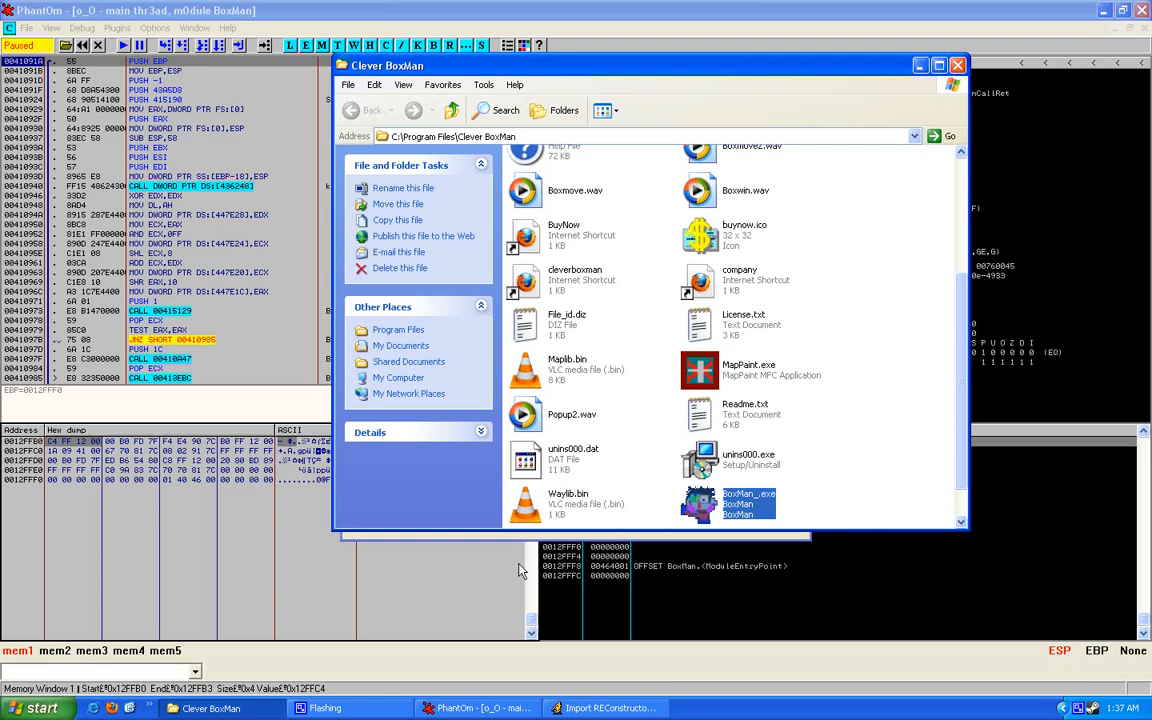
# Launch BoxMan__.exe and choose Try on the trial notice to reach the game
pyautogui.scroll(-3)
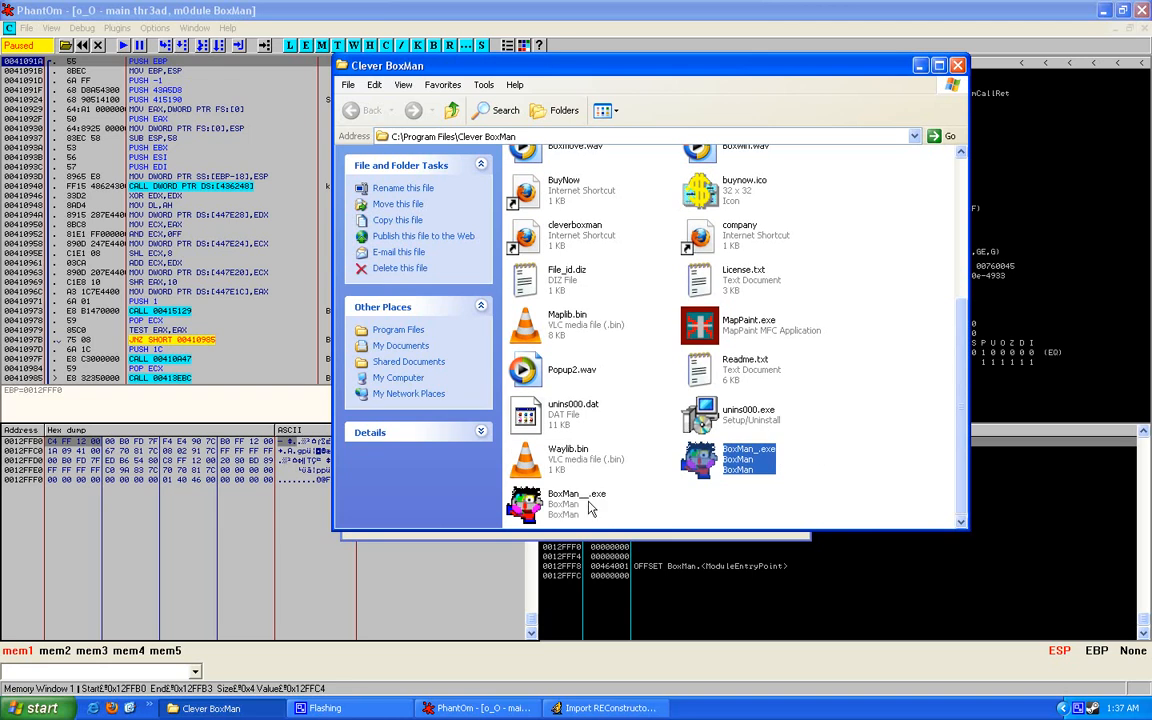
pyautogui.moveTo(585, 515)
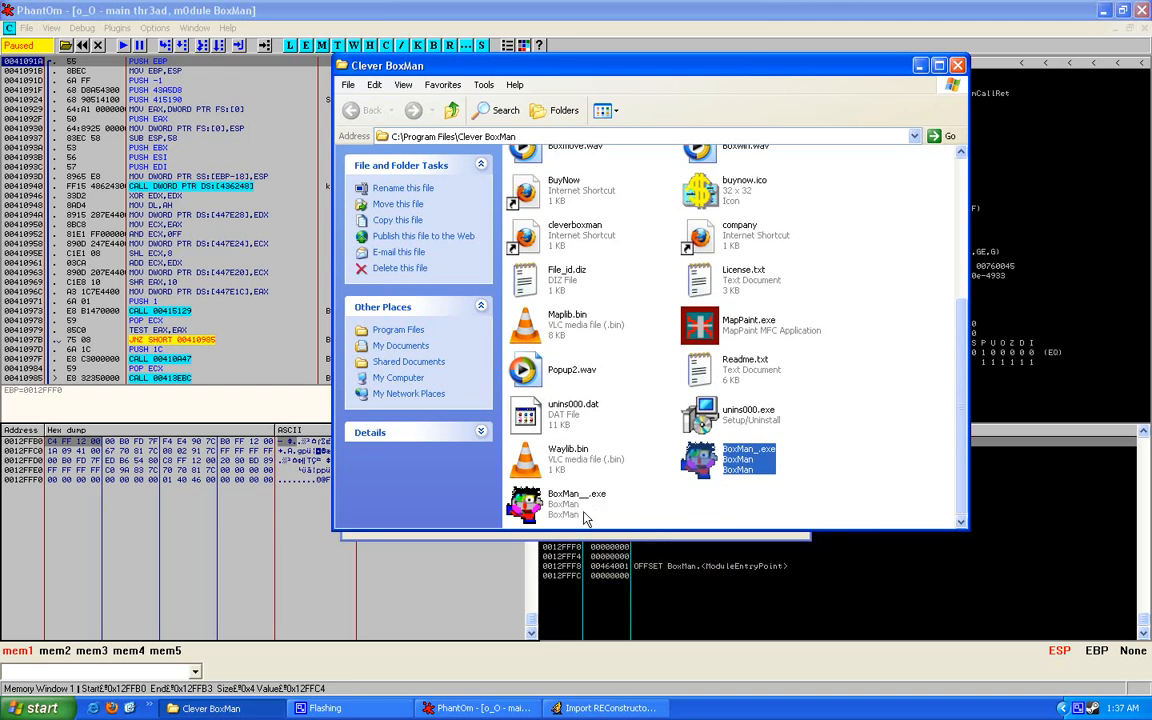
pyautogui.moveTo(576, 500)
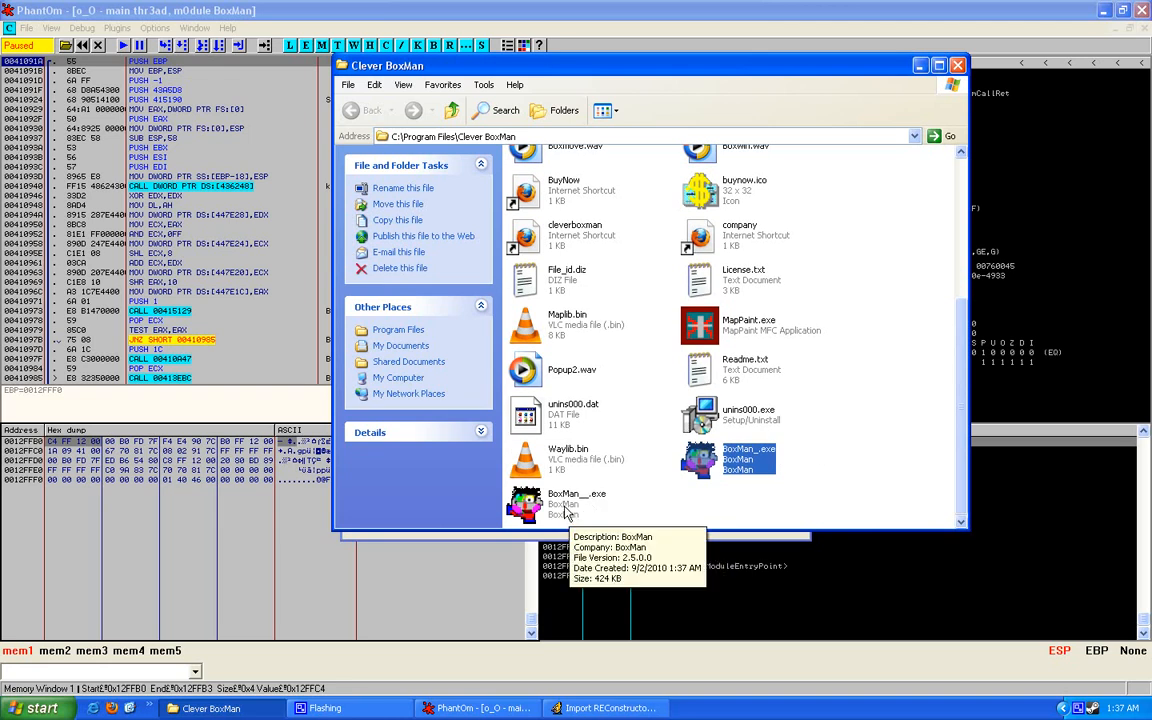
pyautogui.click(38, 708)
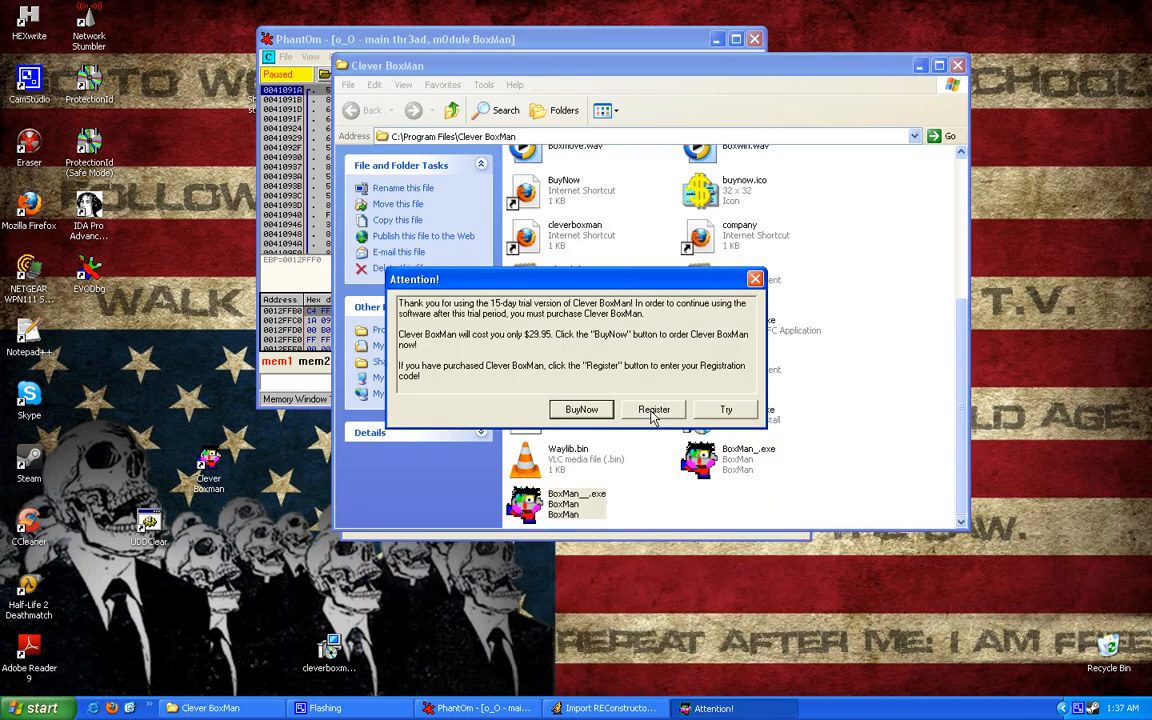
pyautogui.click(654, 409)
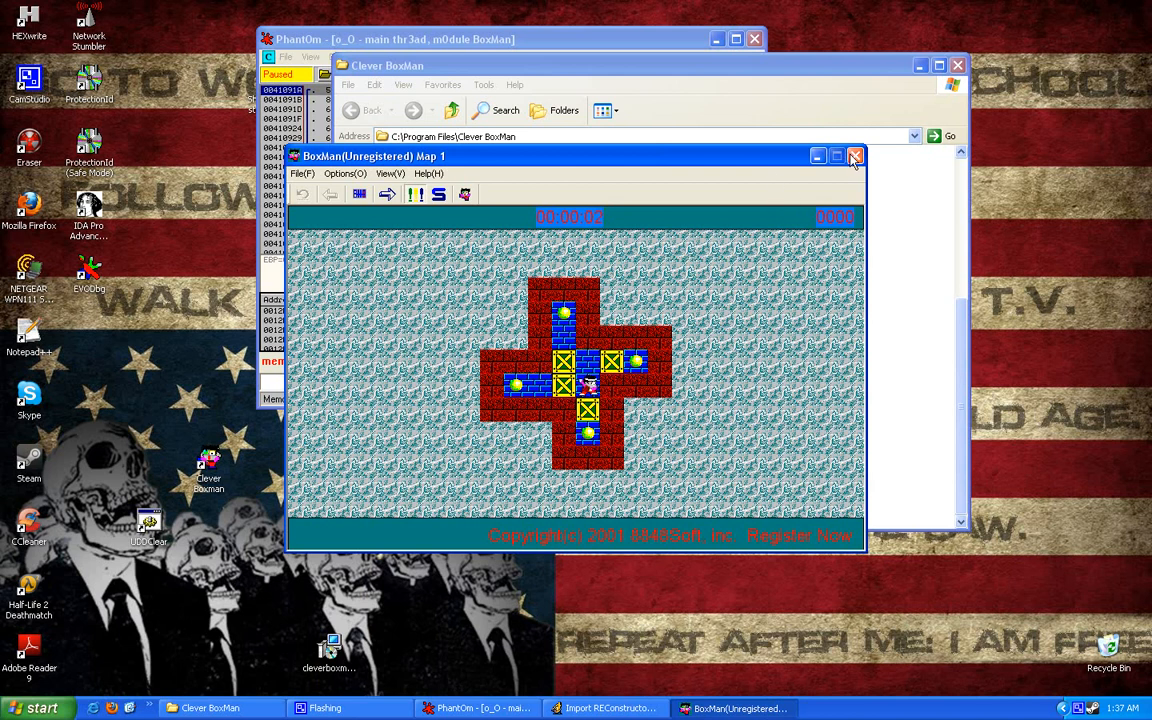
# Close the BoxMan game window and return to the Clever BoxMan folder
pyautogui.click(855, 156)
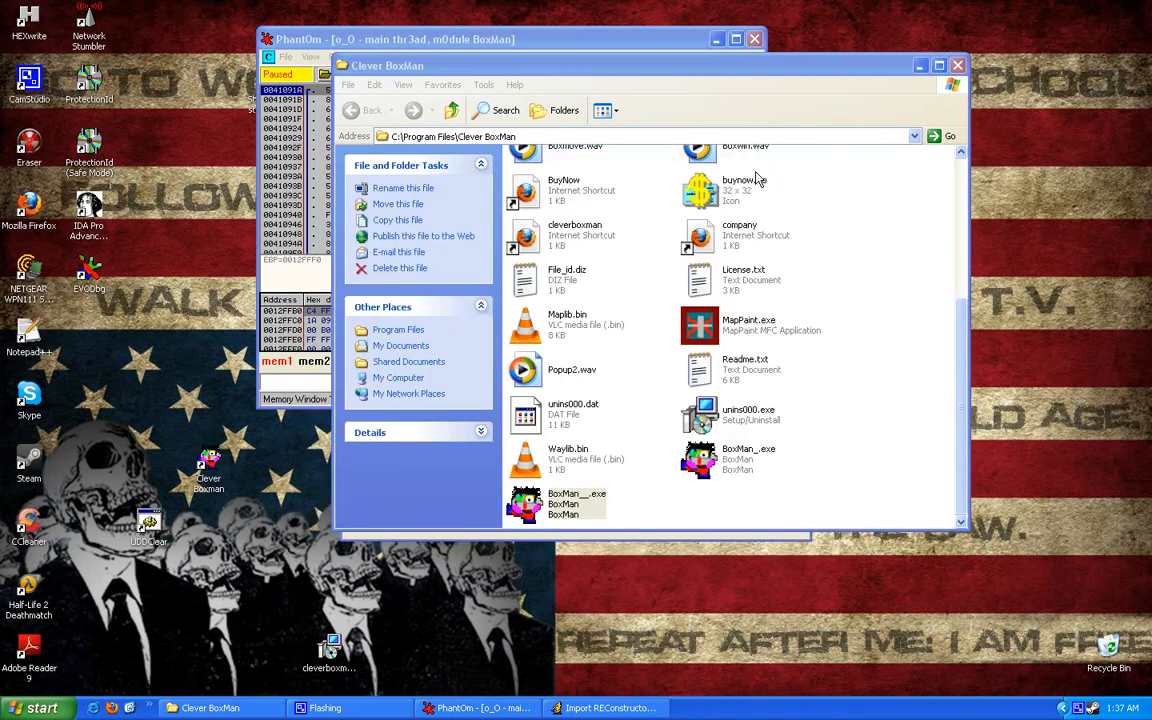
pyautogui.moveTo(792, 285)
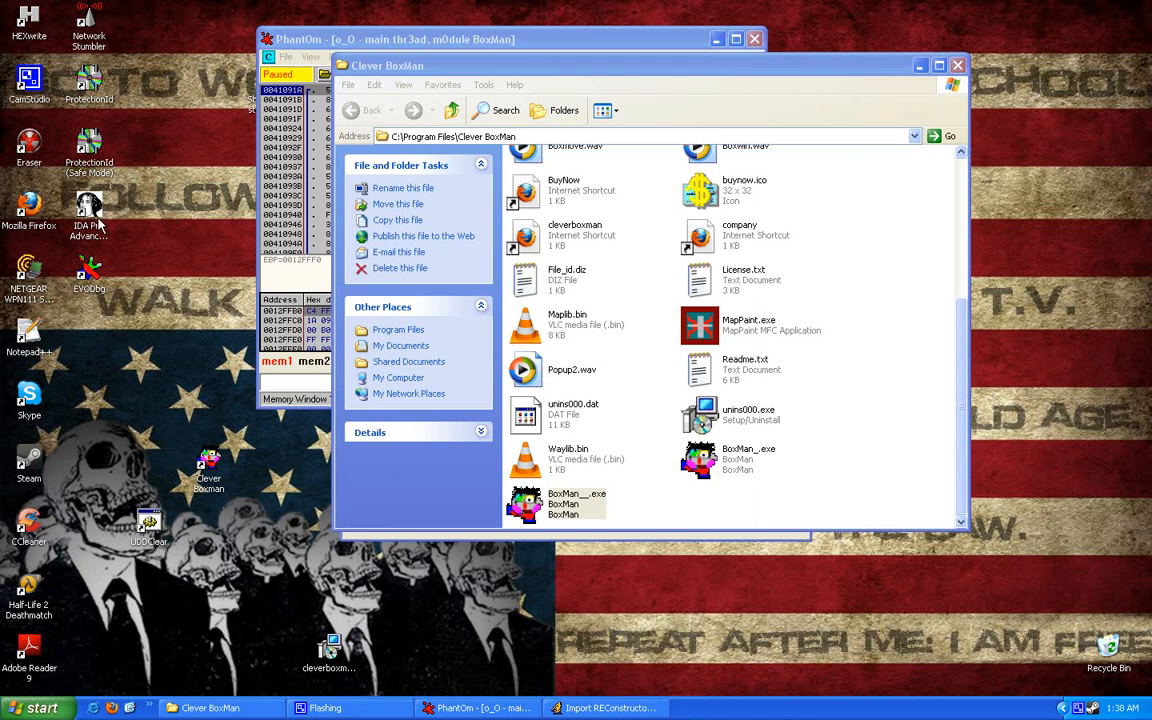
pyautogui.click(745, 280)
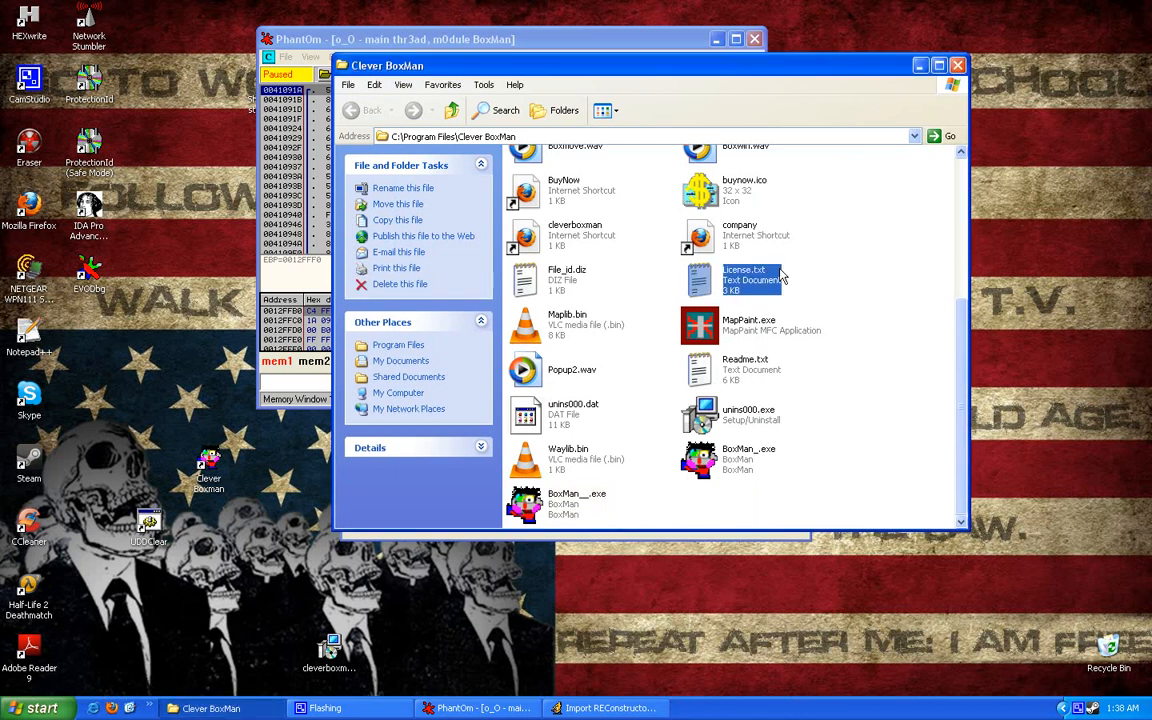
pyautogui.scroll(3)
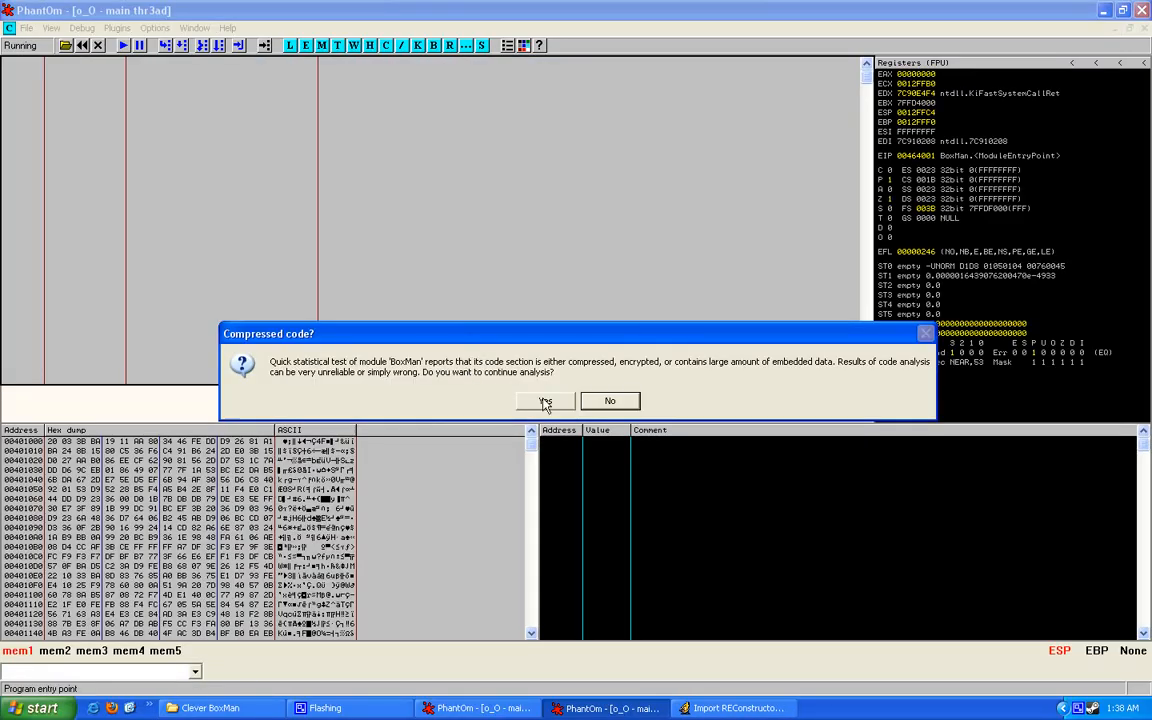
# Analyse the compressed BoxMan.exe and list its referenced text strings, showing only garbled entries
pyautogui.click(545, 401)
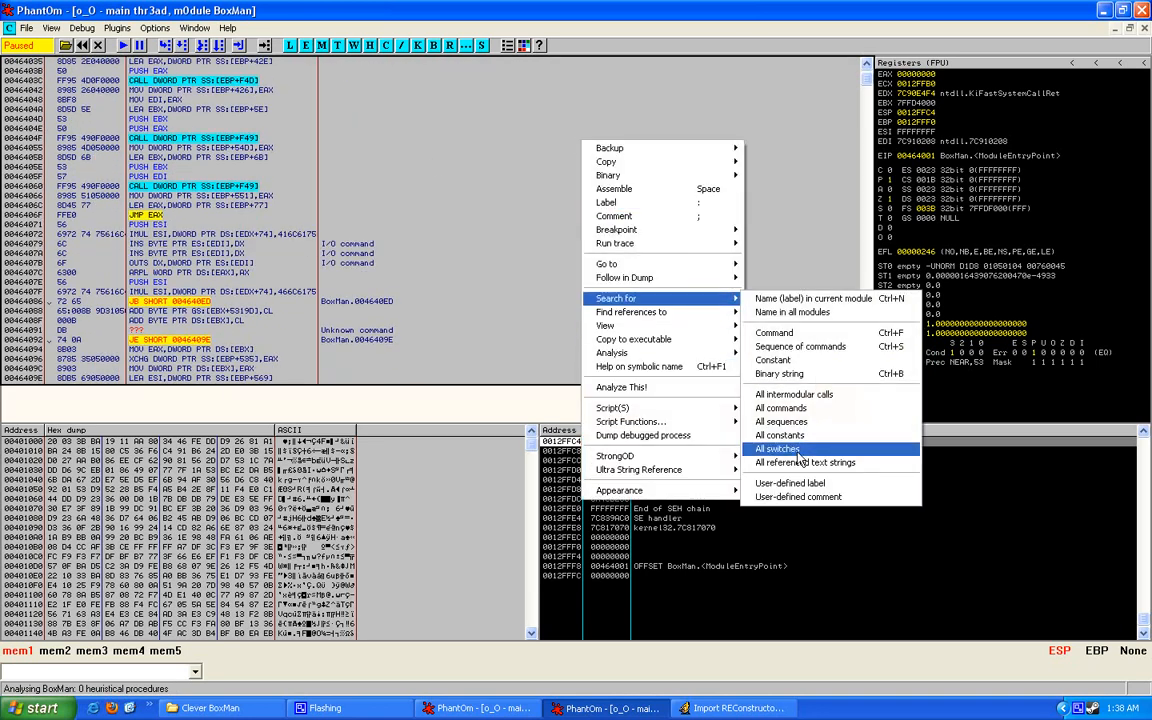
pyautogui.click(804, 462)
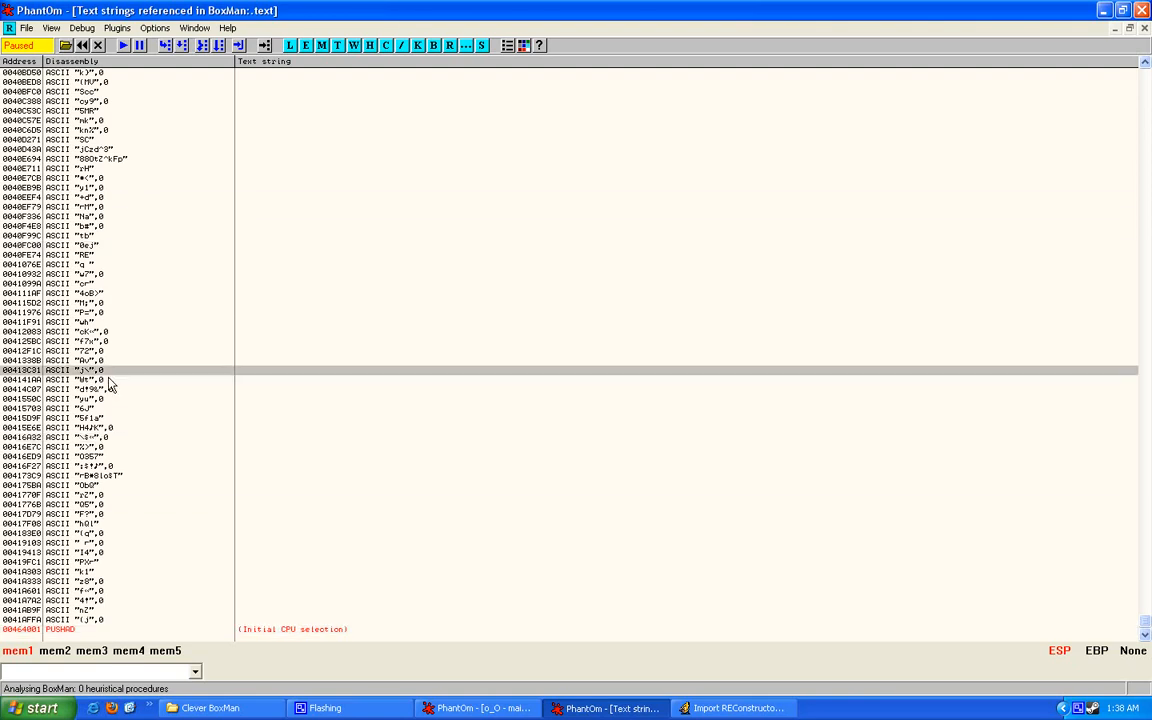
pyautogui.click(60, 456)
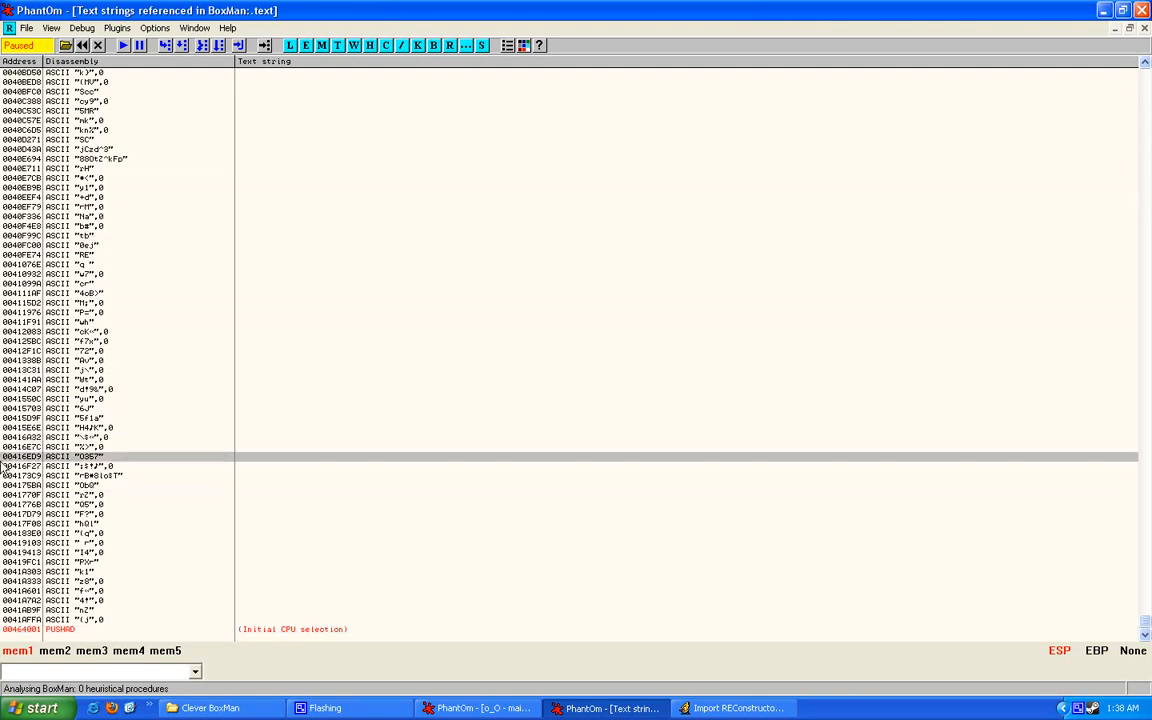
pyautogui.scroll(3)
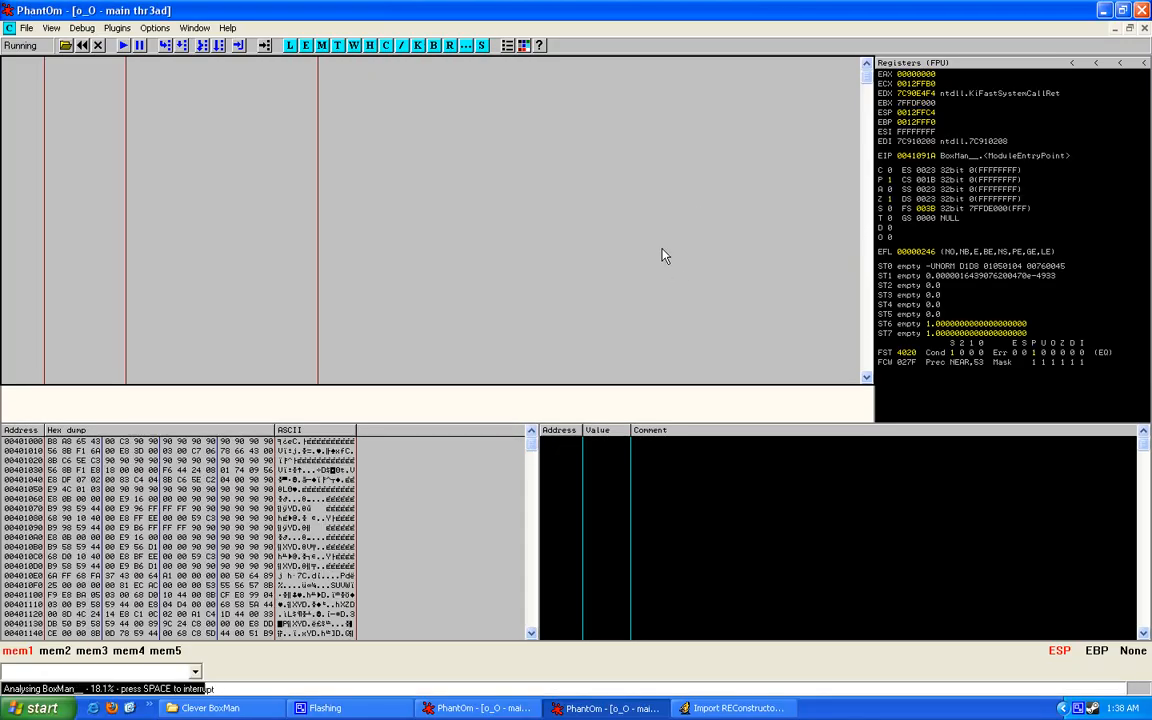
# List all referenced text strings in BoxMan__, including the 15-day trial message
pyautogui.click(139, 45)
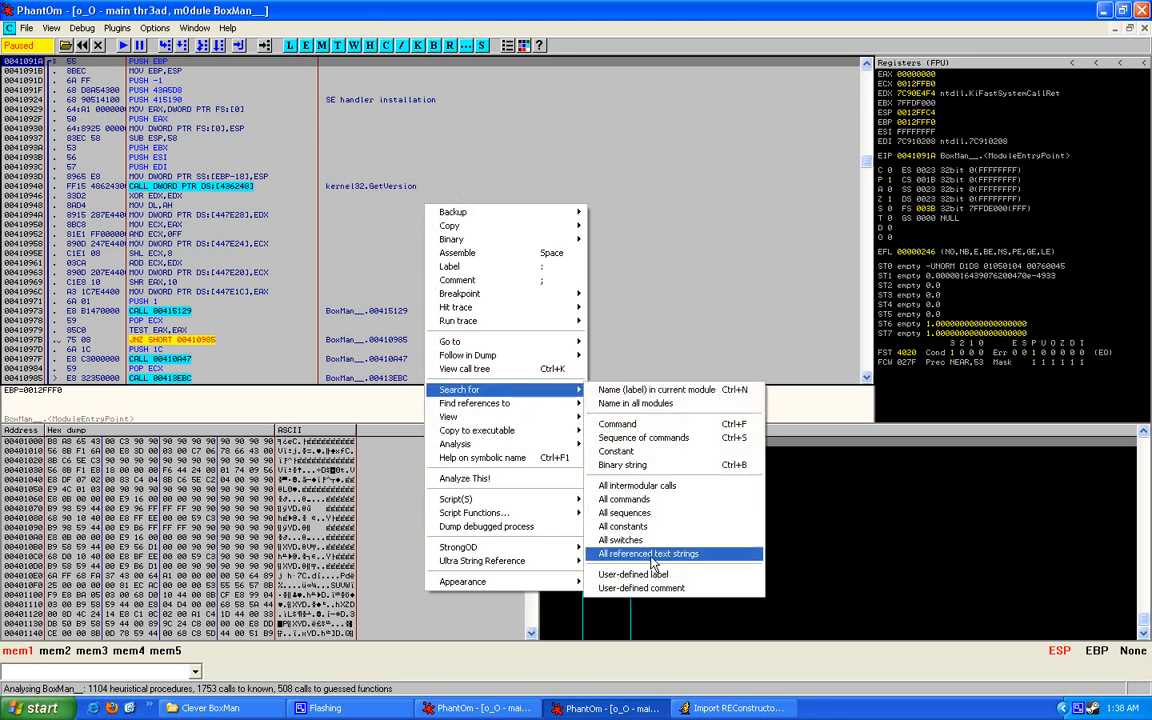
pyautogui.click(647, 554)
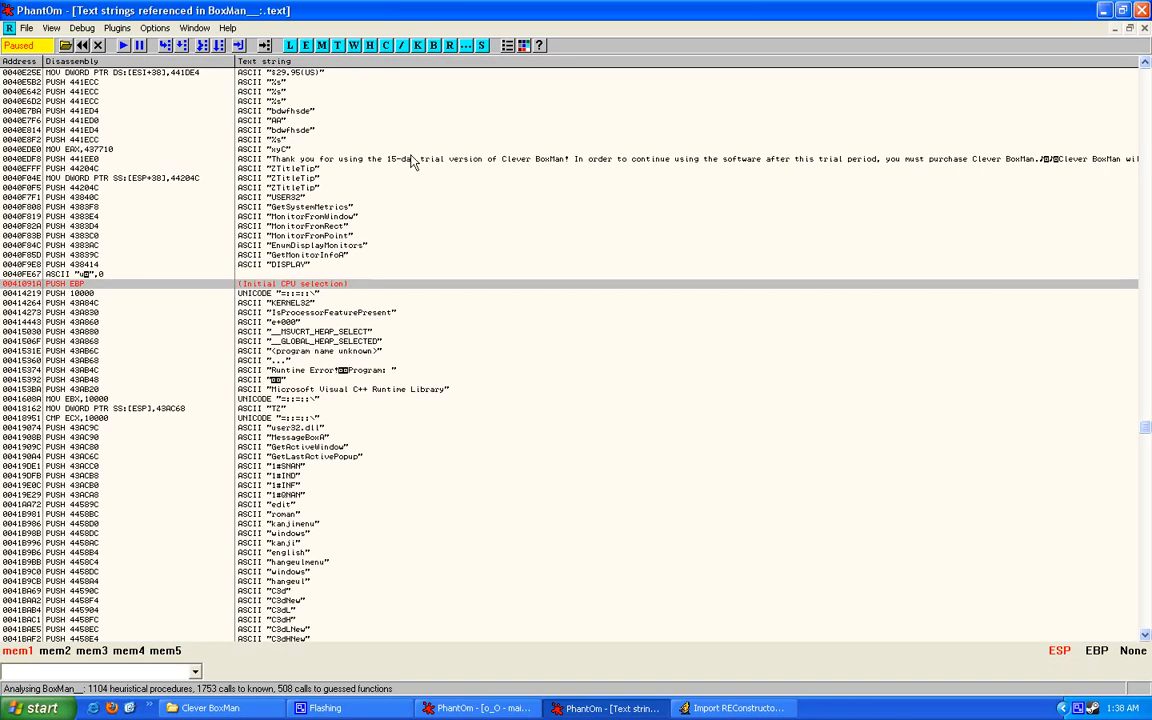
pyautogui.click(400, 158)
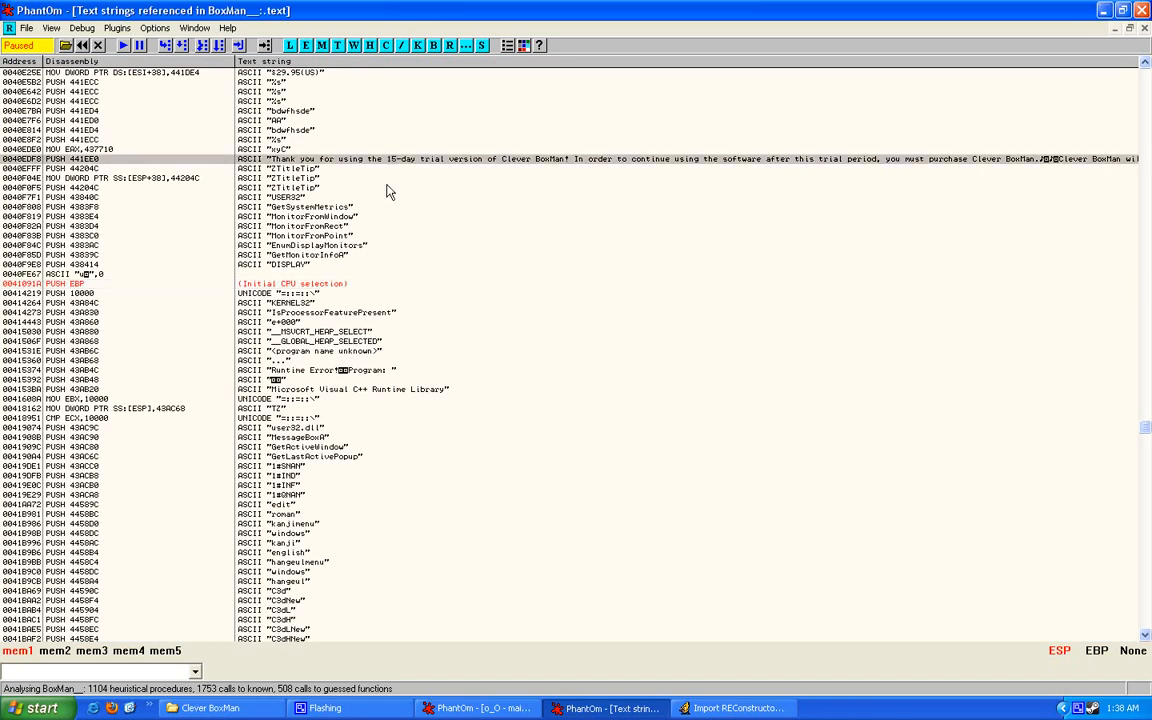
pyautogui.scroll(3)
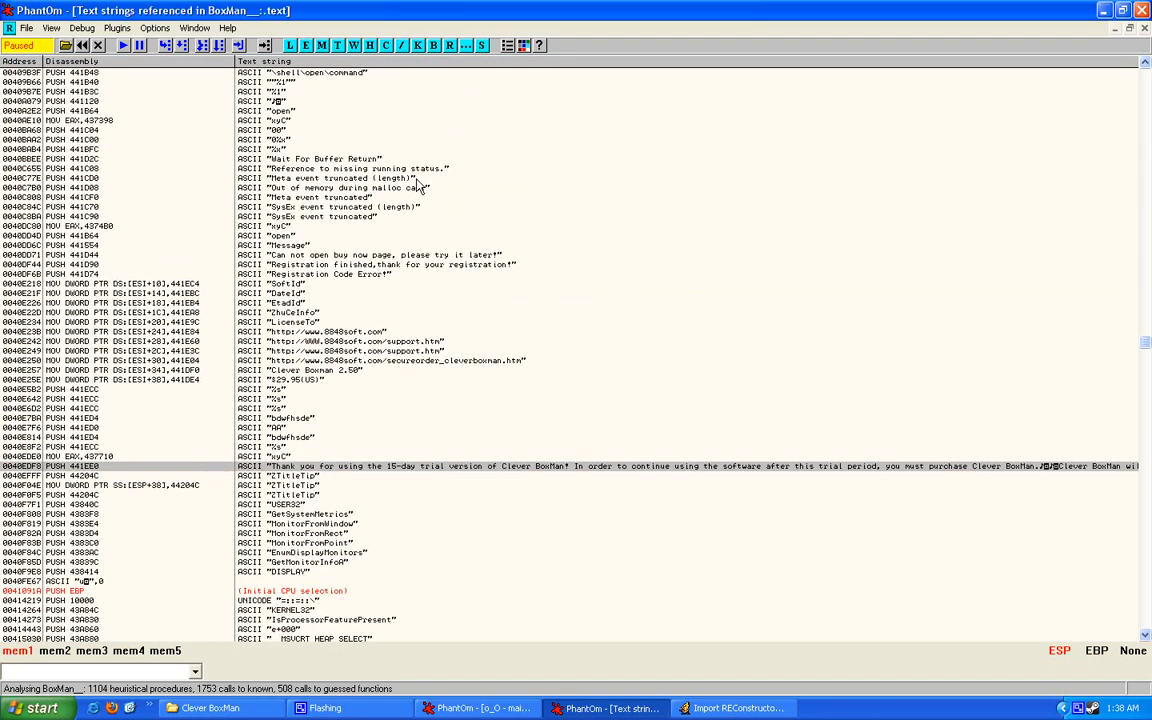
pyautogui.scroll(3)
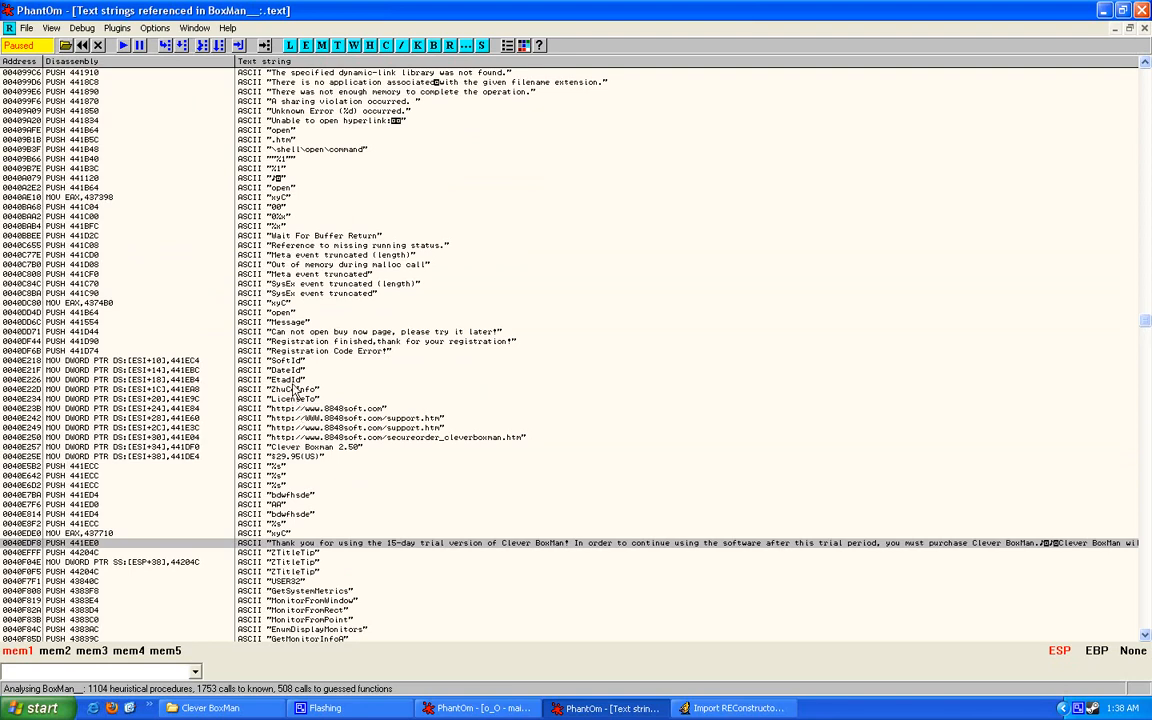
pyautogui.moveTo(366, 398)
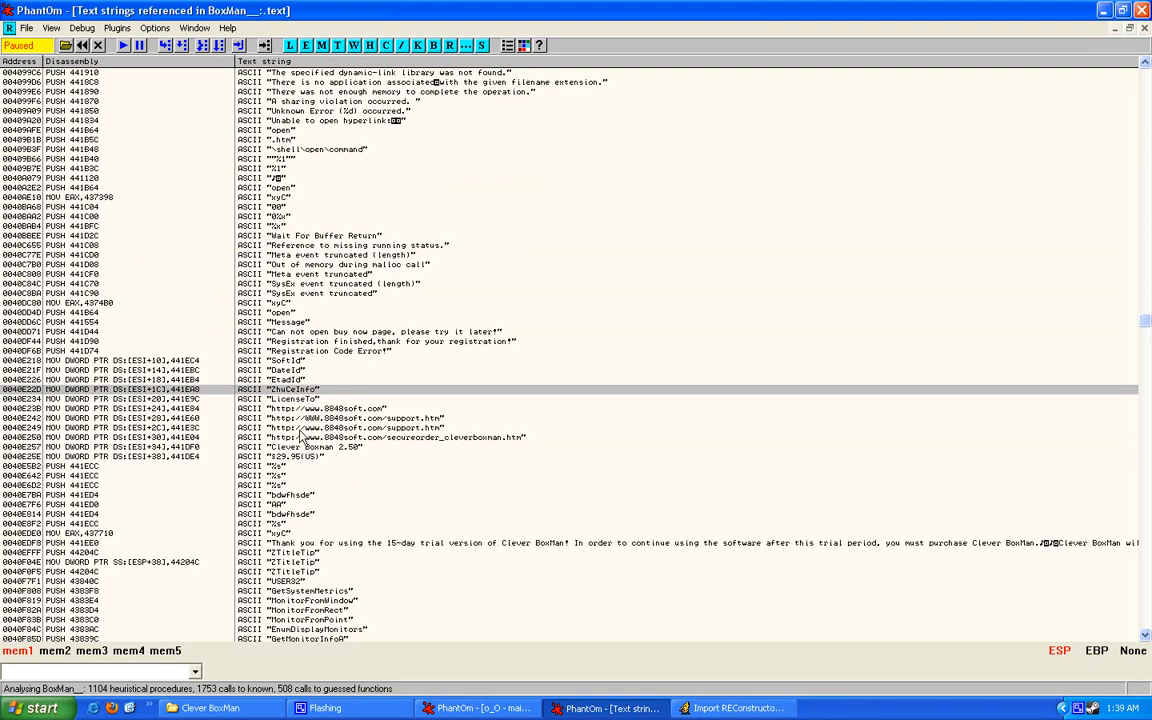
pyautogui.moveTo(323, 303)
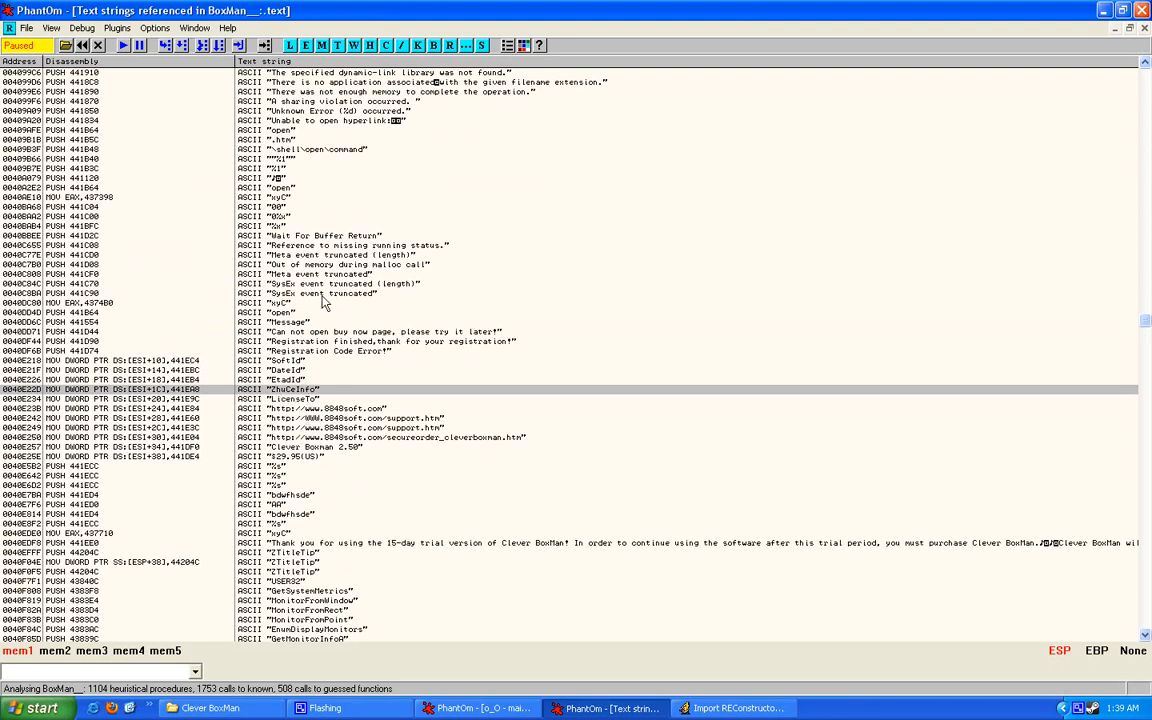
pyautogui.scroll(-3)
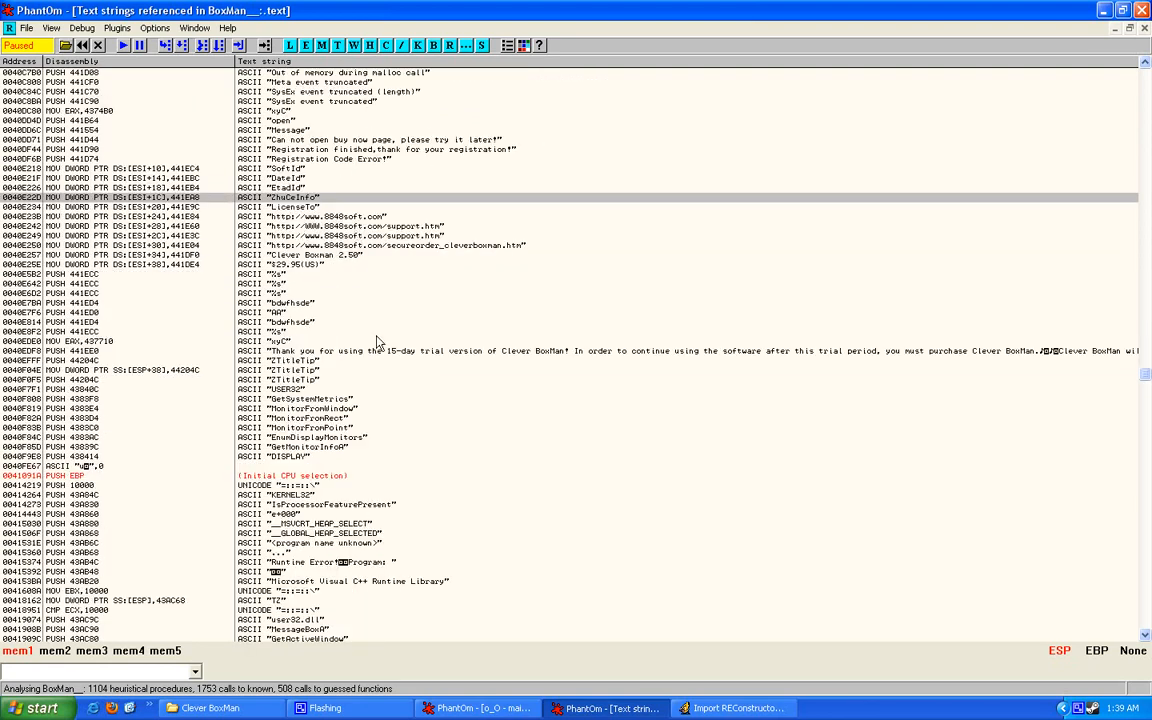
pyautogui.click(380, 351)
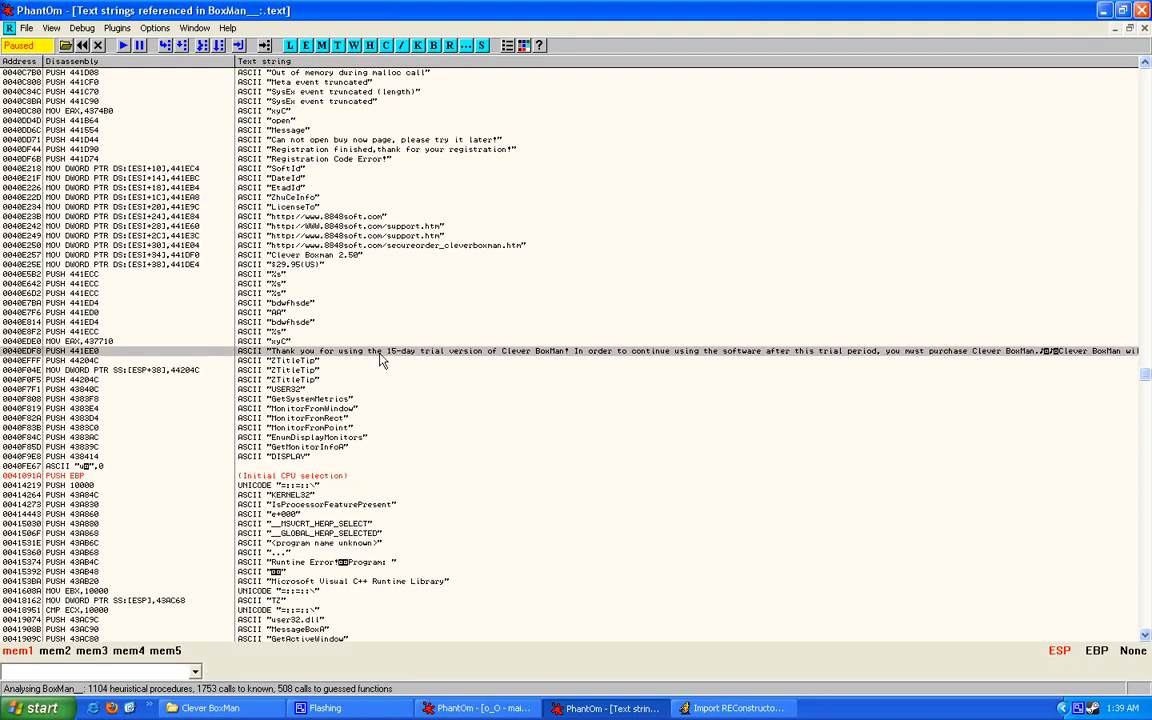
pyautogui.scroll(3)
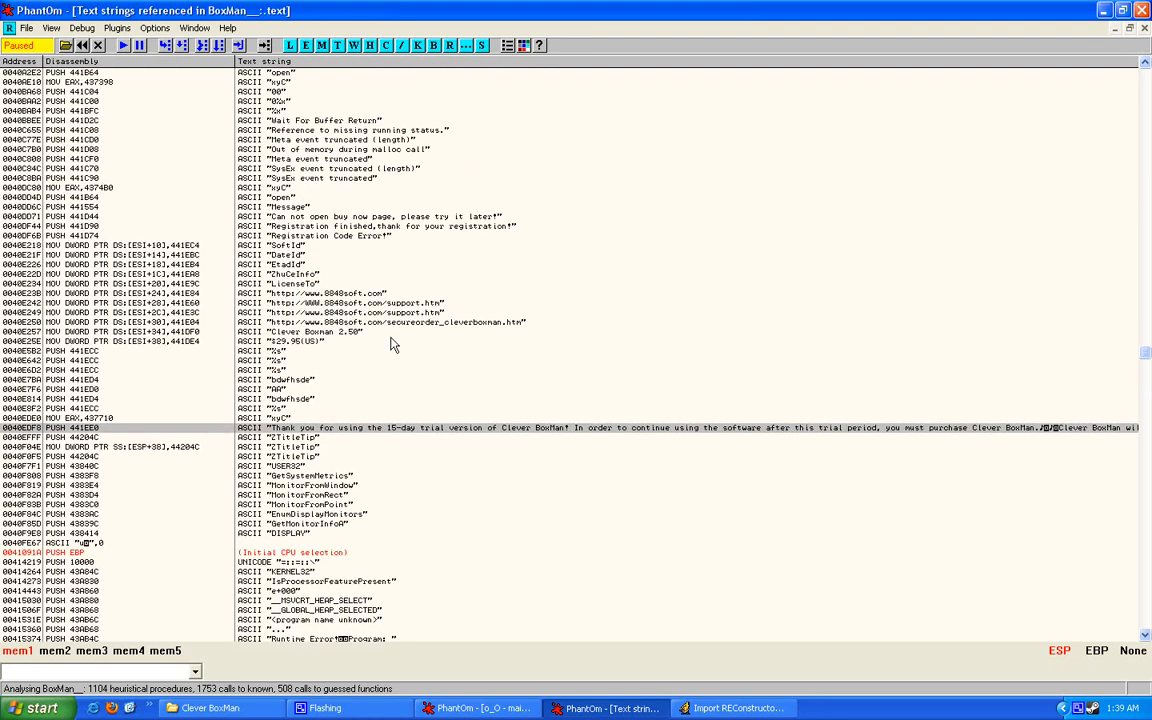
pyautogui.click(290, 398)
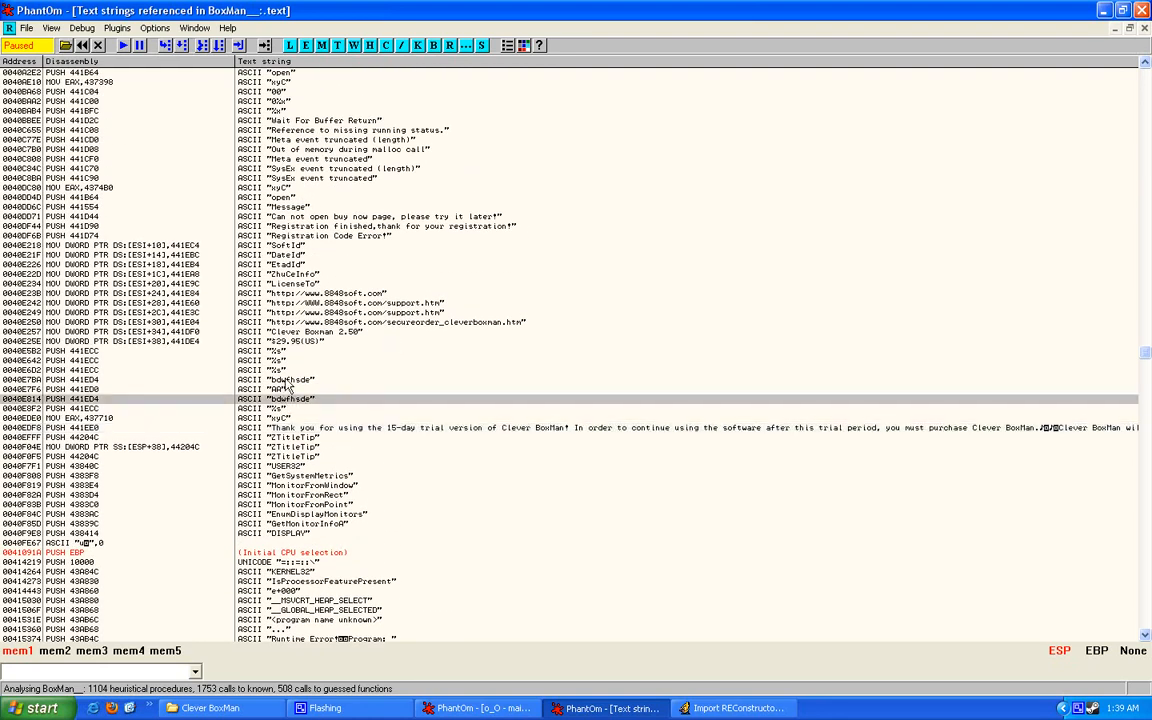
pyautogui.click(290, 379)
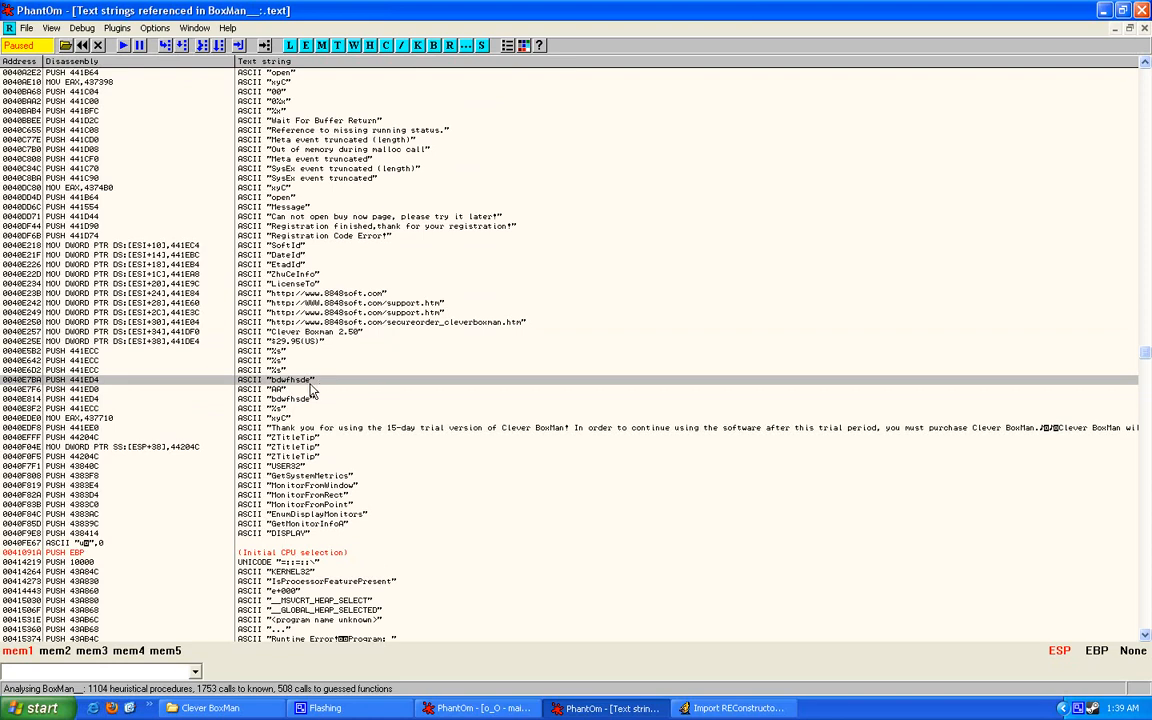
pyautogui.moveTo(305, 255)
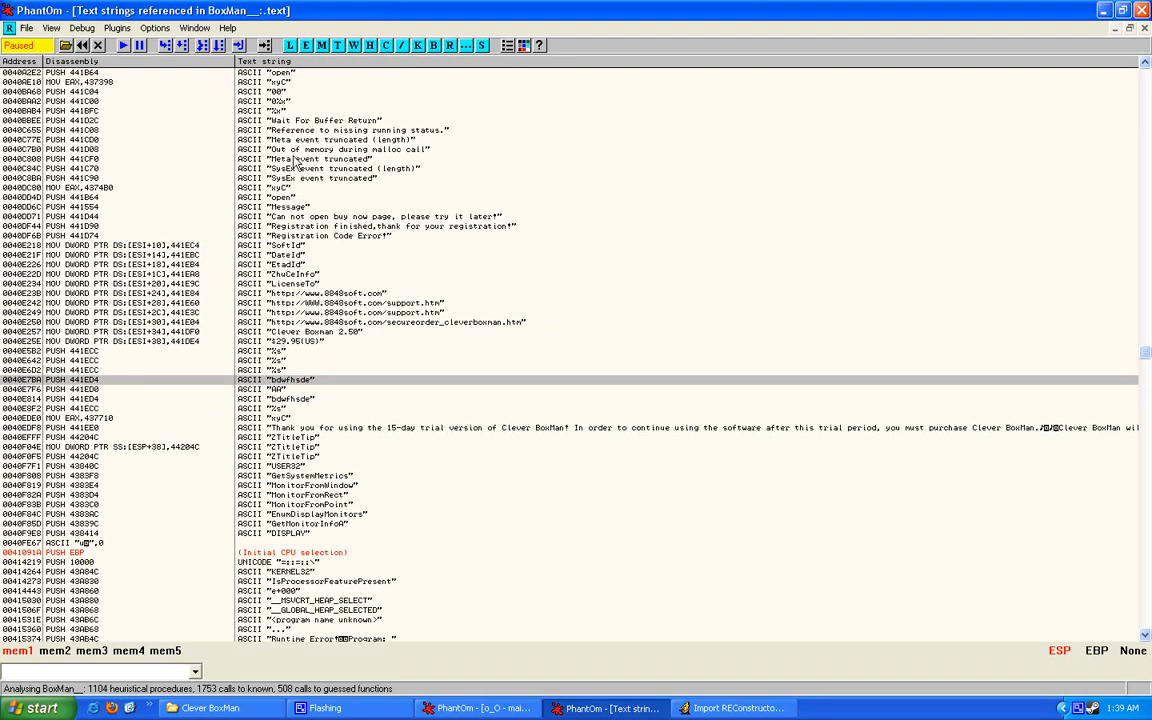
pyautogui.scroll(3)
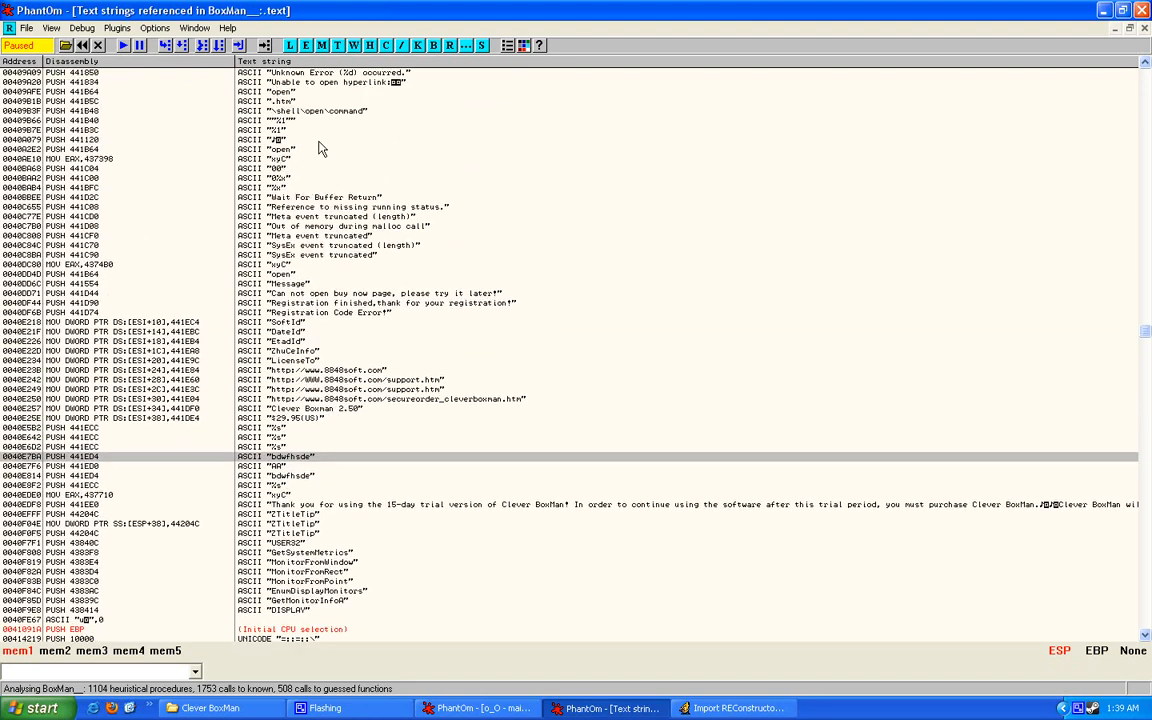
pyautogui.scroll(3)
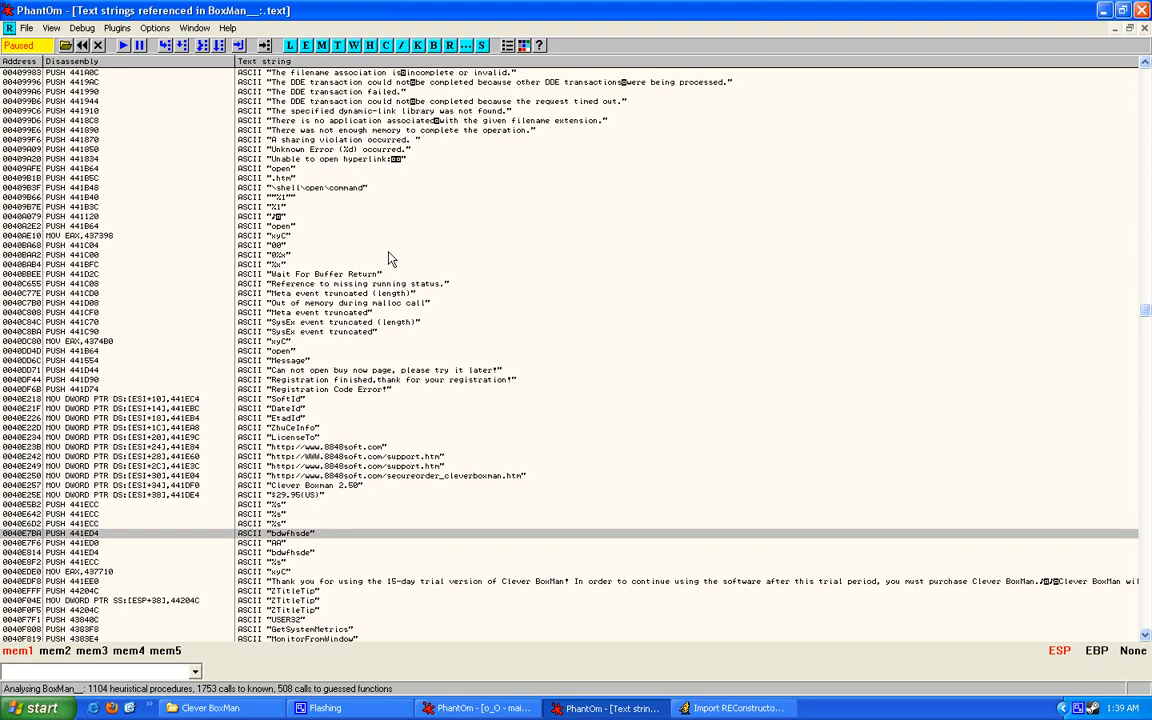
pyautogui.scroll(-3)
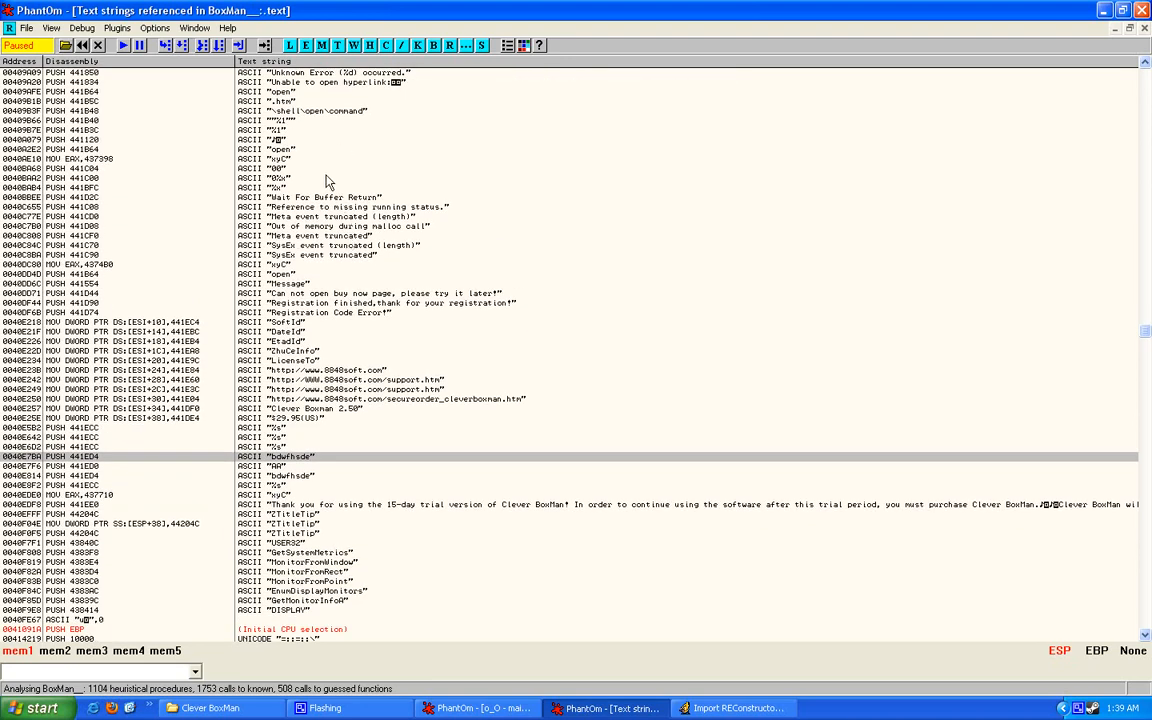
pyautogui.scroll(-3)
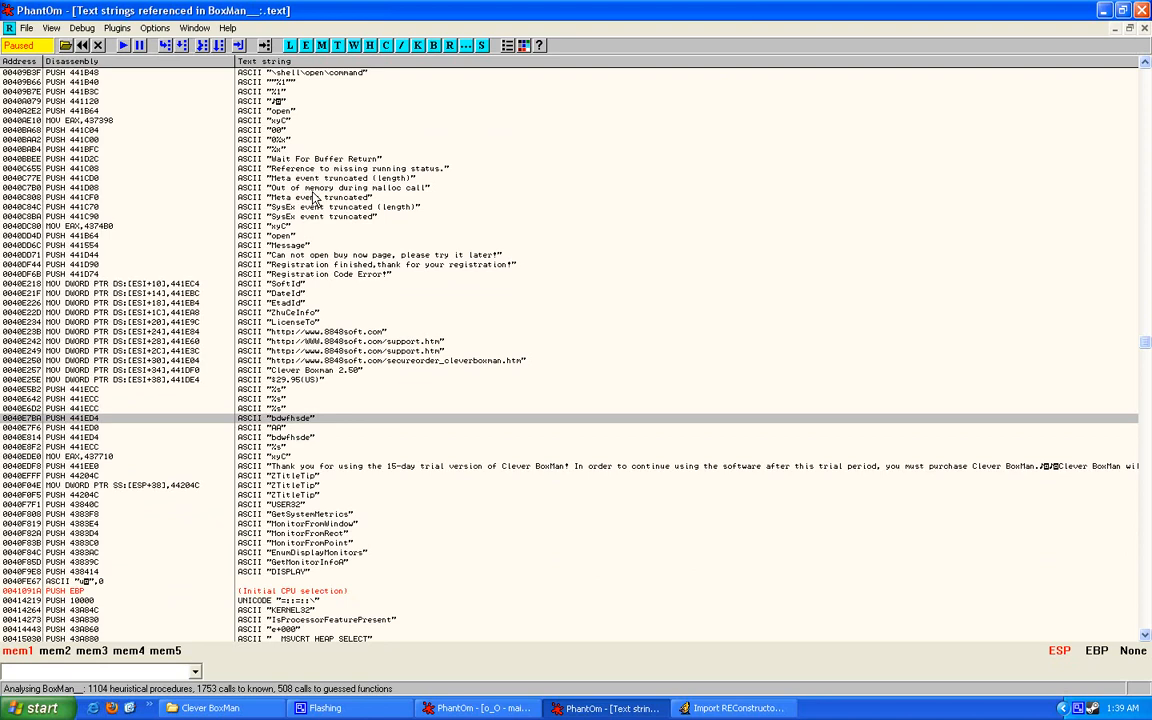
pyautogui.scroll(3)
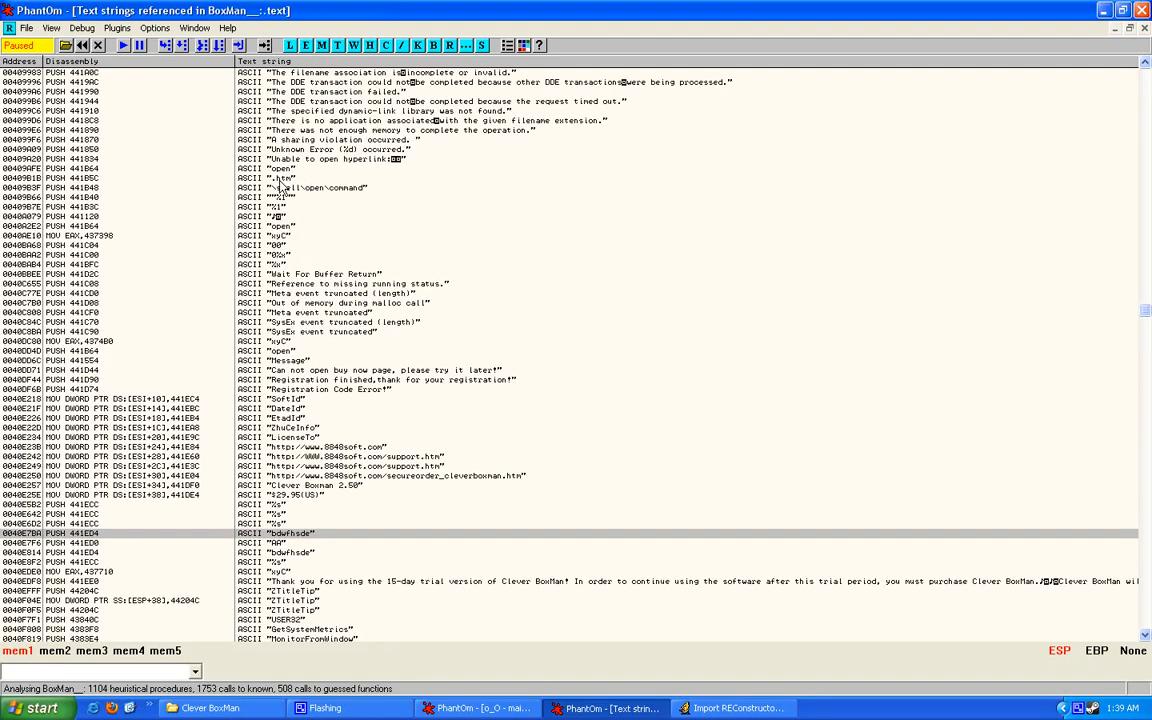
pyautogui.scroll(3)
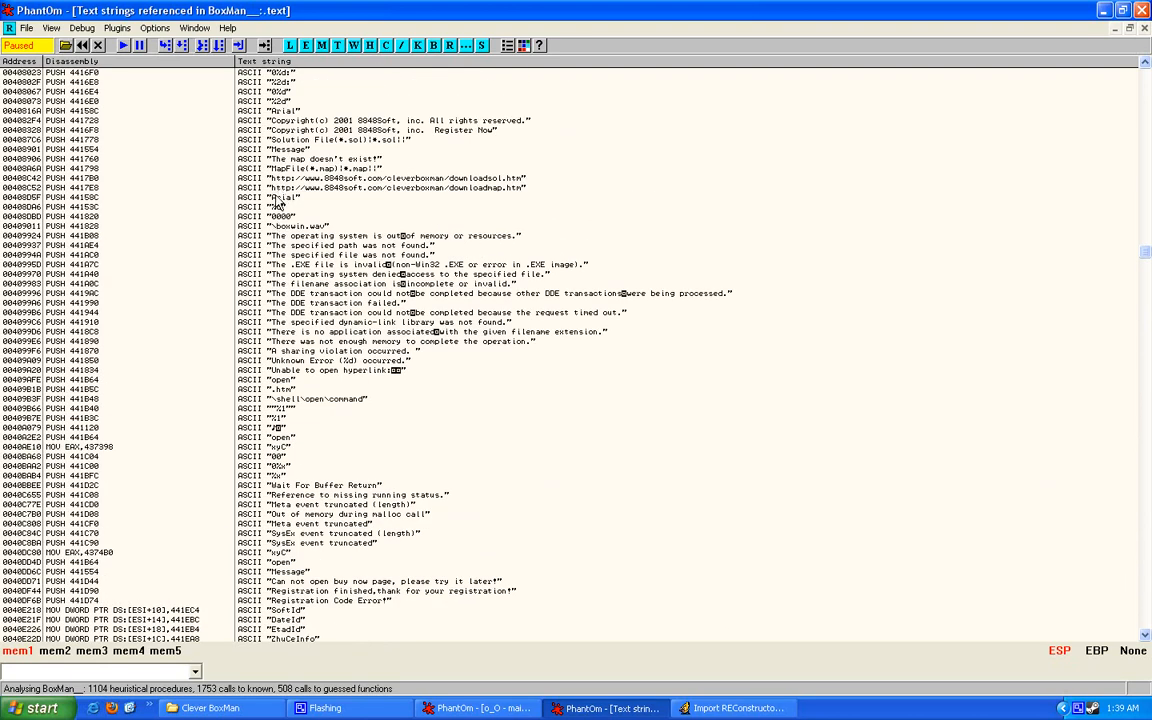
pyautogui.scroll(3)
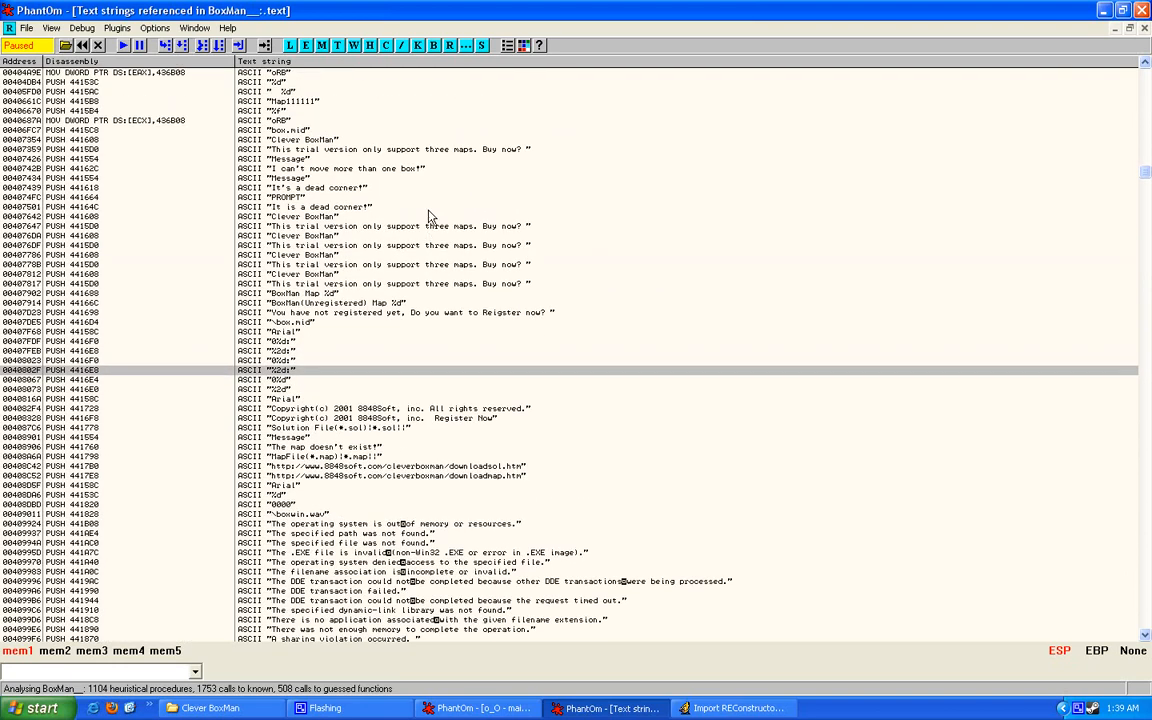
pyautogui.scroll(3)
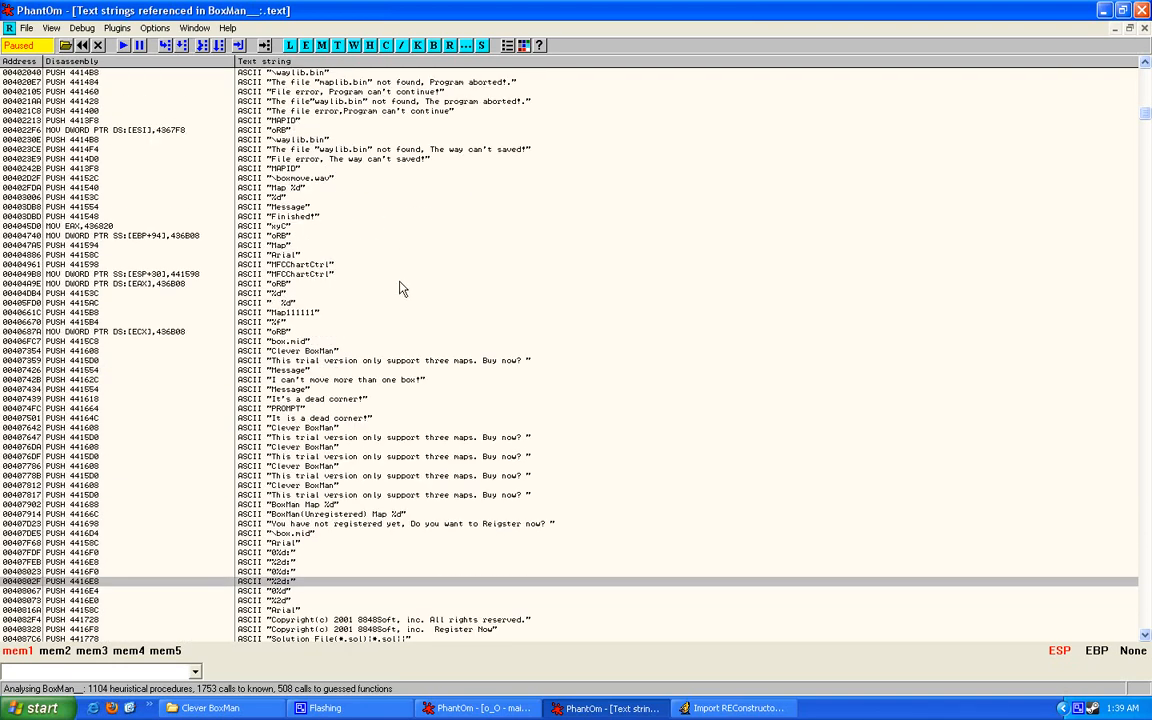
pyautogui.scroll(3)
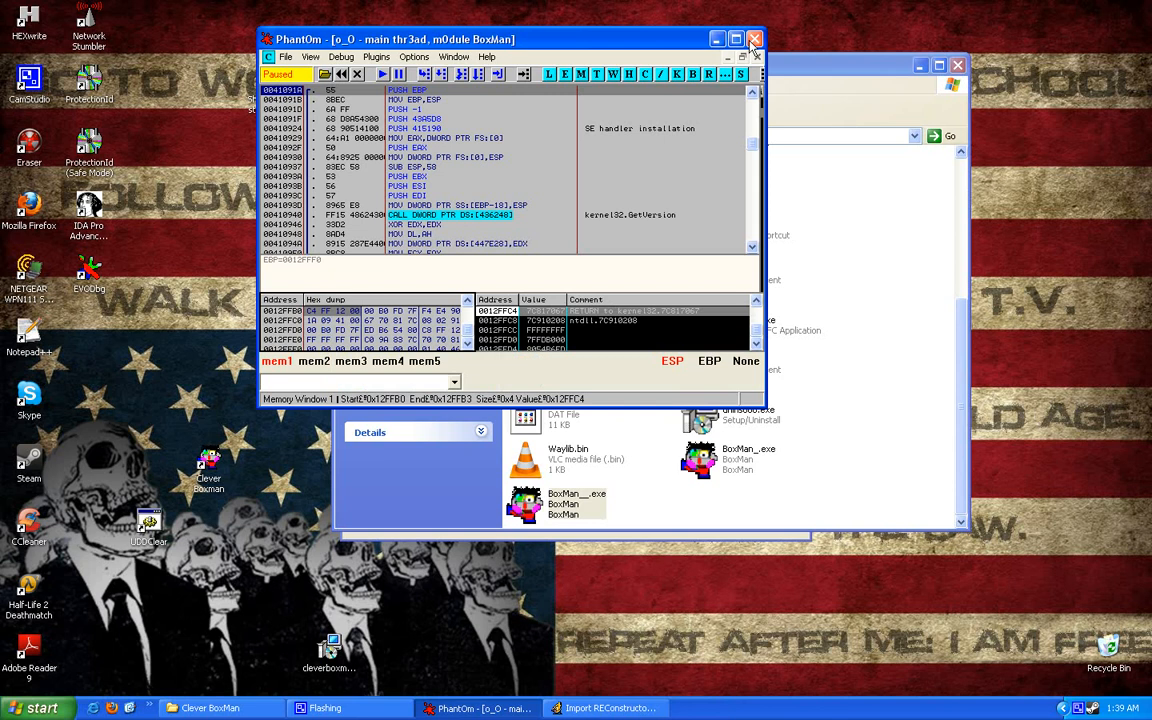
pyautogui.moveTo(755, 47)
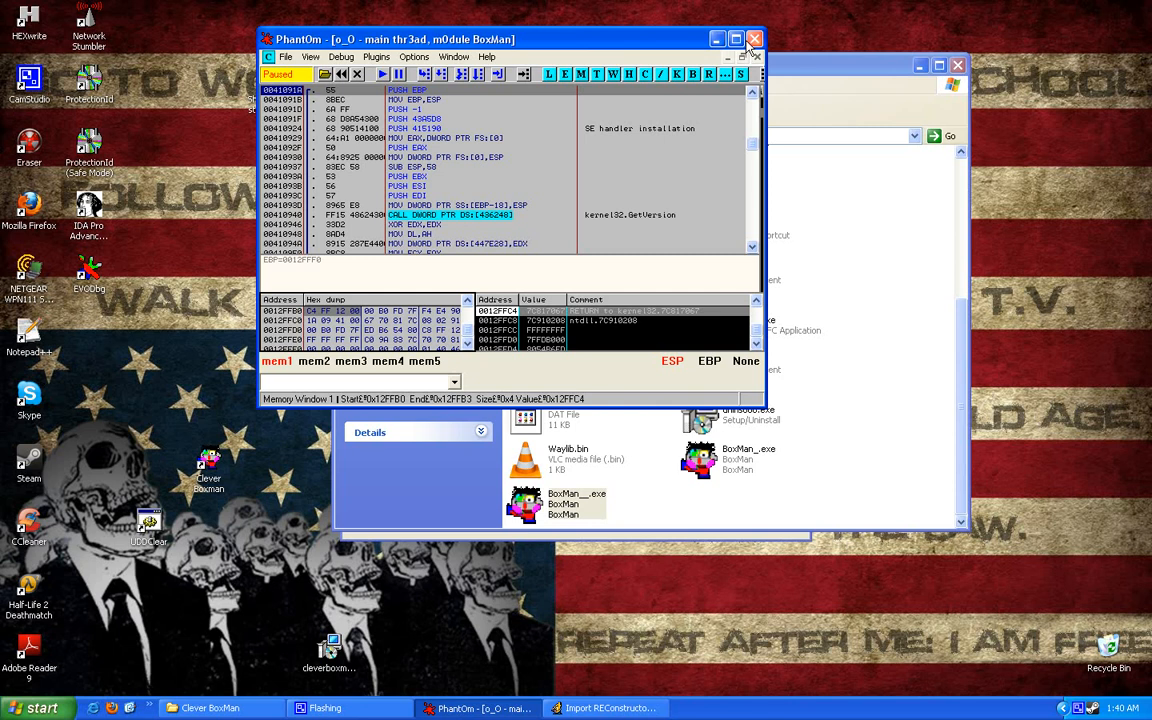
pyautogui.moveTo(632, 11)
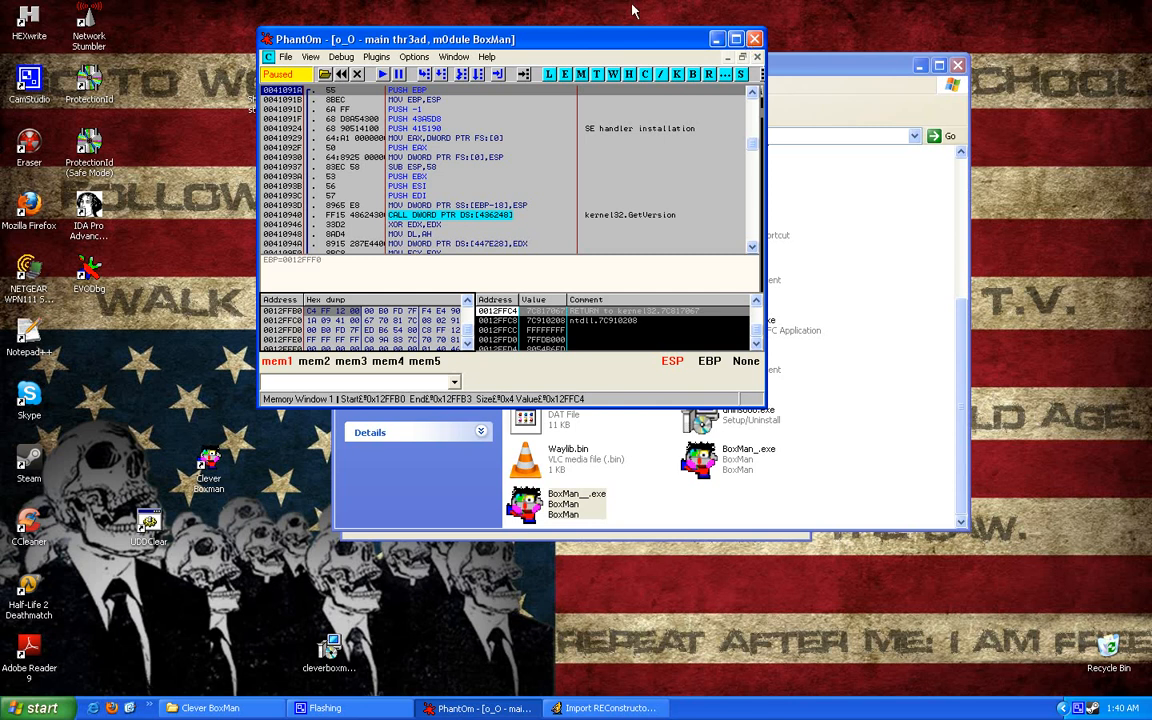
pyautogui.moveTo(1075, 710)
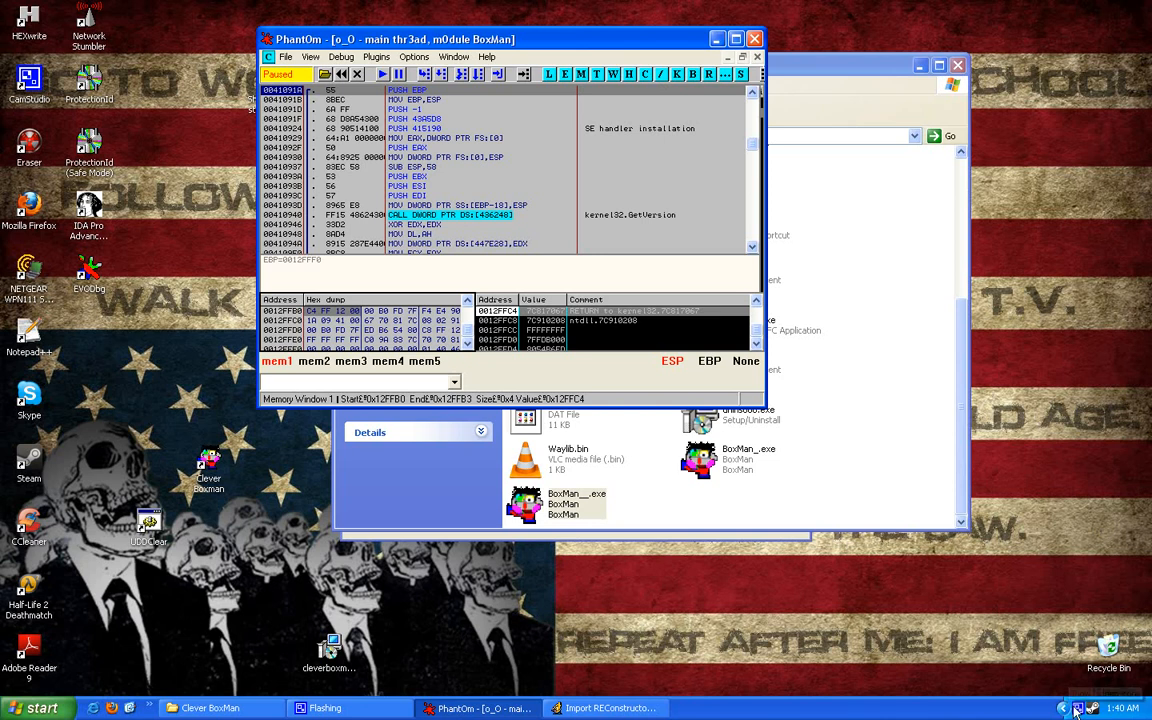